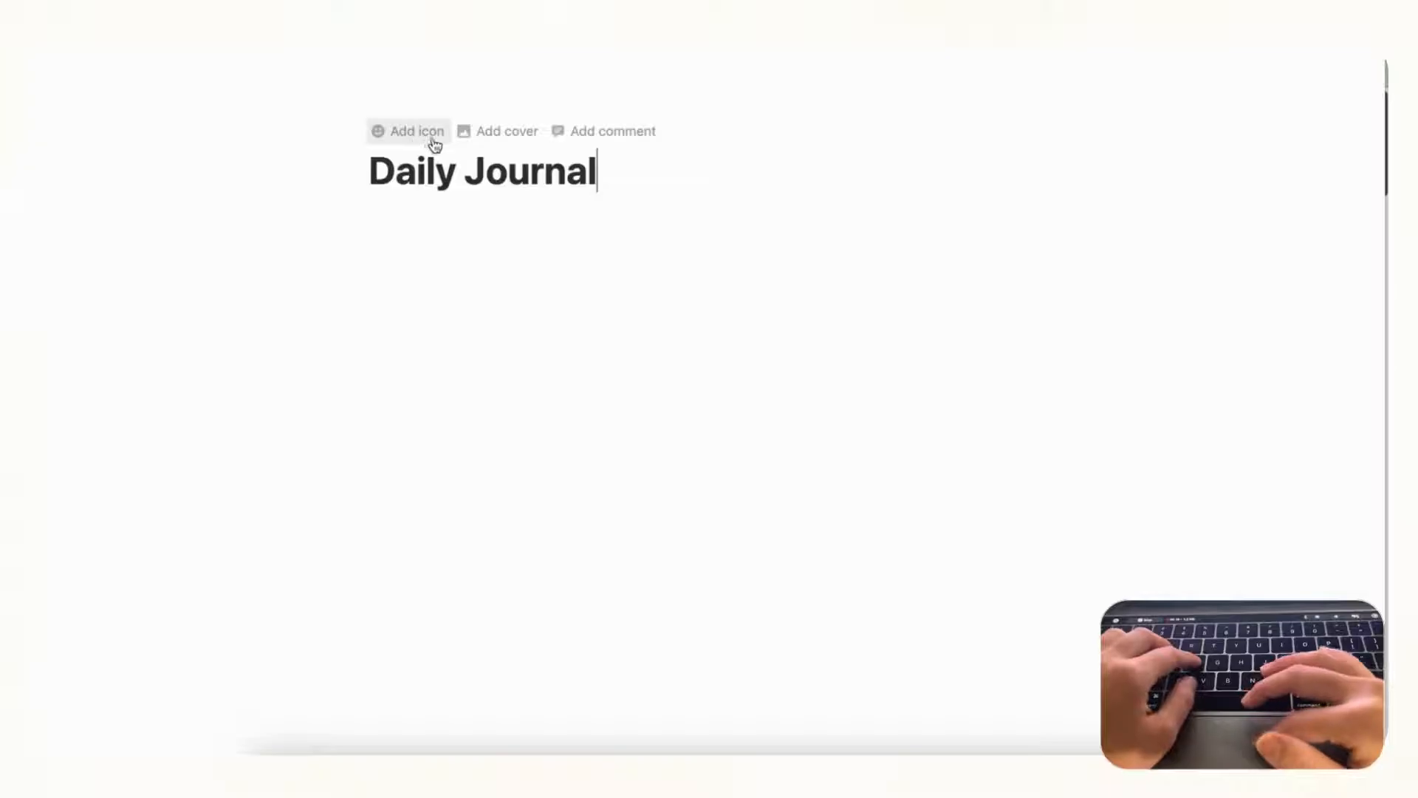
Step: Set a pencil from the Icons set as the page icon, and add a cover image
left_click(407, 131)
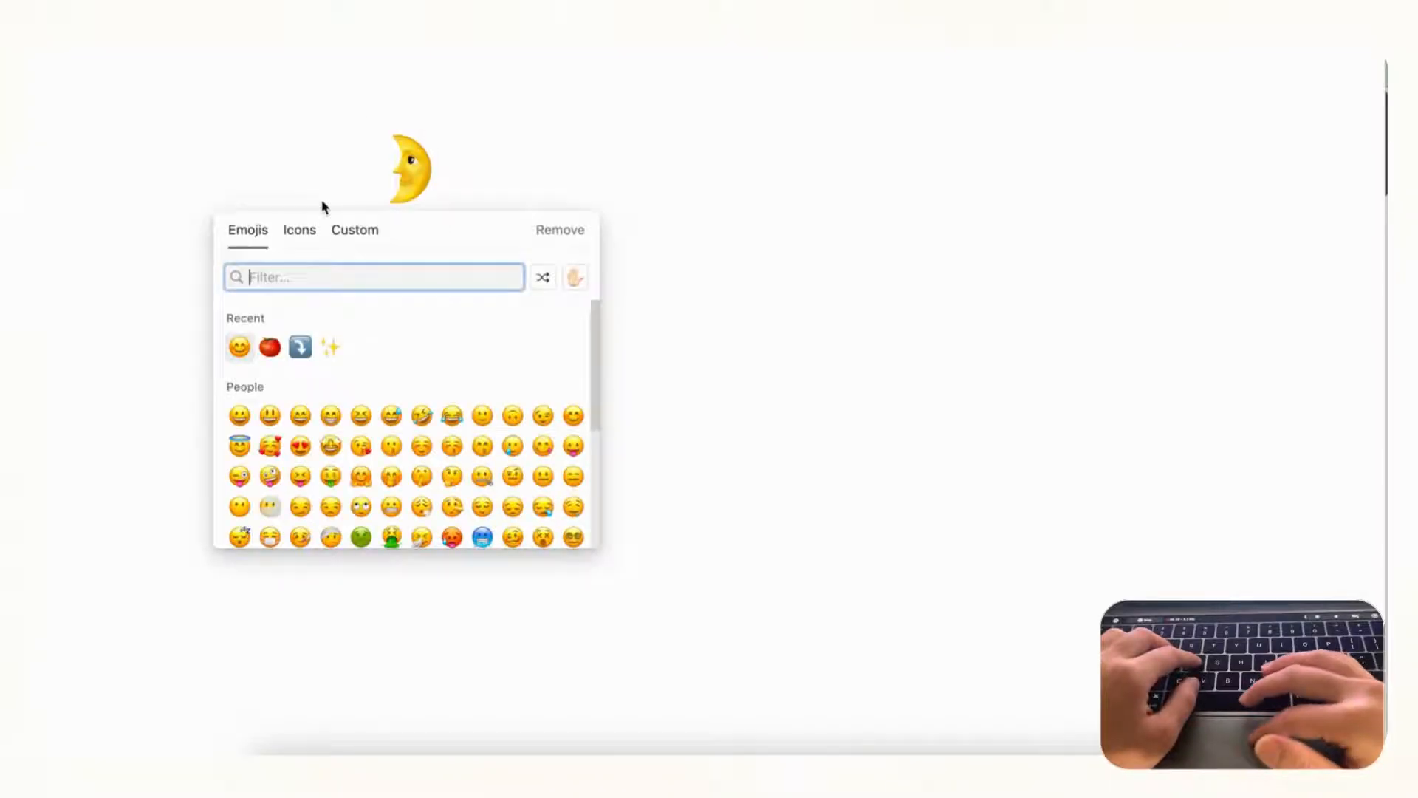
left_click(299, 230)
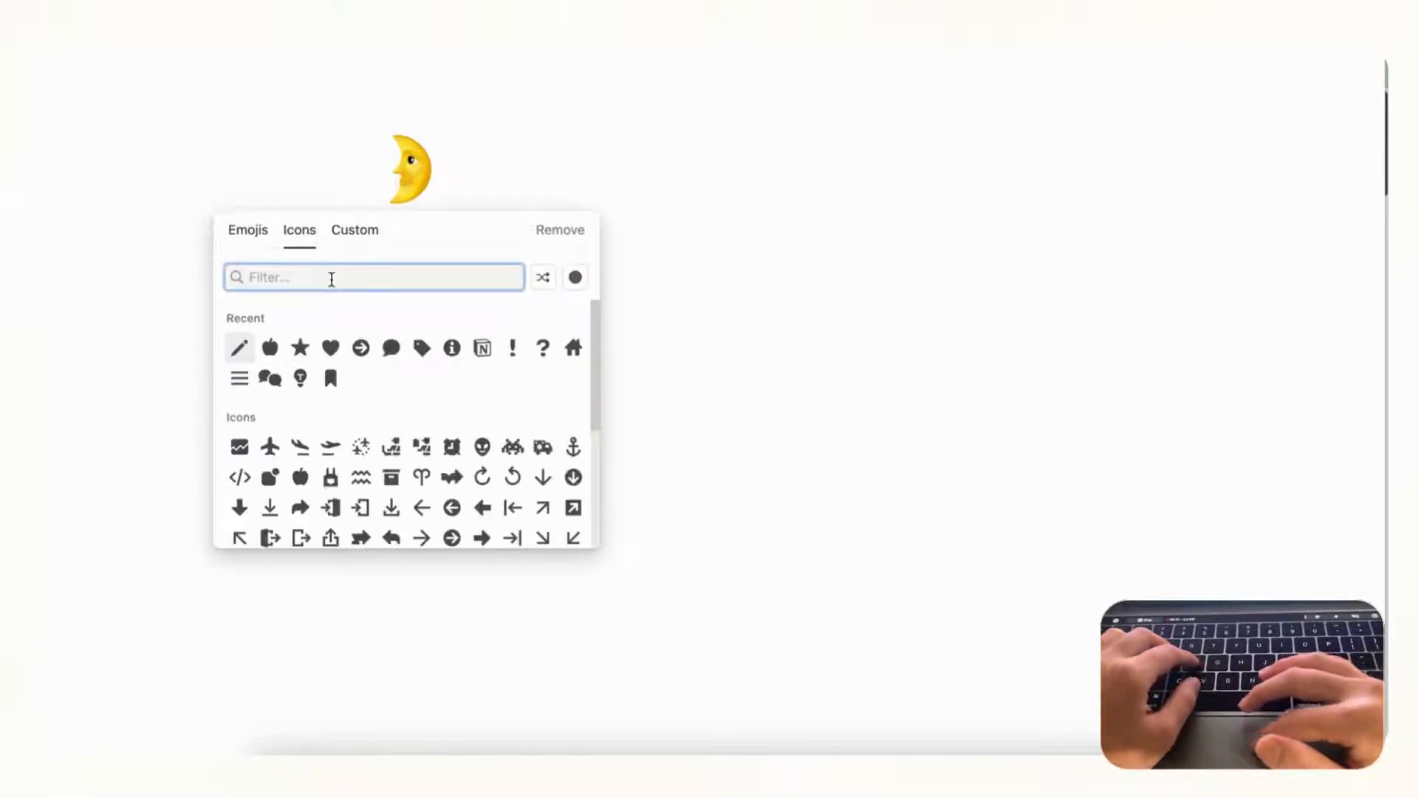
left_click(240, 347)
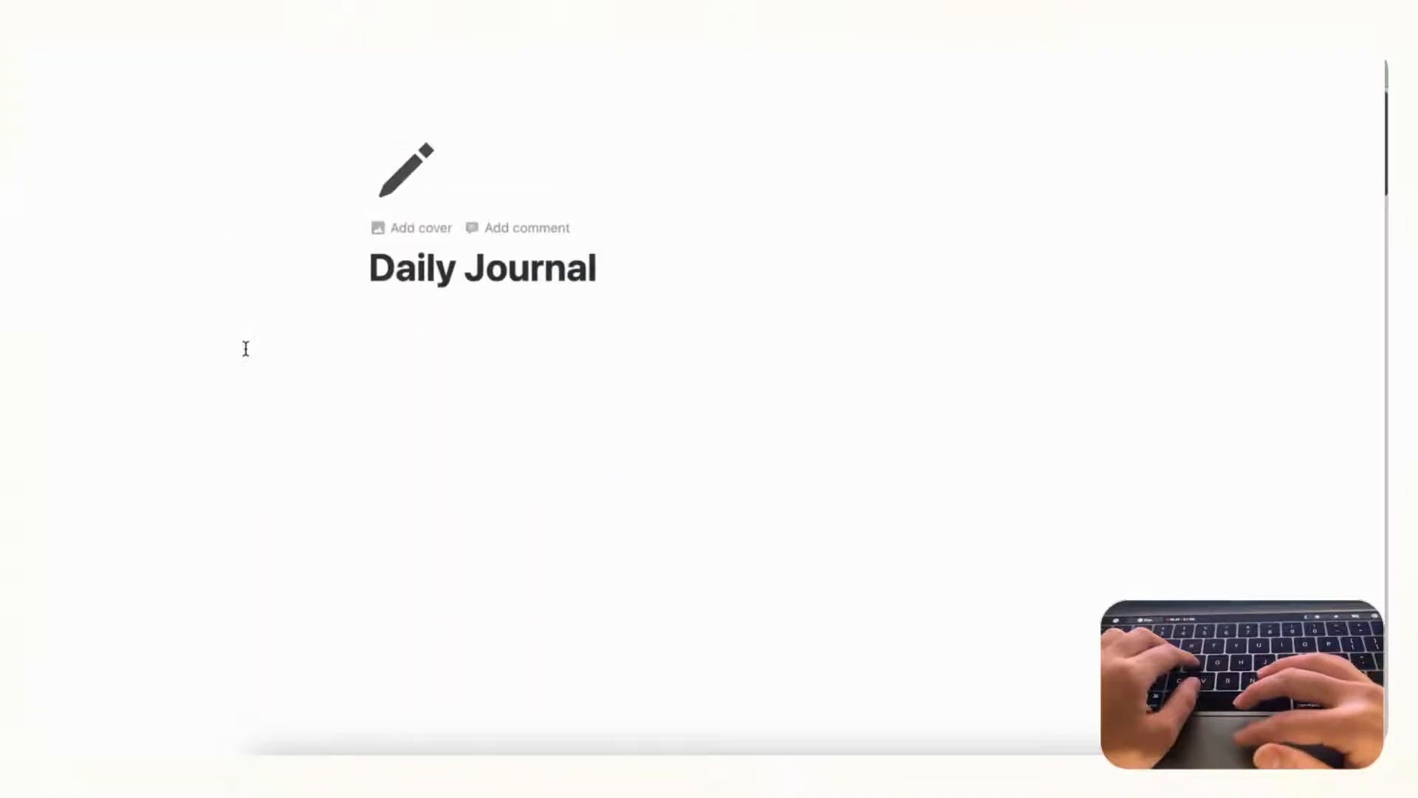
left_click(418, 228)
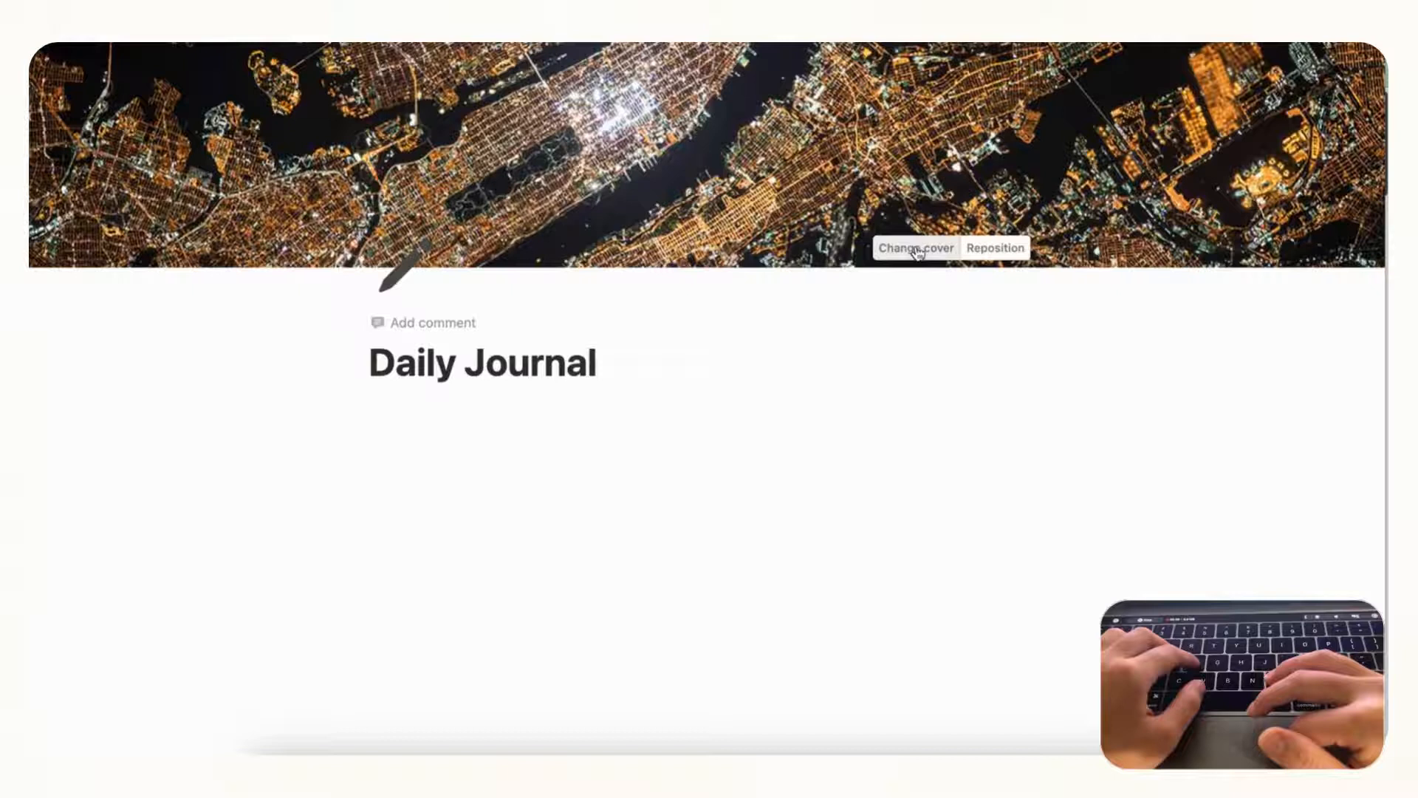
Step: Swap the city-lights cover for a pale cloudy-sky photo from a clouds search, keeping its position
left_click(915, 246)
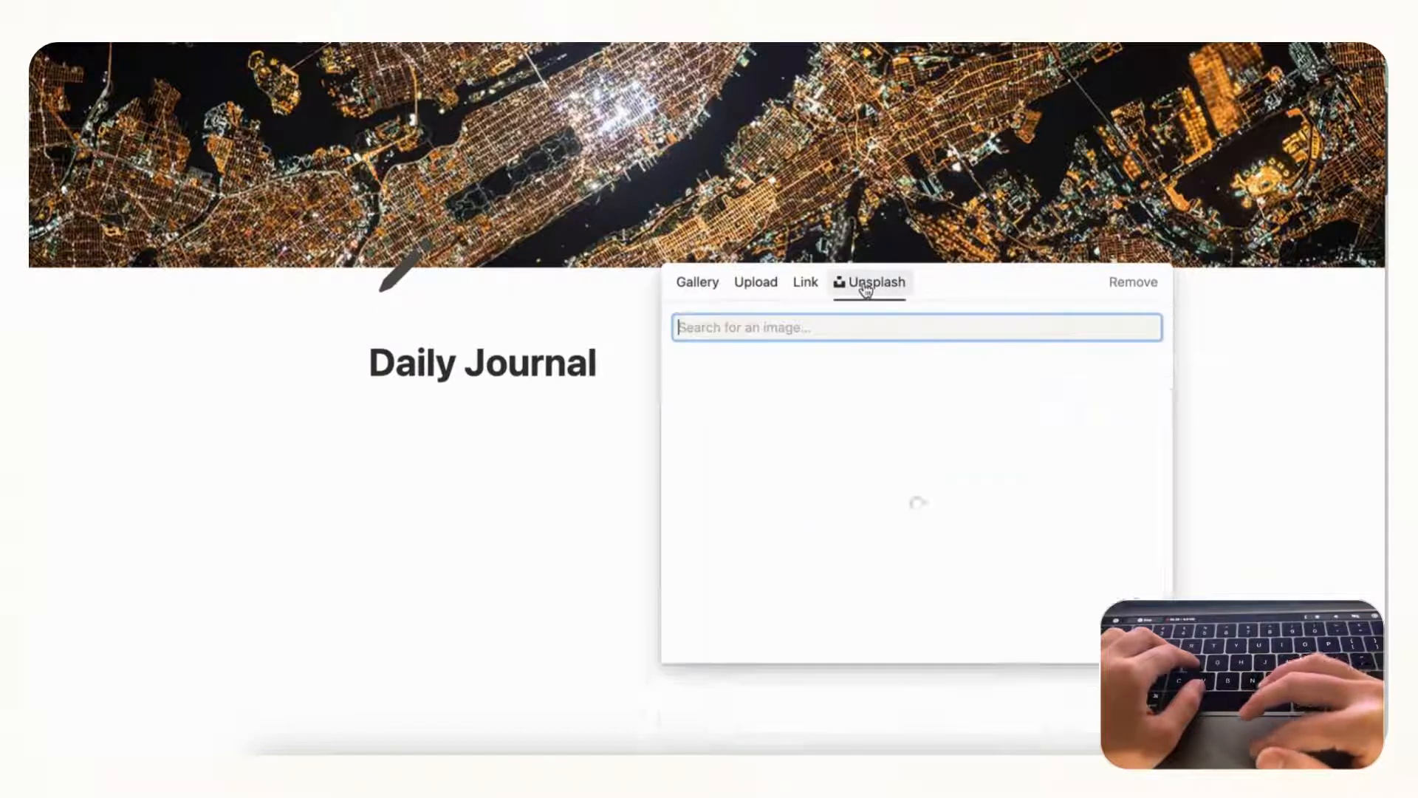
type("c")
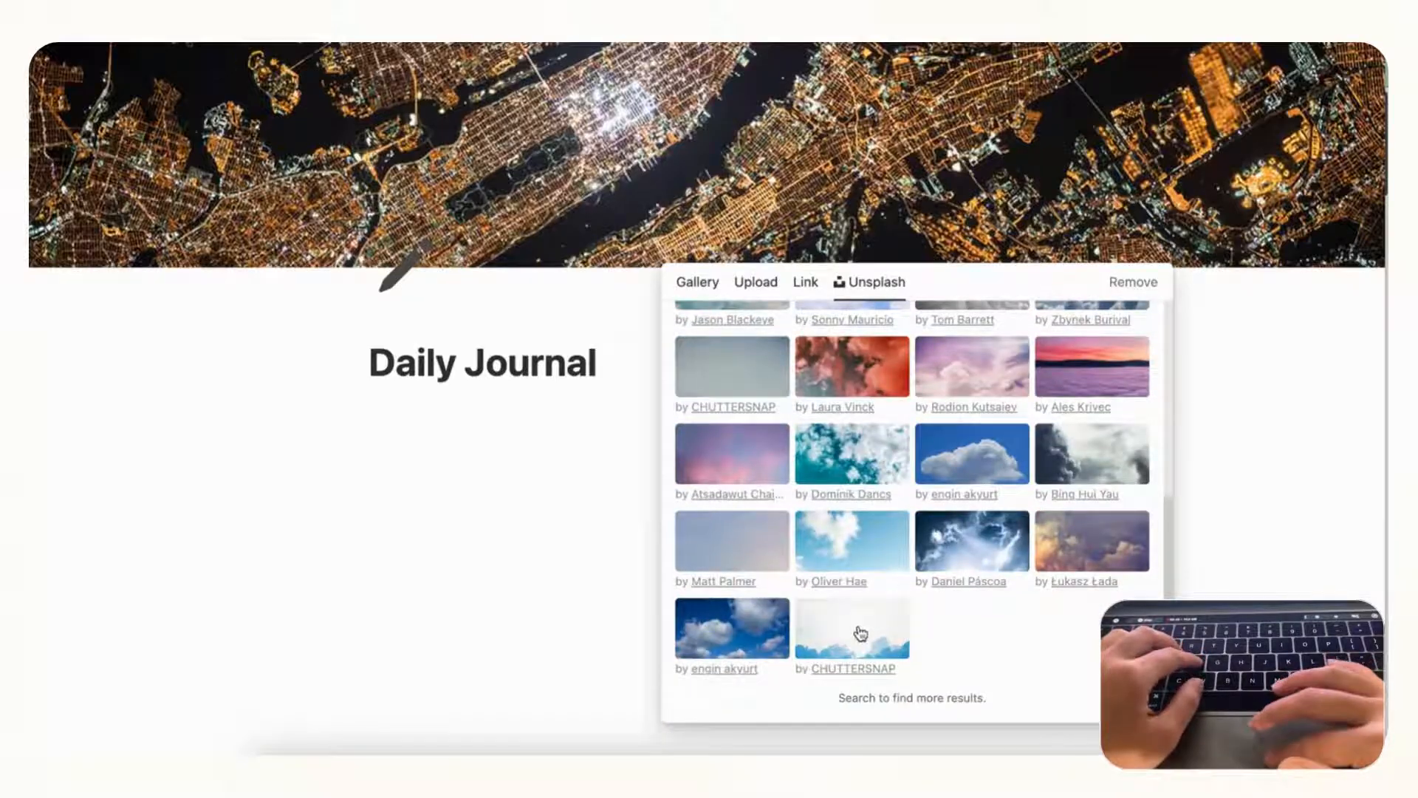
left_click(853, 630)
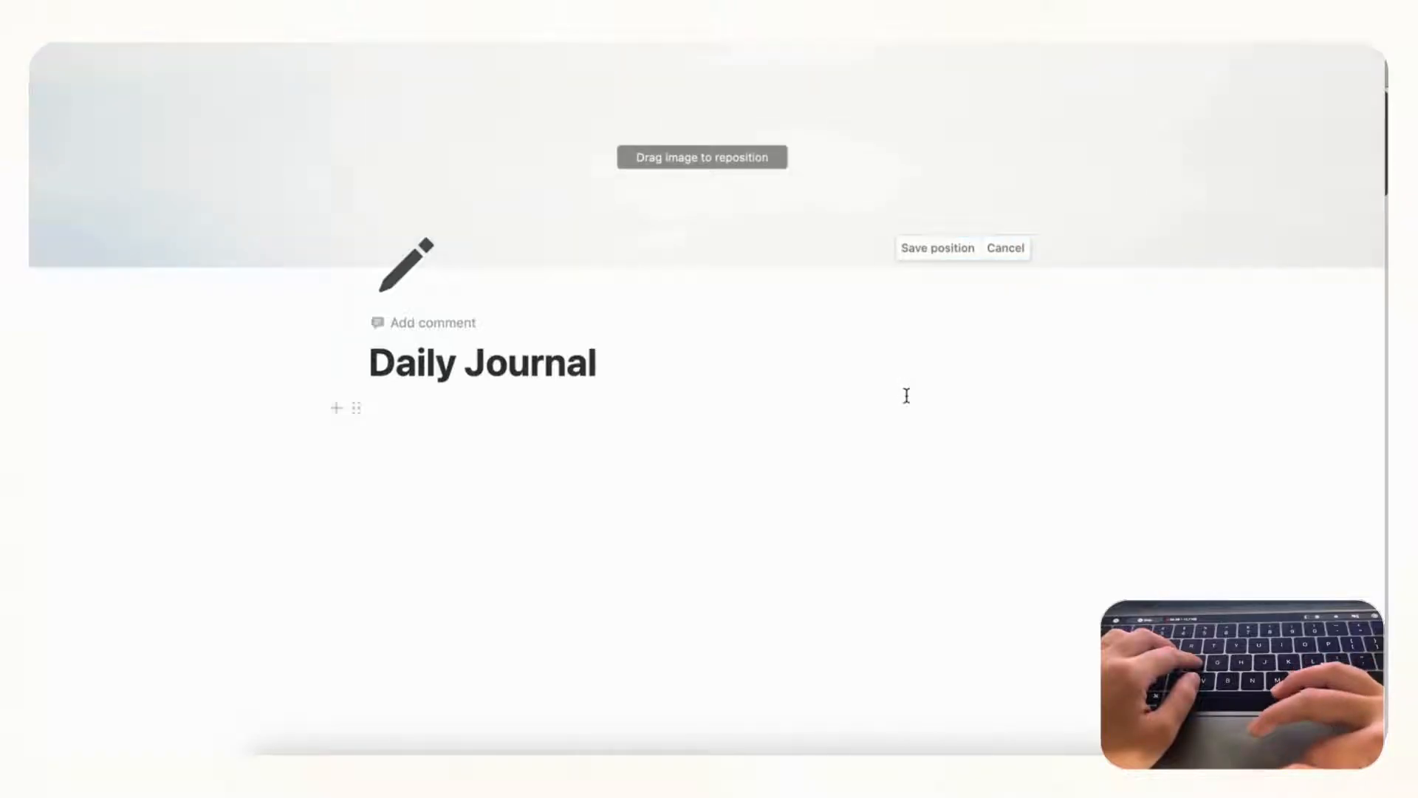
left_click(938, 247)
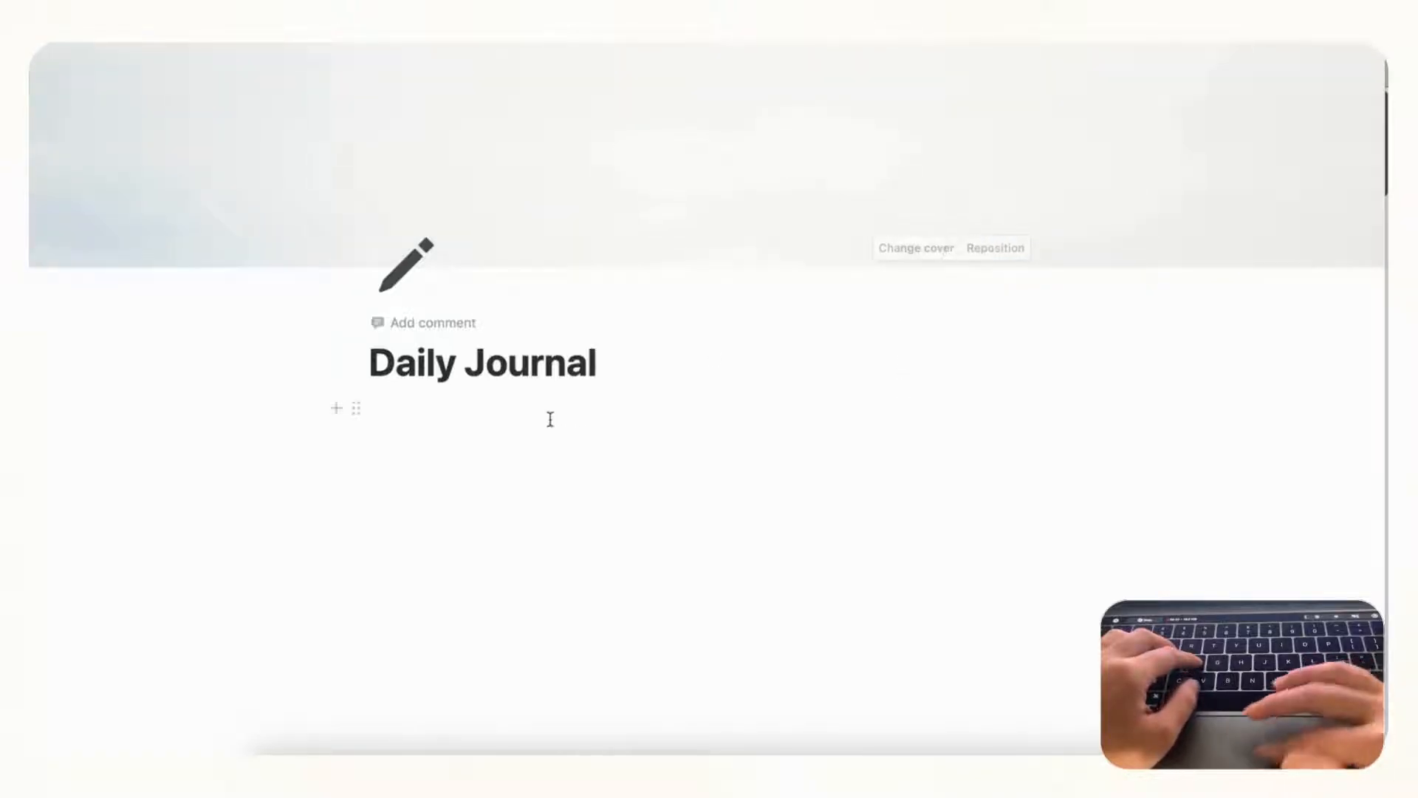
left_click(441, 408)
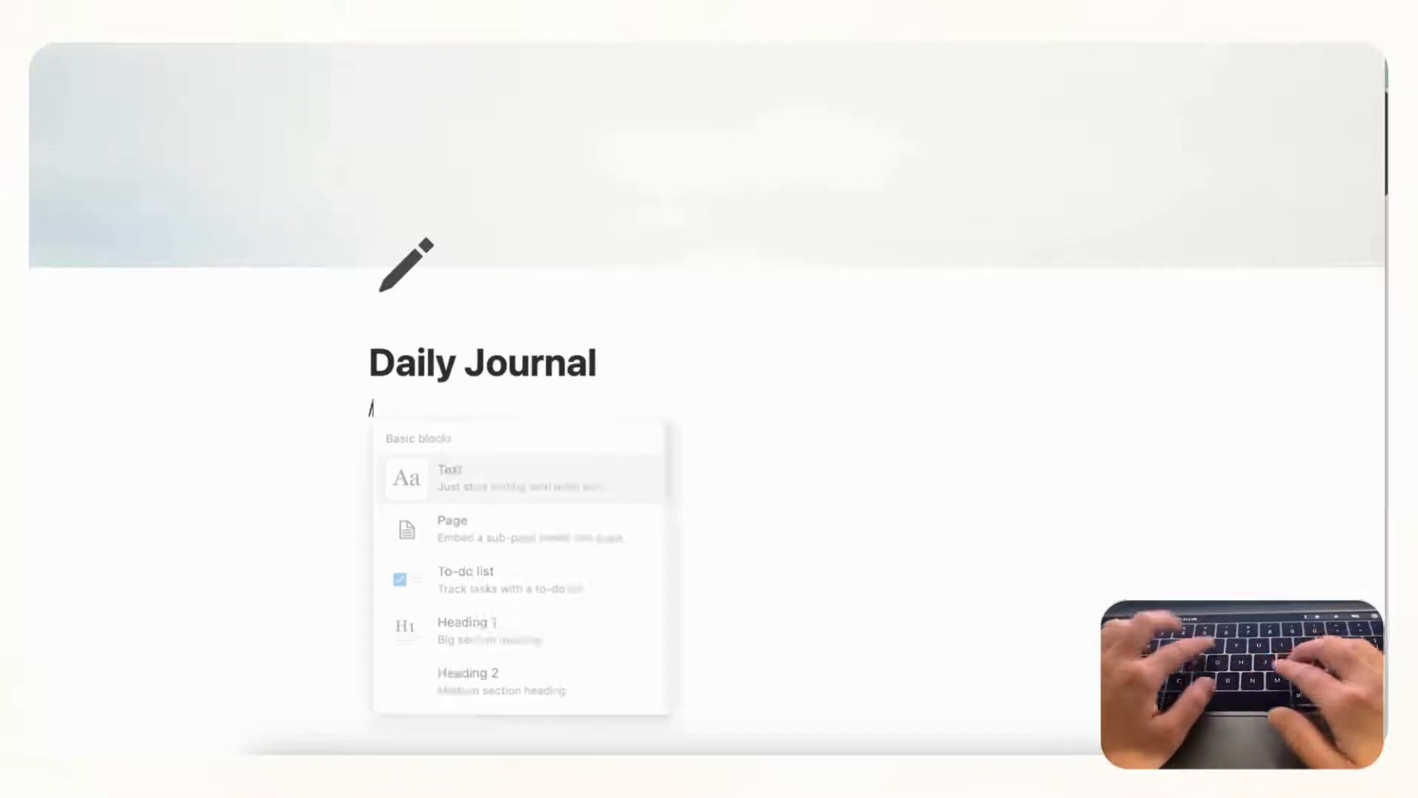
Step: Insert a Table view database via /table and title it 'Daily Journal'
type("table")
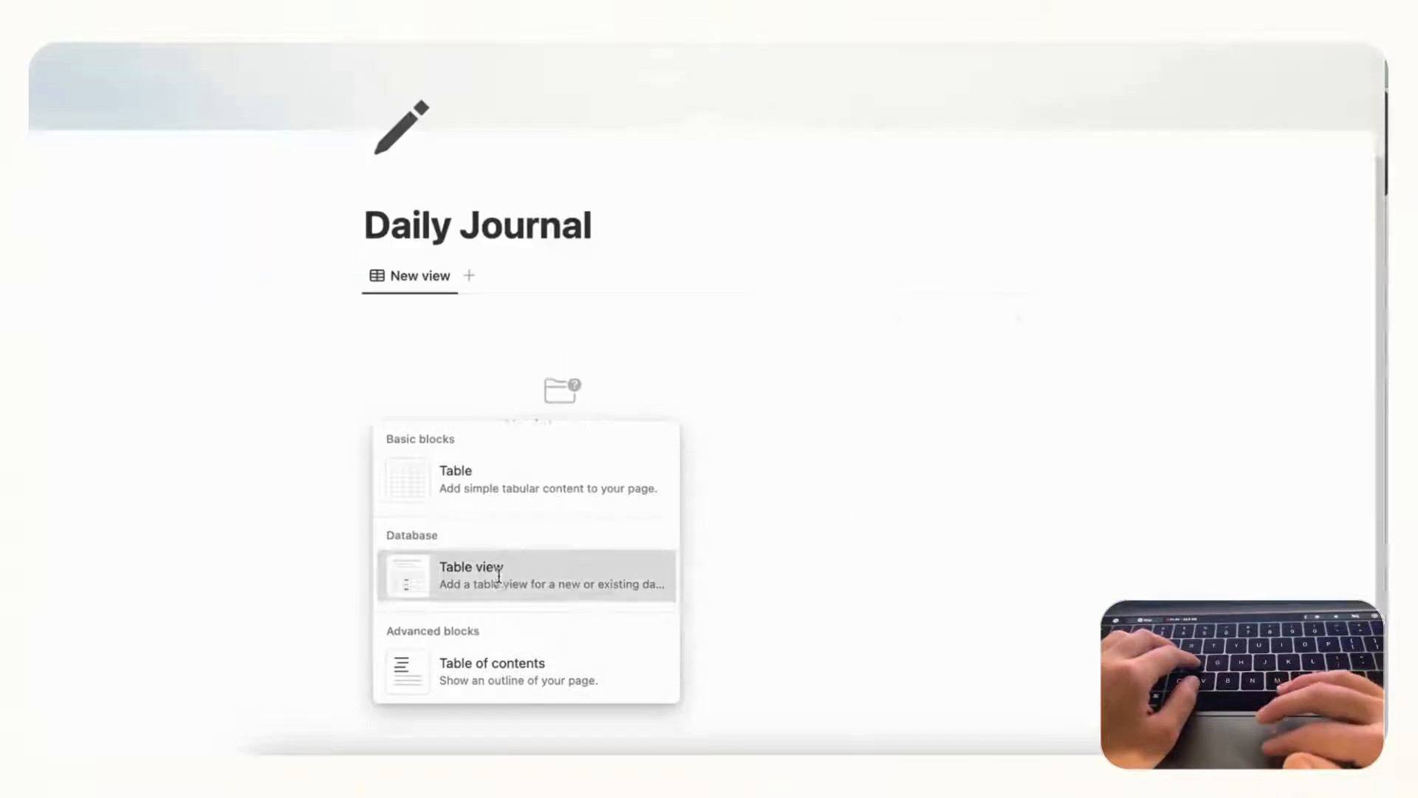
left_click(475, 576)
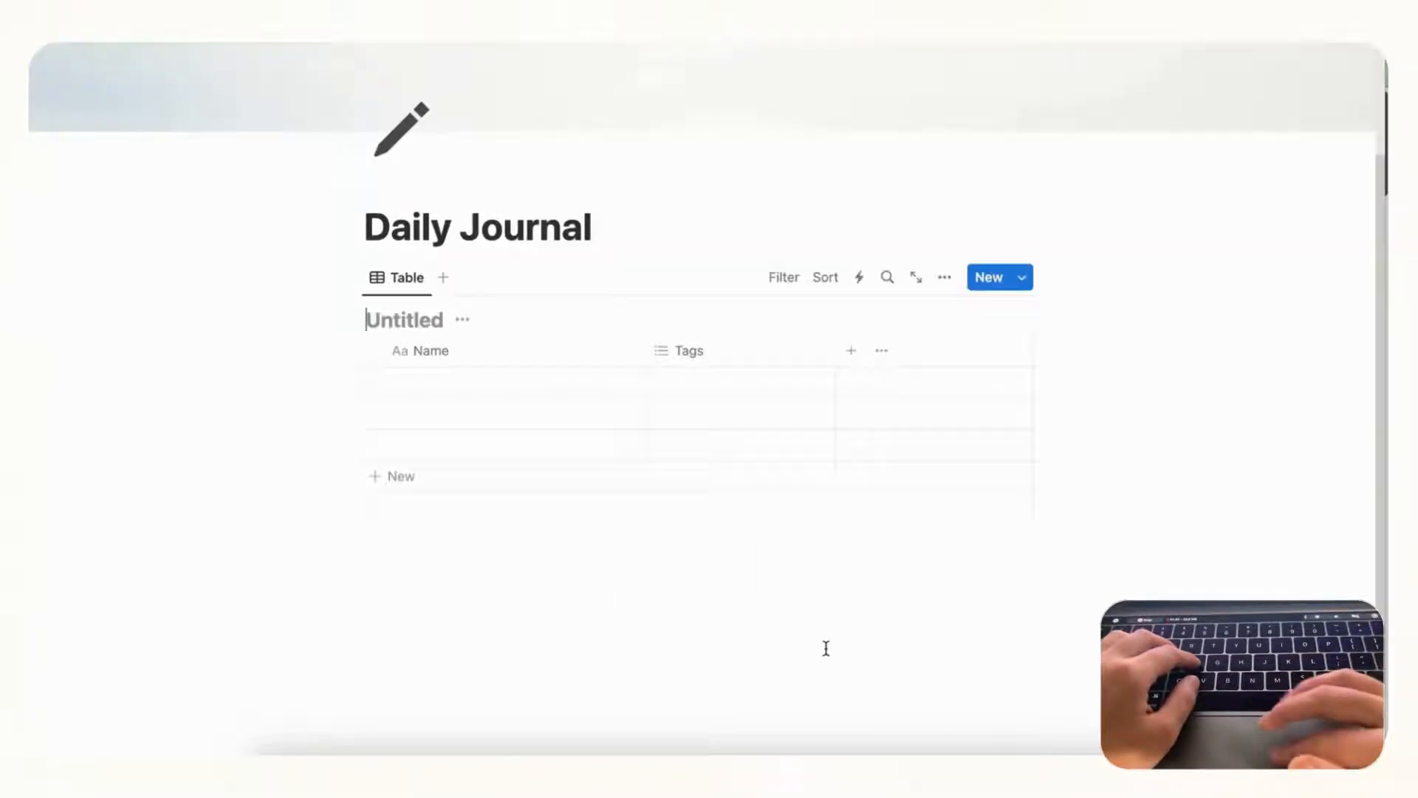
type("Dail")
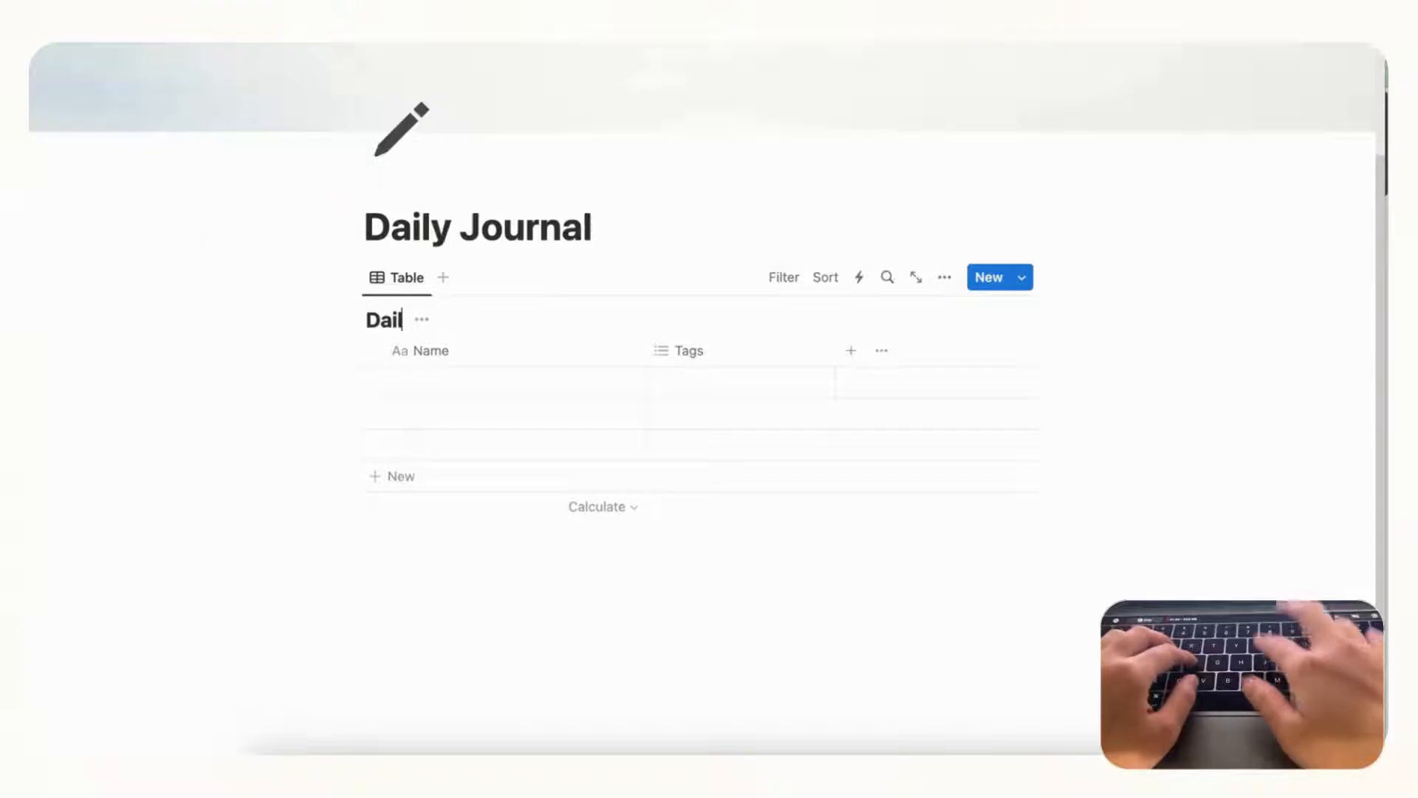
type("y Journal")
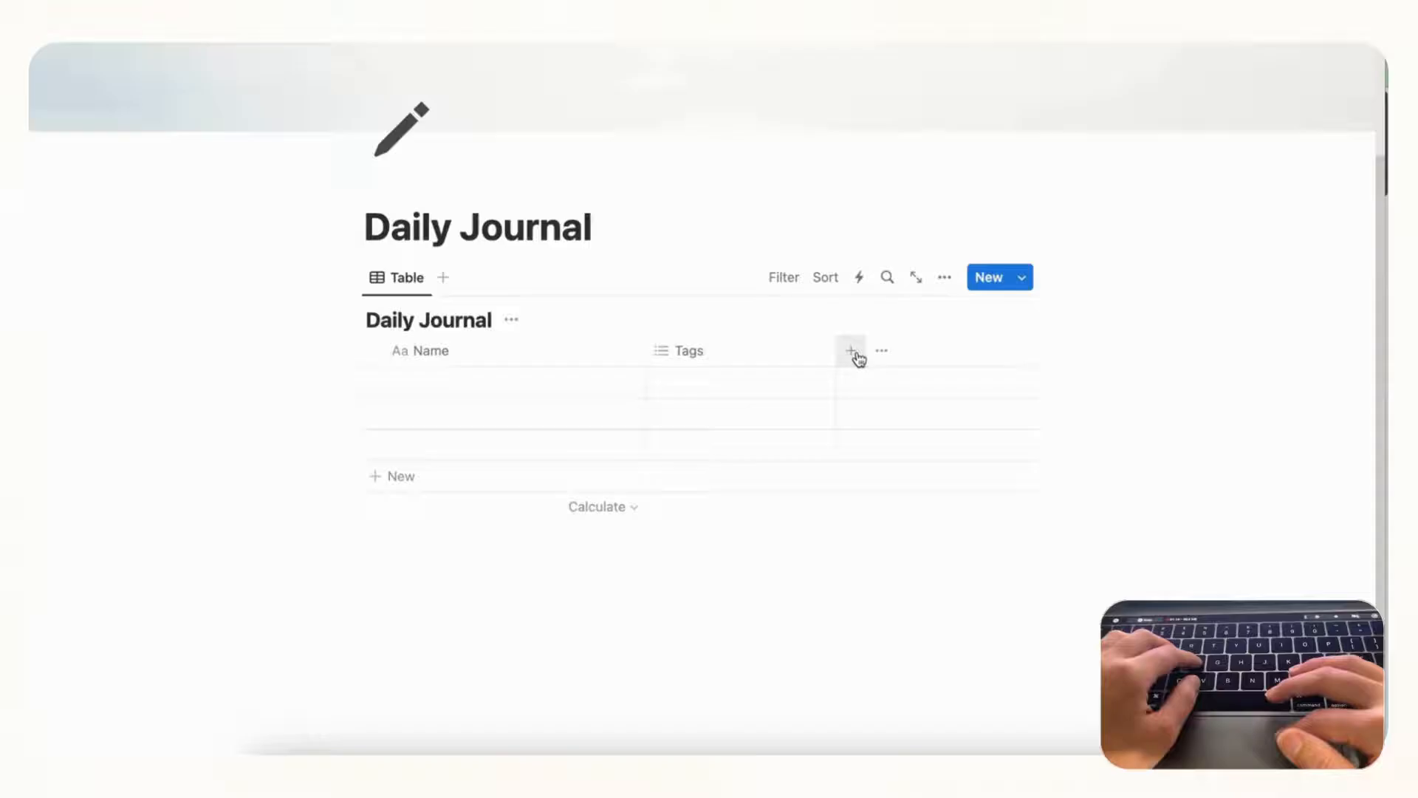
Step: Add a Created time property to the table and delete the Tags property
left_click(847, 350)
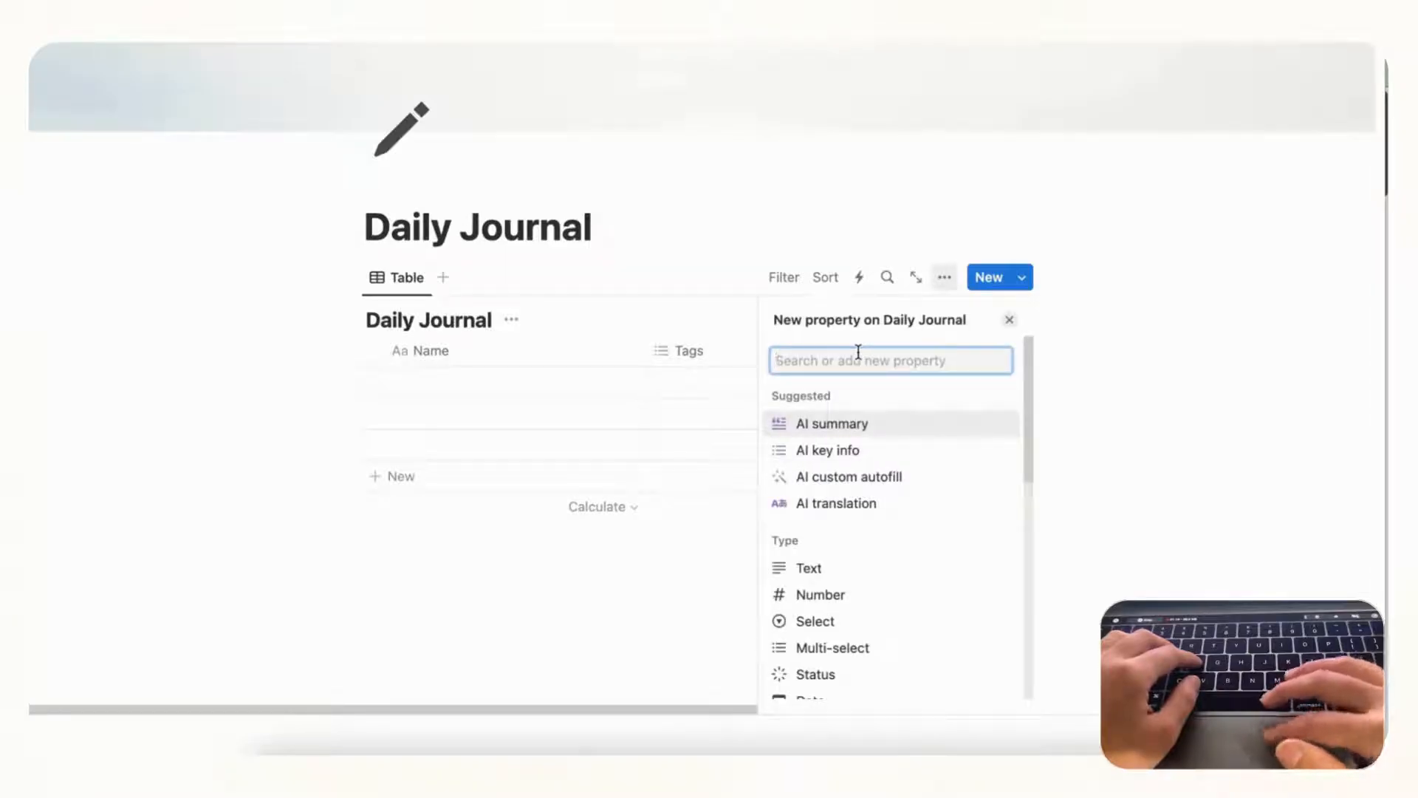
type("create")
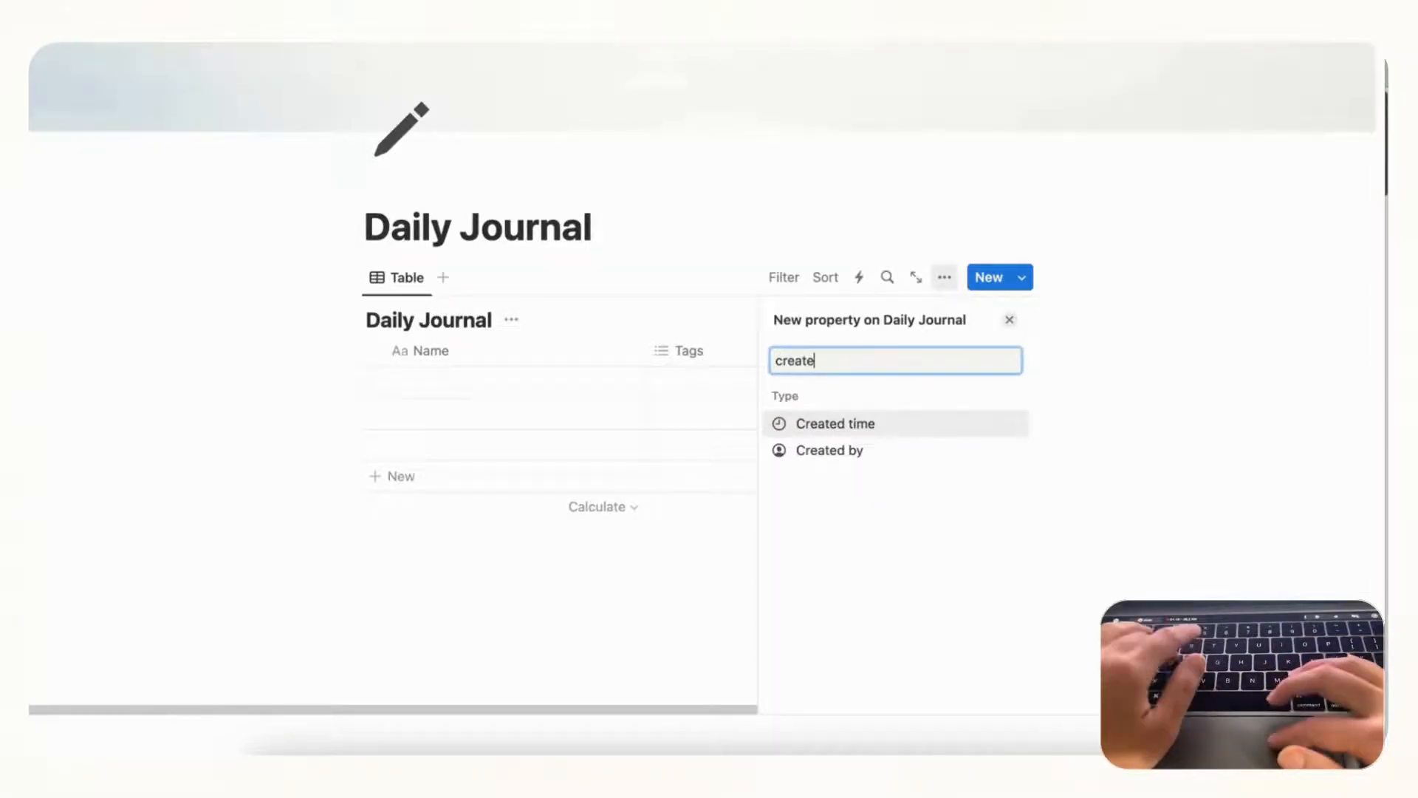
left_click(834, 423)
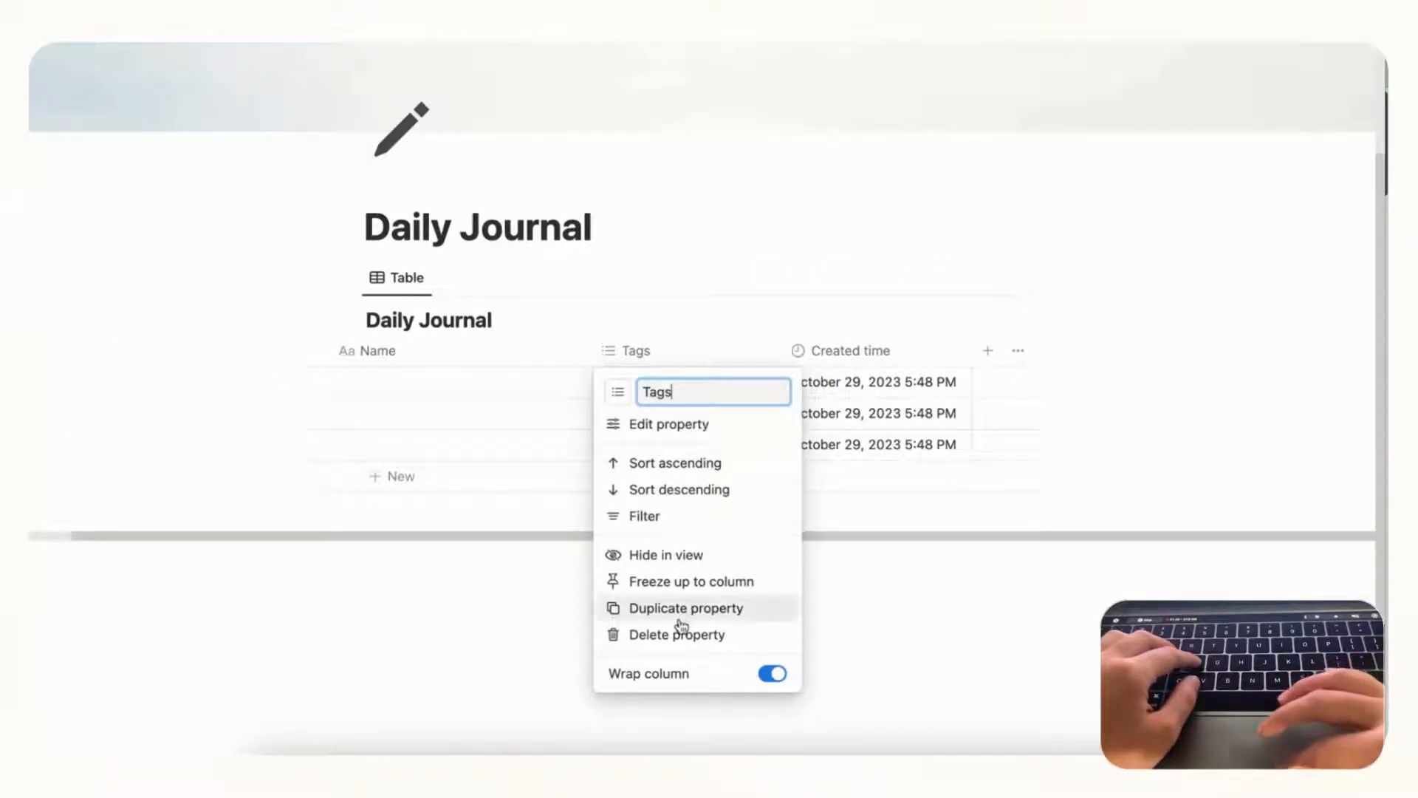
left_click(676, 635)
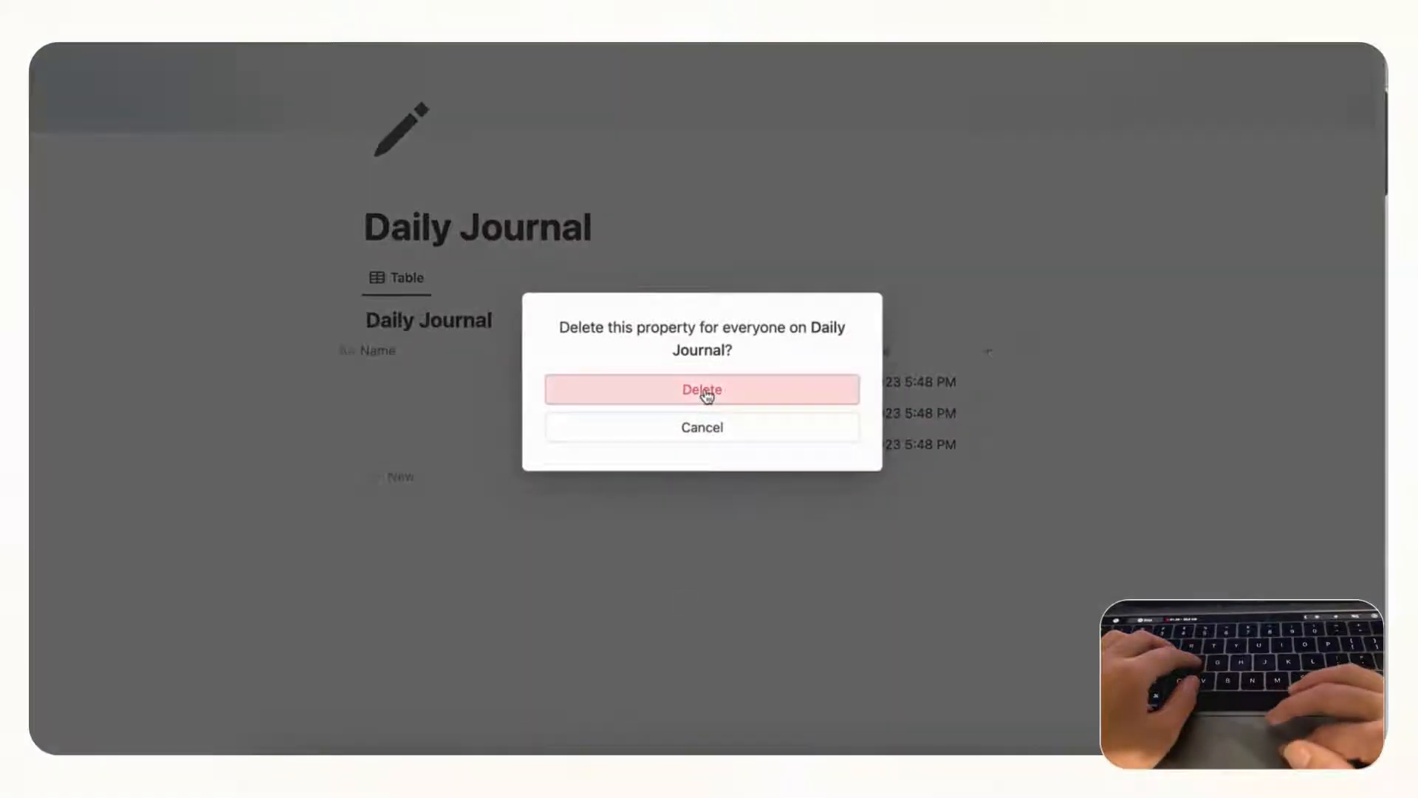
left_click(701, 389)
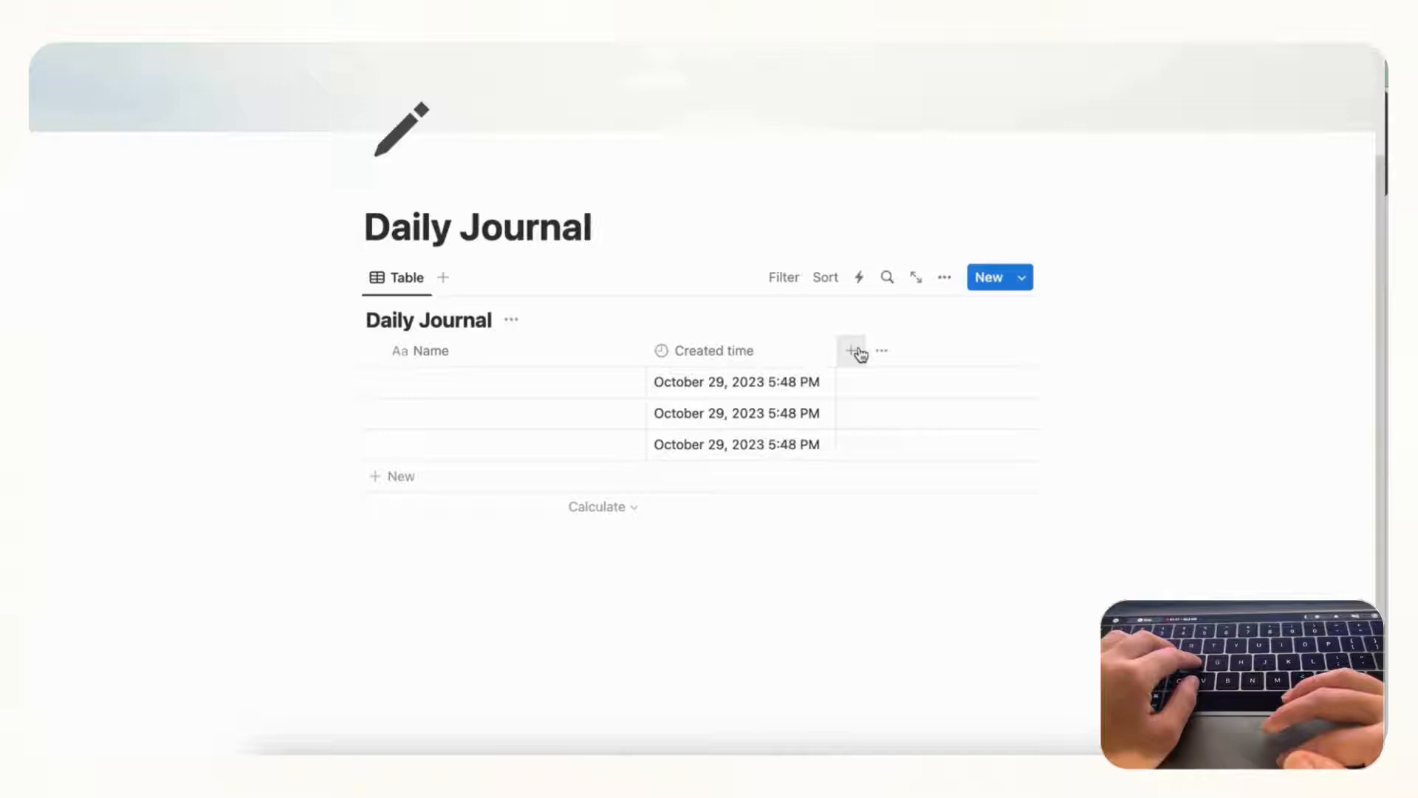
Step: Add a Checkbox property named 'Completed?' and place it before Created time
left_click(851, 351)
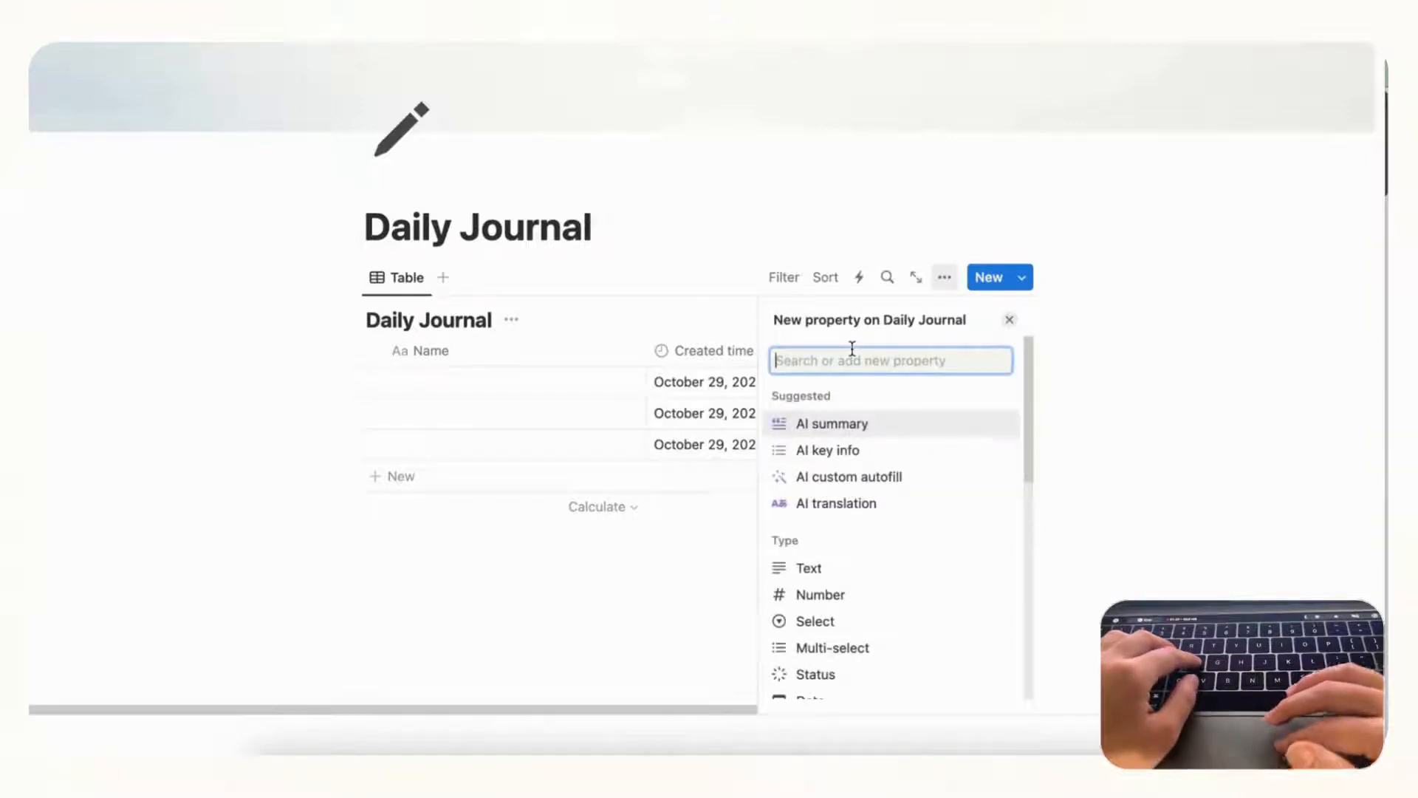
type("checkbox")
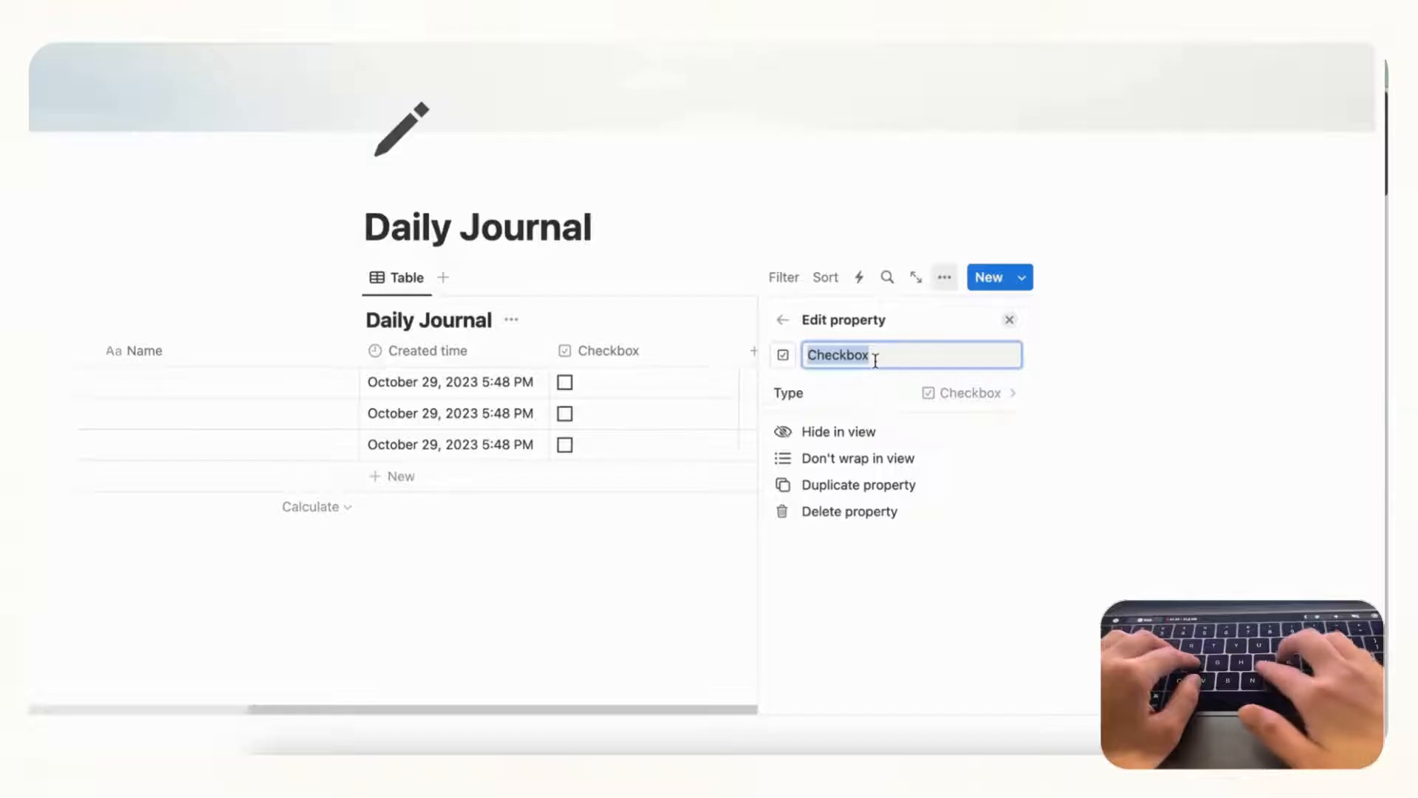
type("Completed")
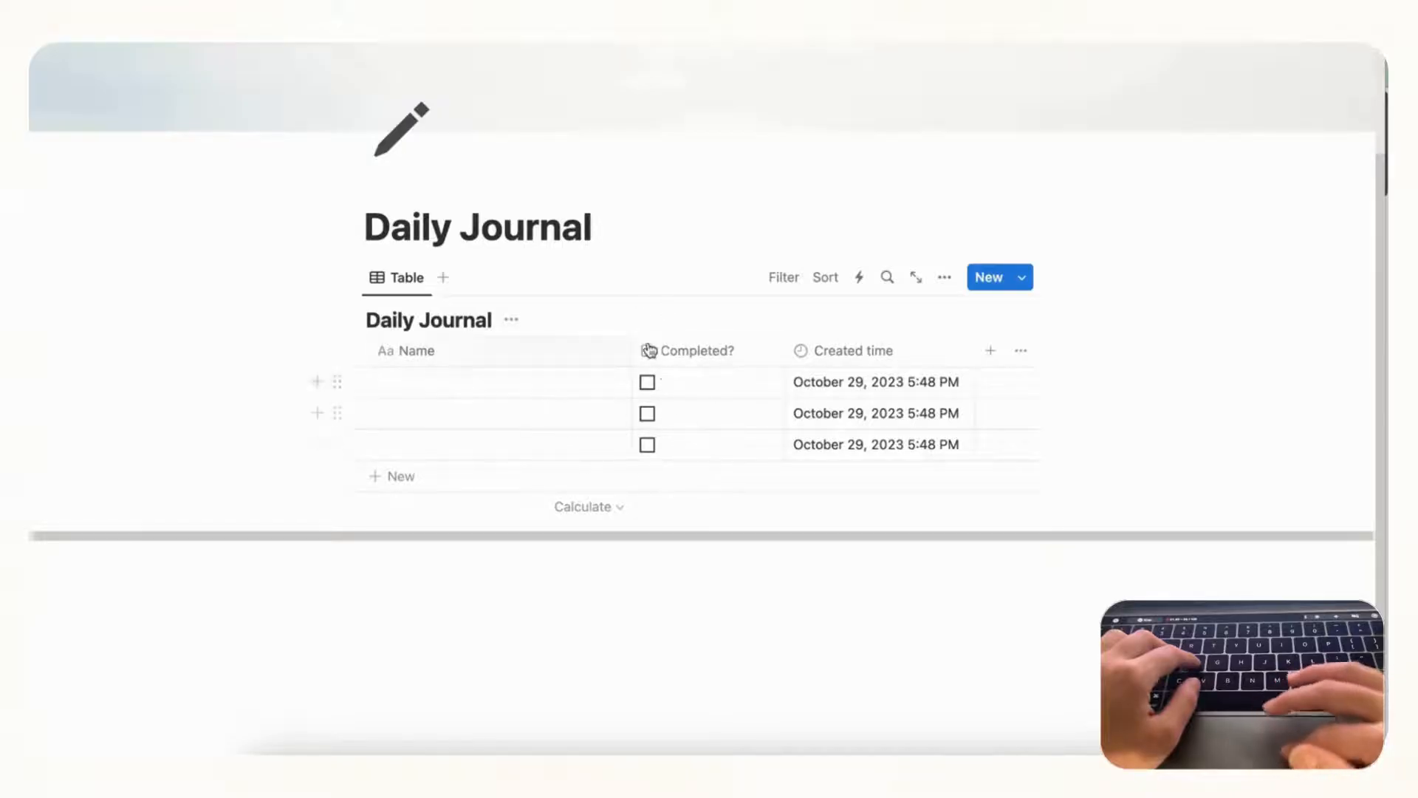
mouse_move(701, 440)
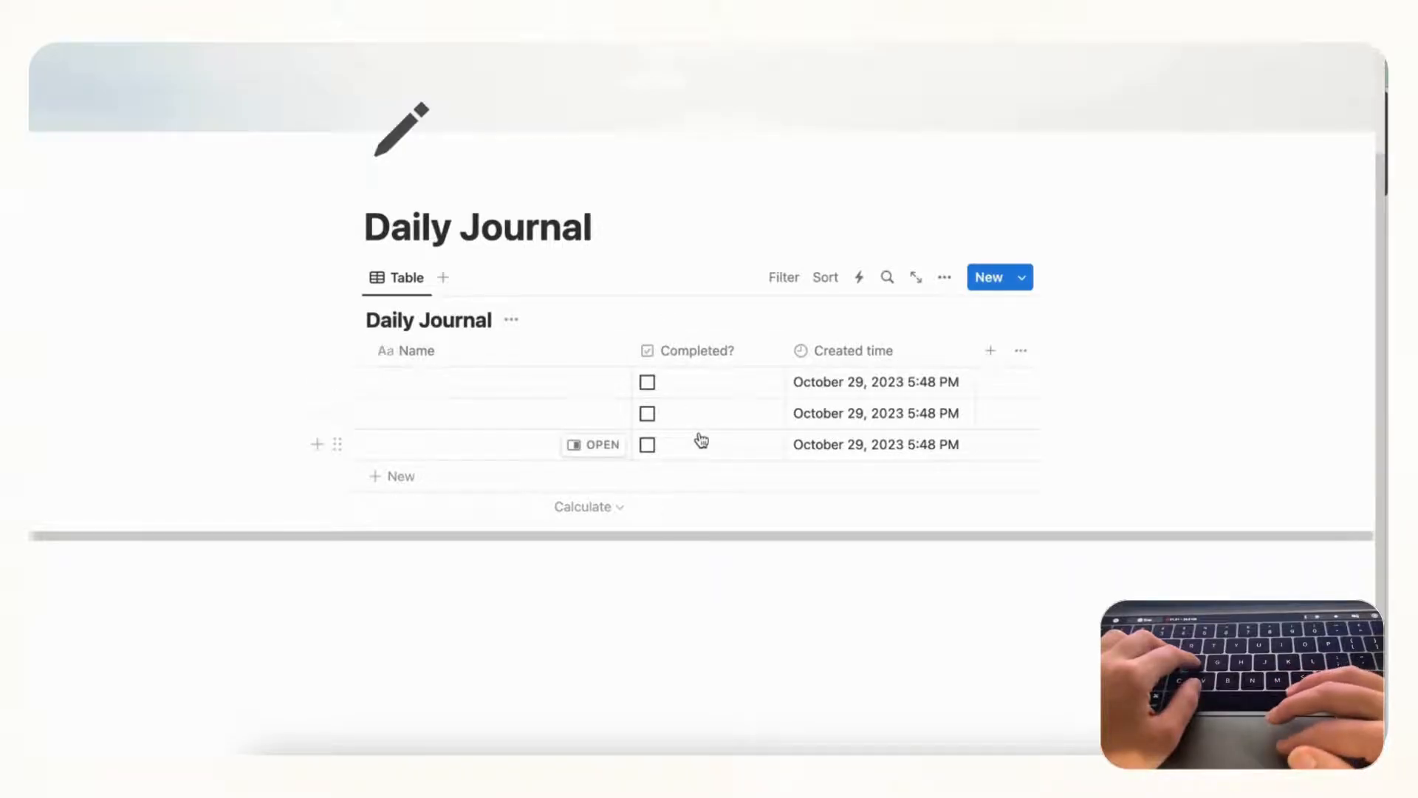
mouse_move(656, 394)
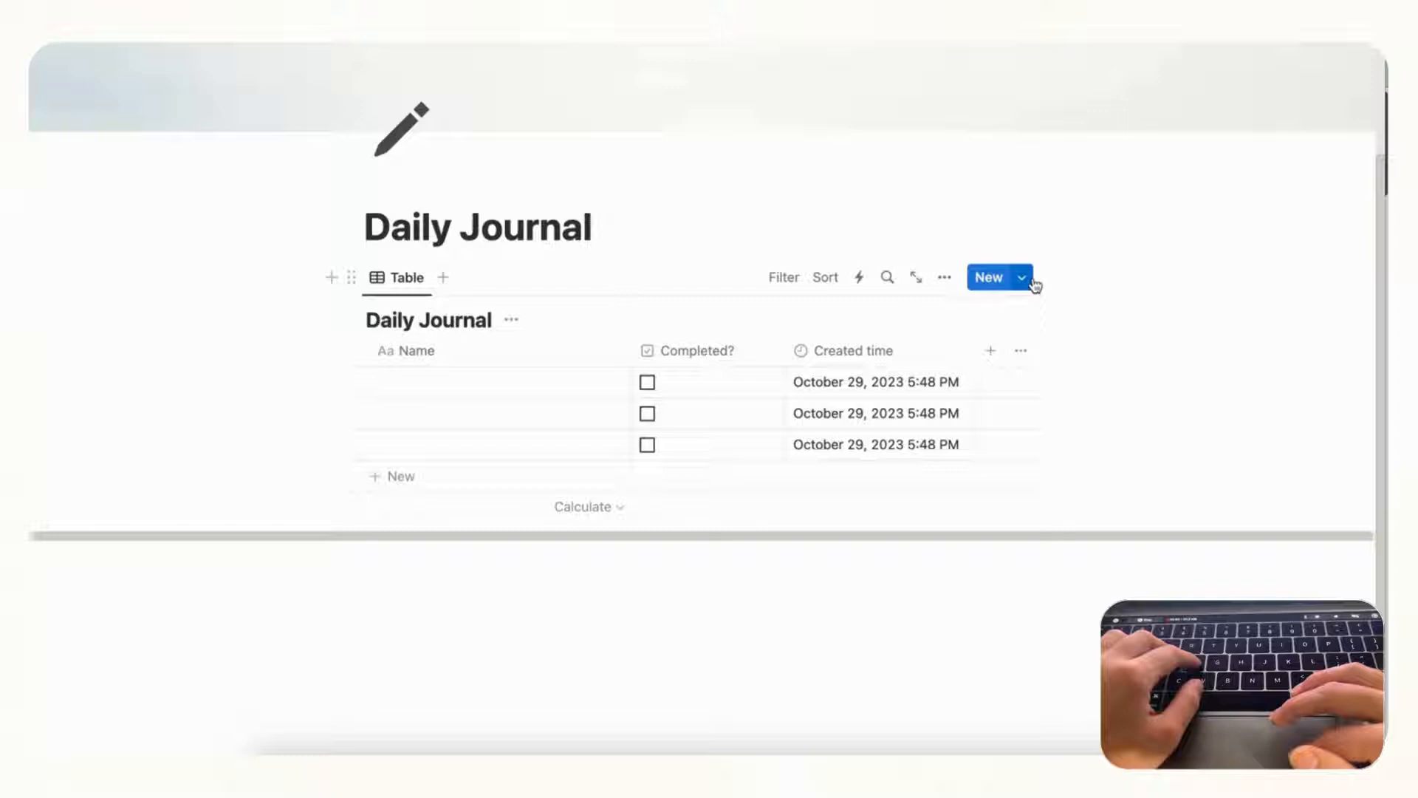
left_click(1024, 277)
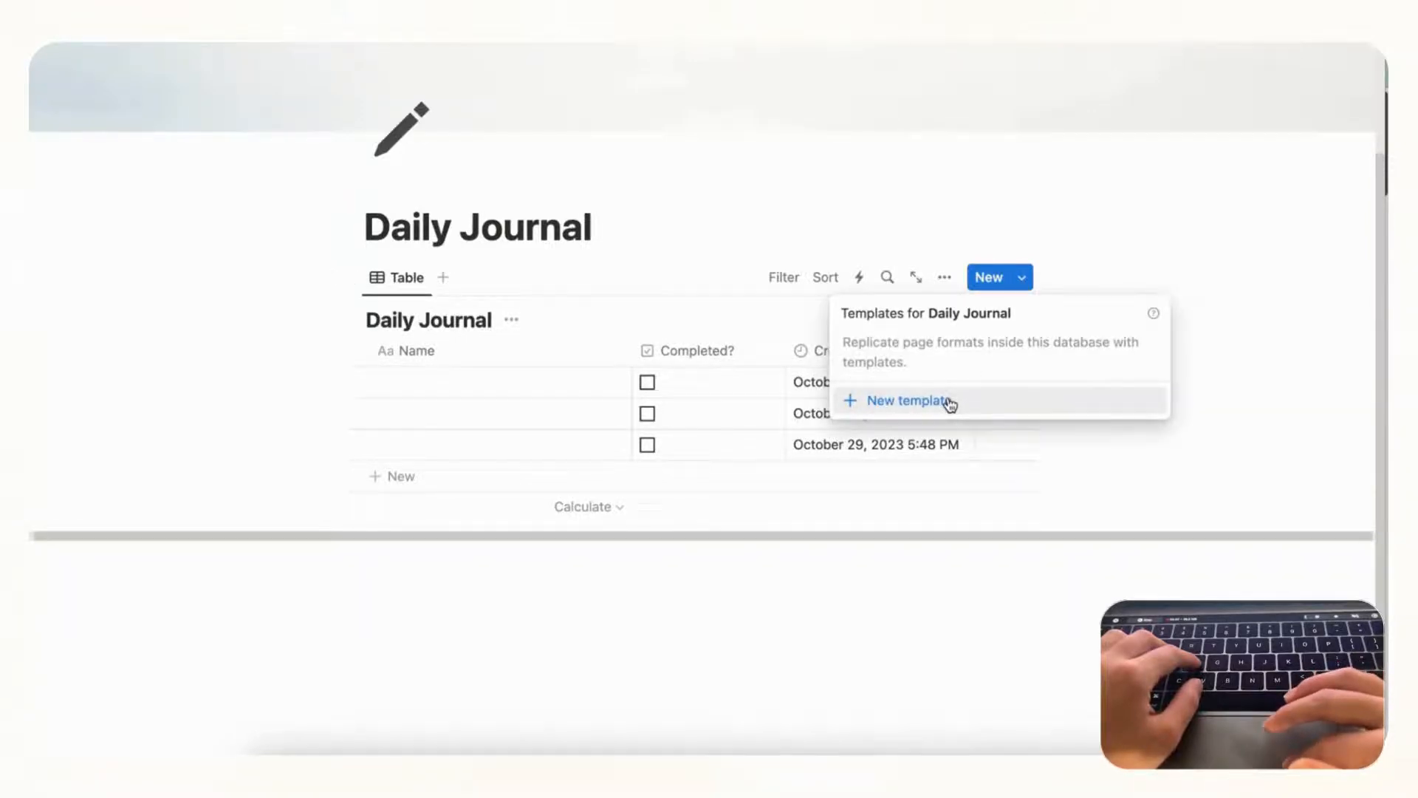
left_click(907, 400)
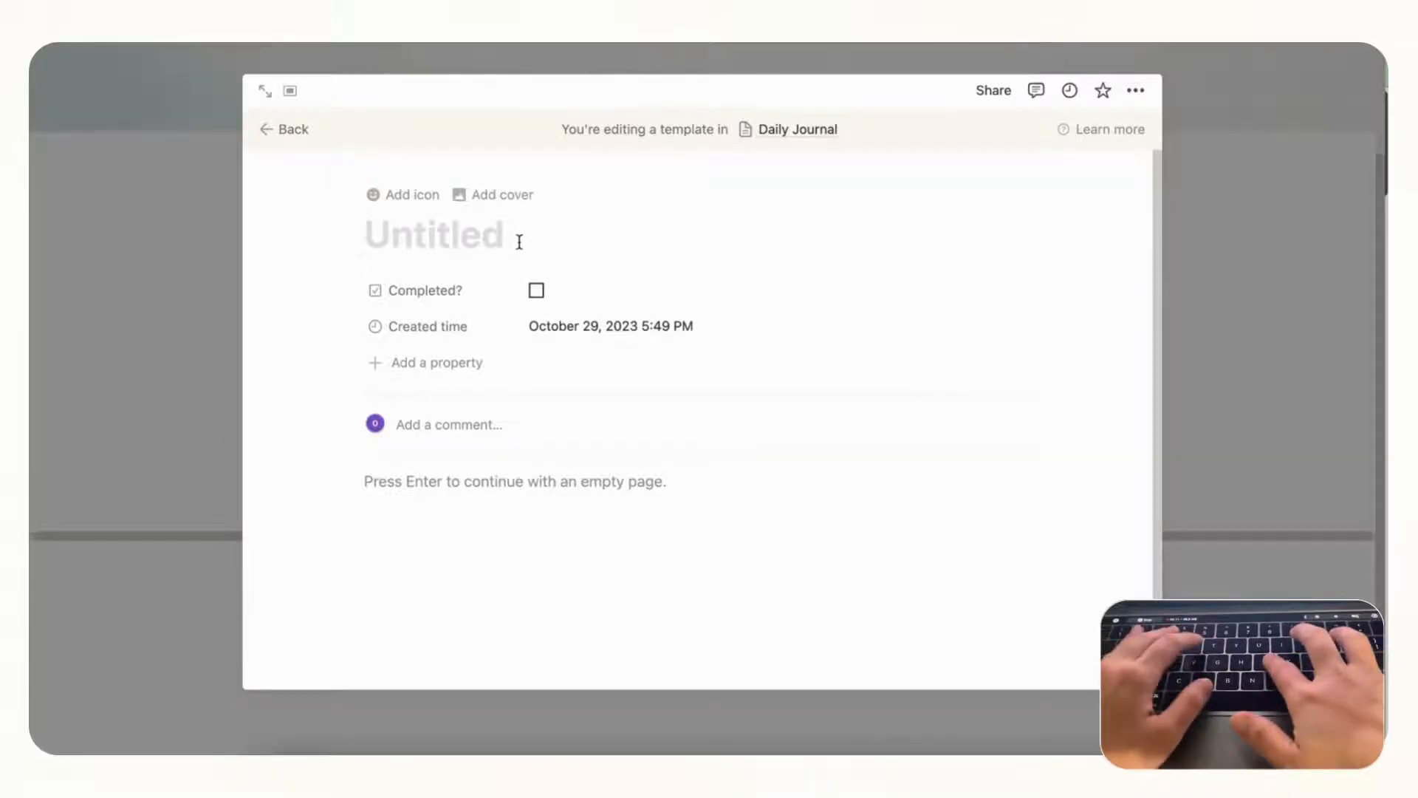
type("@today")
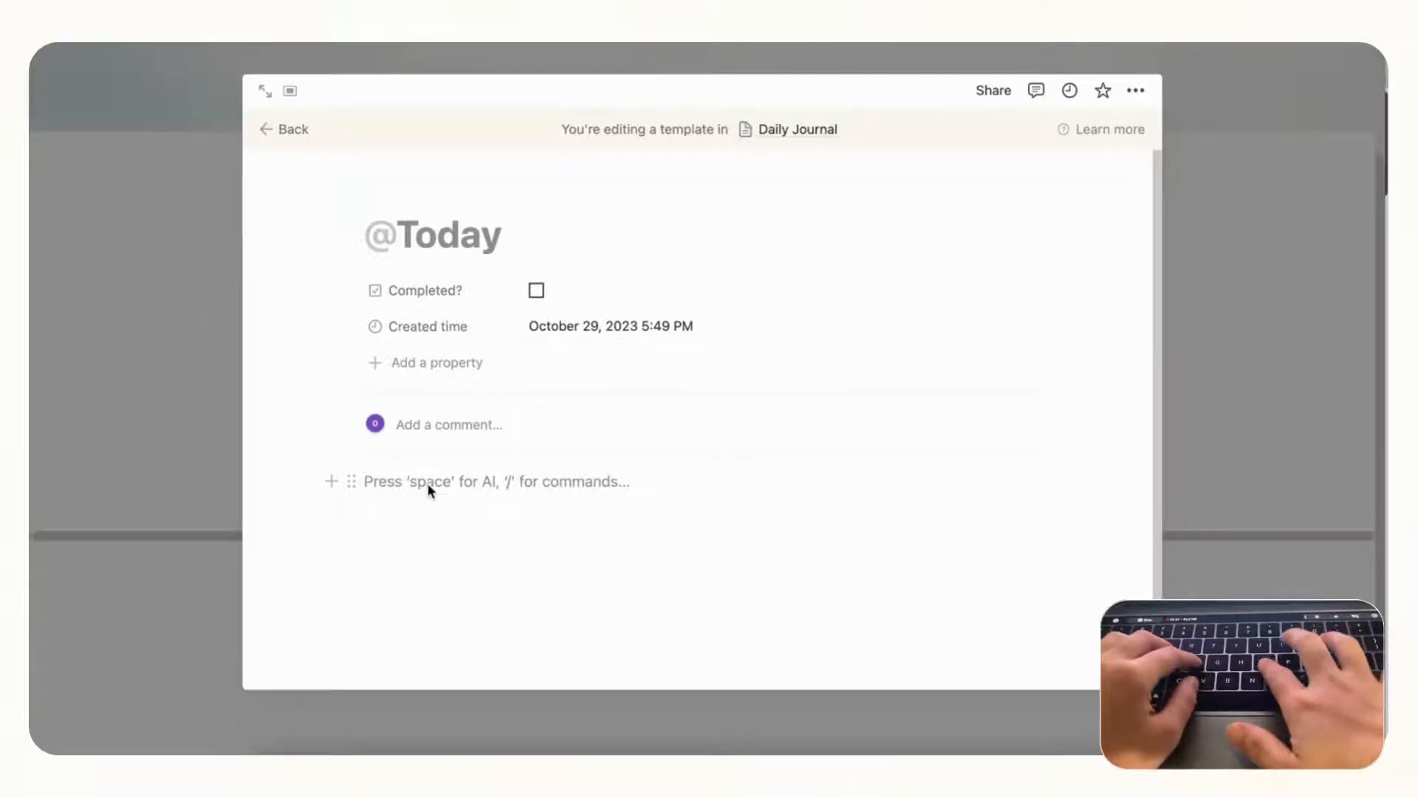
Step: Write the prompts 'What did I do today?', 'What was I grateful for?', 'Best moments of the day?'
type("W")
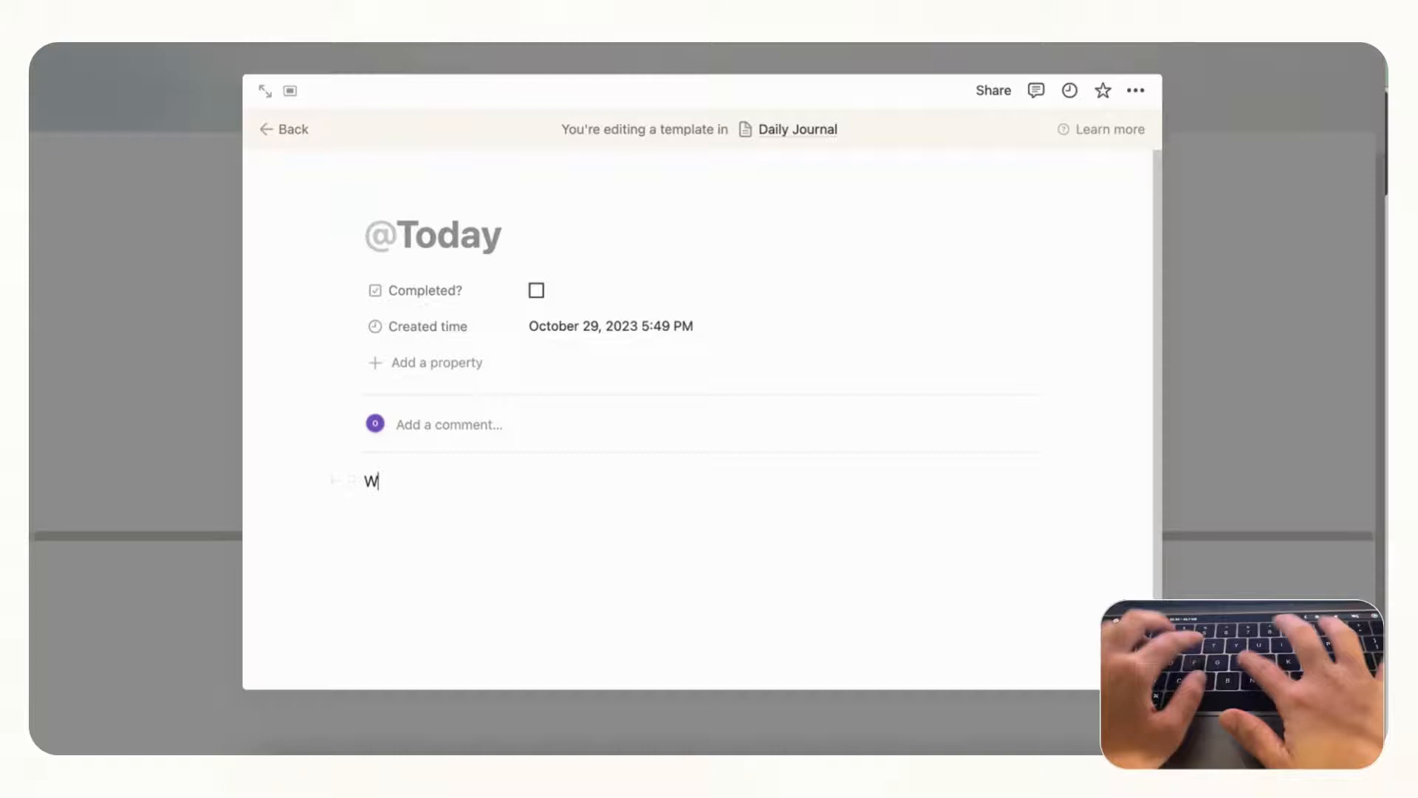
type("hat did I do today")
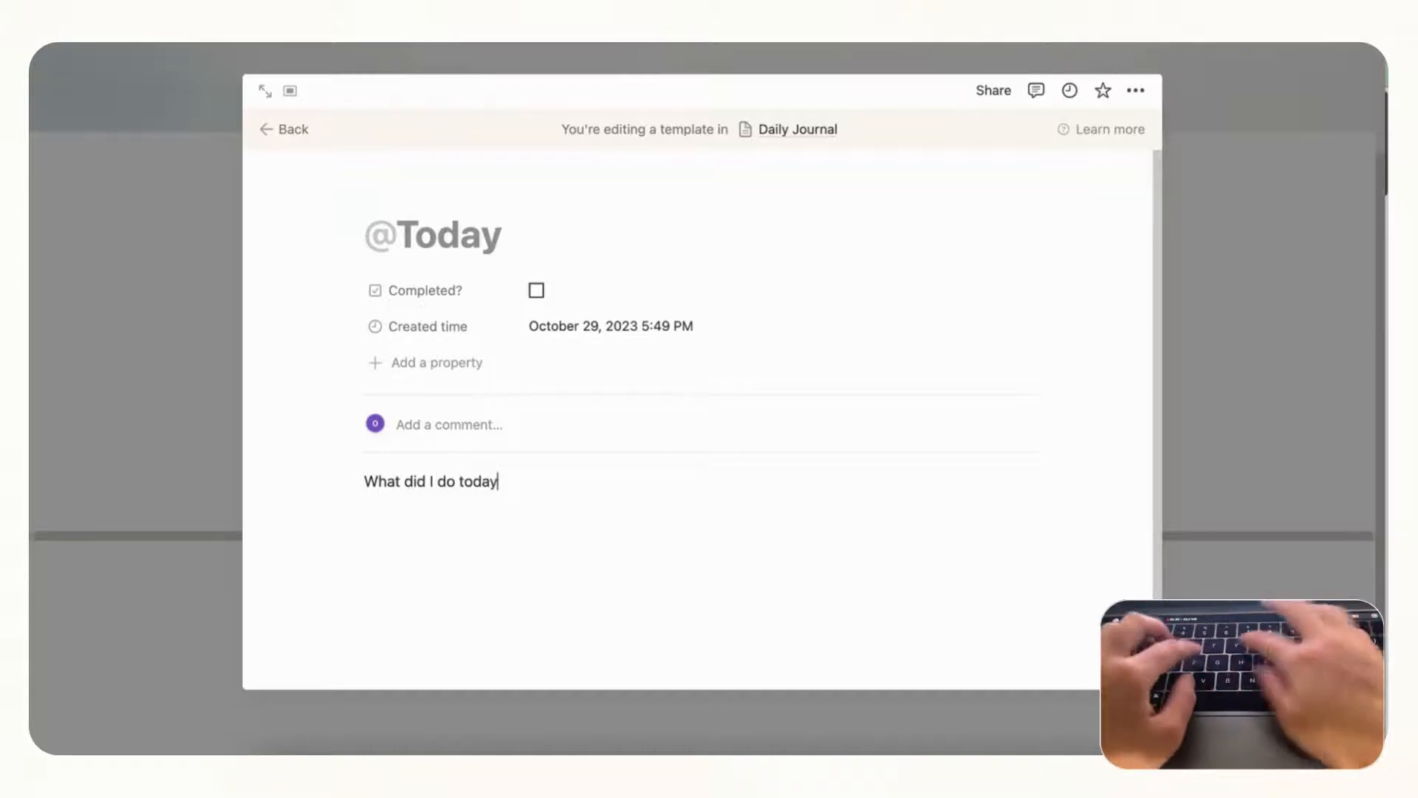
key("Enter")
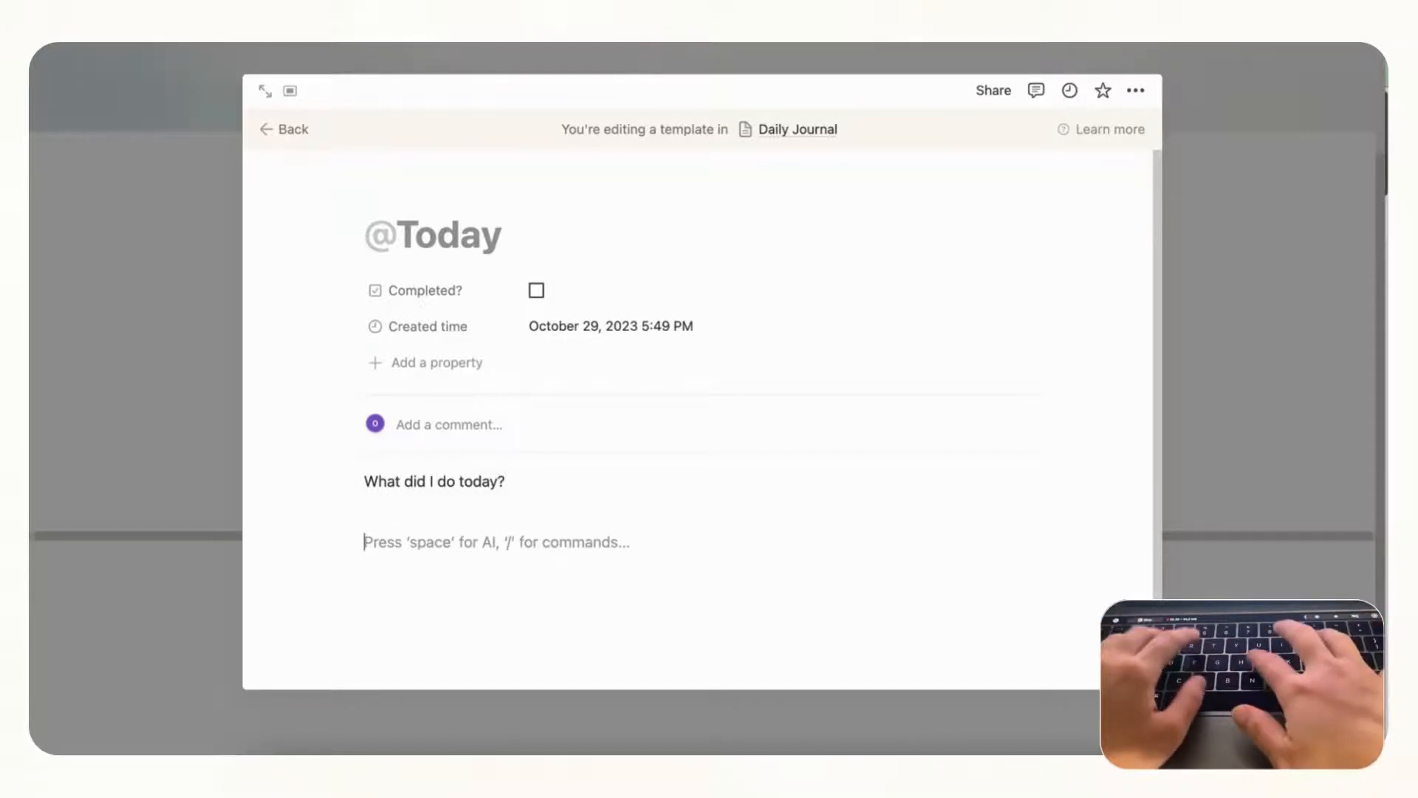
type("What was I grat")
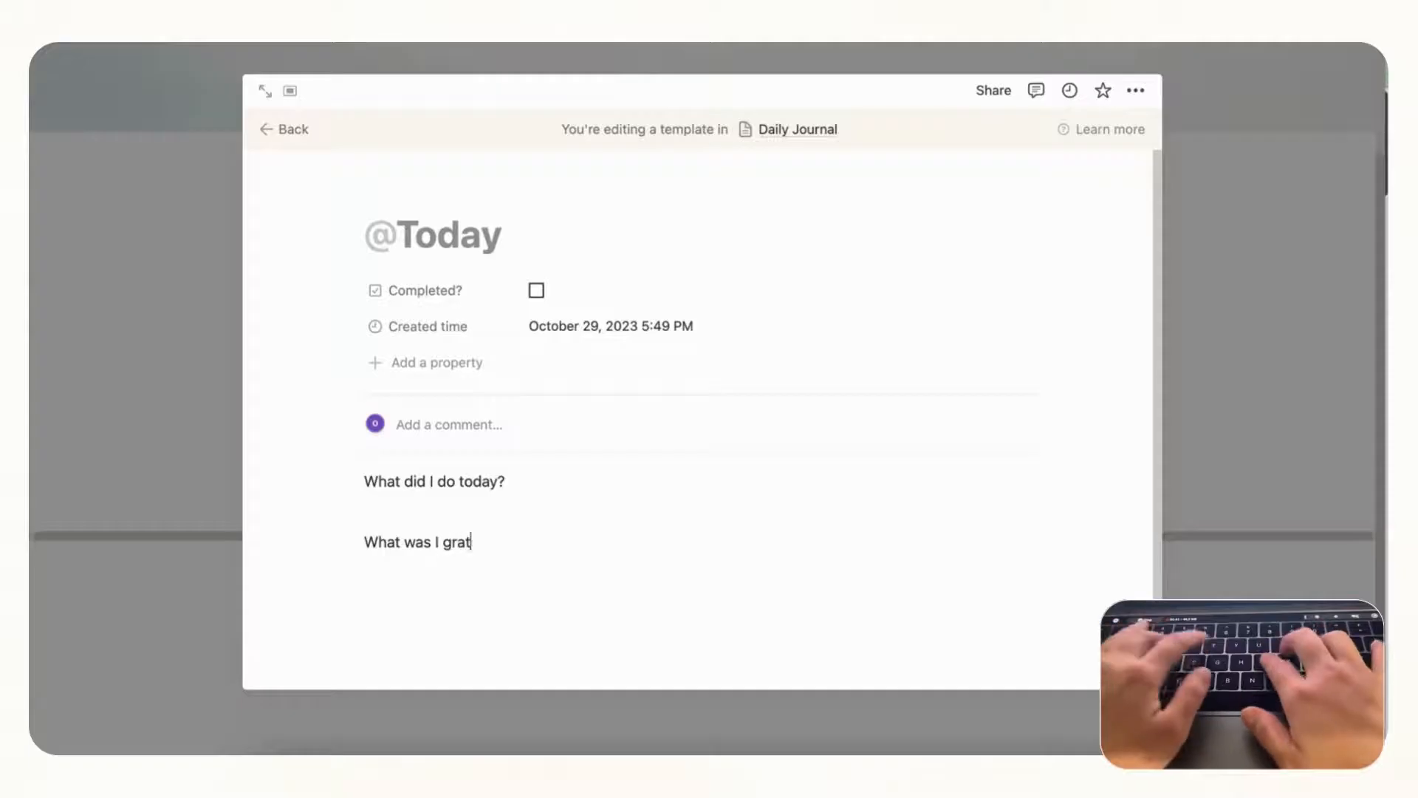
type("eful for?")
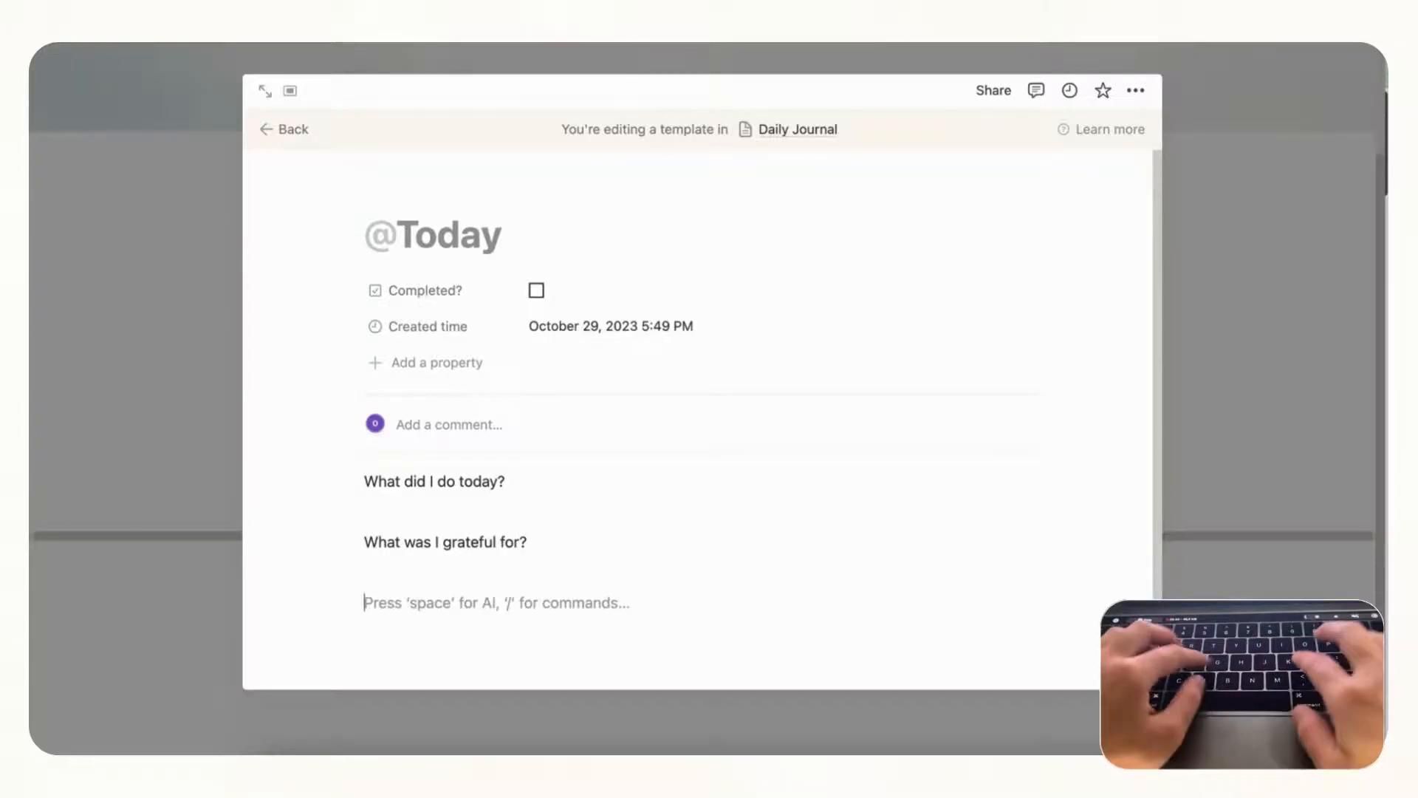
type("Best moments of")
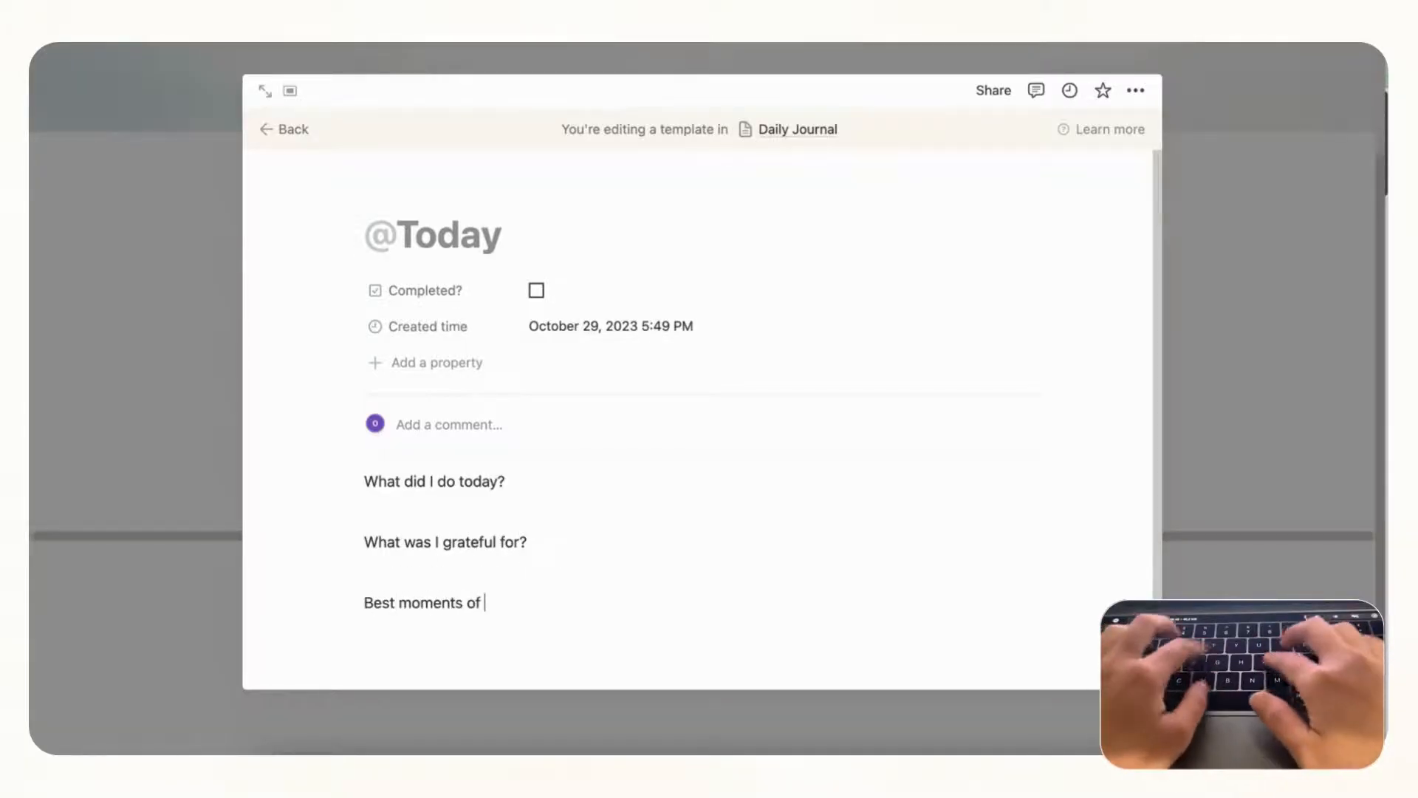
type("the day?")
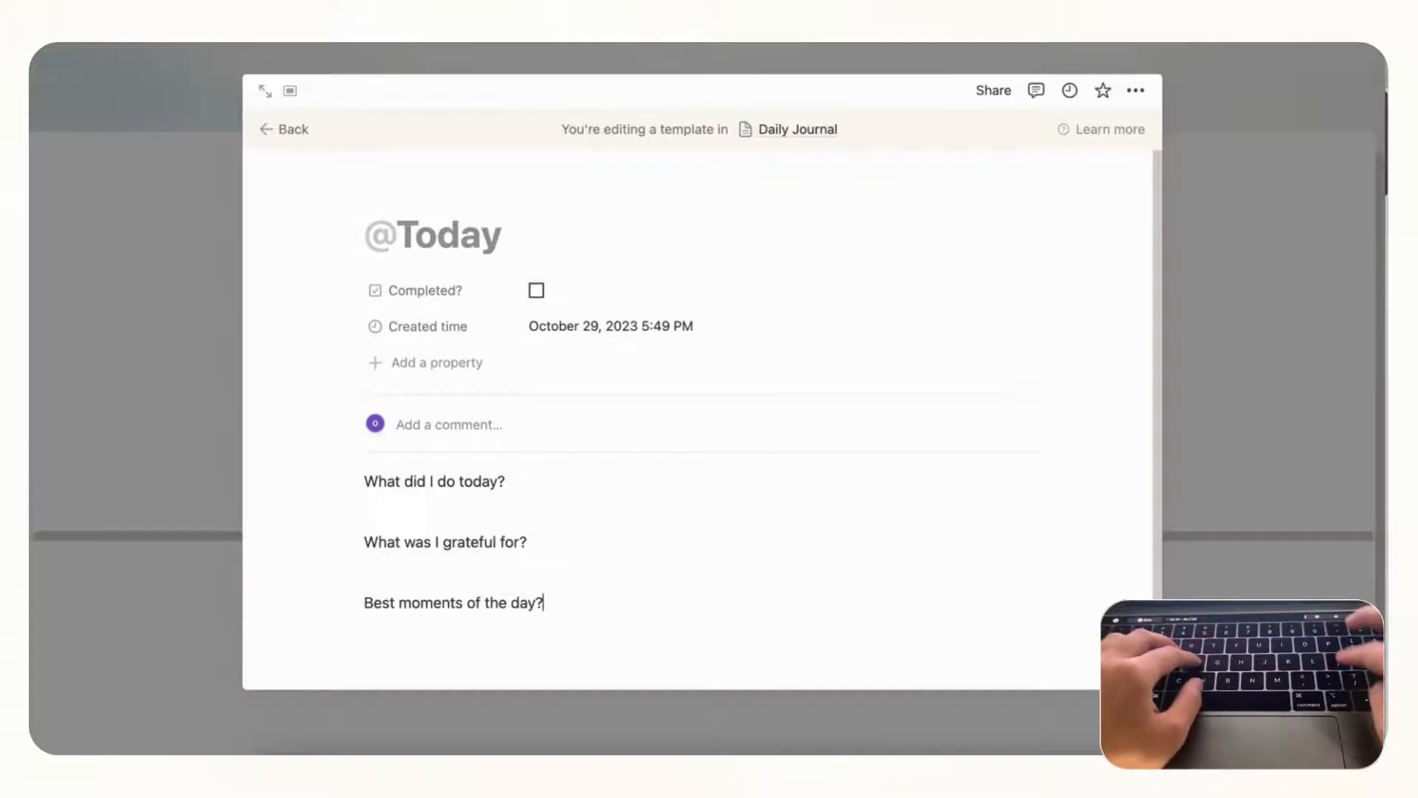
key("Enter")
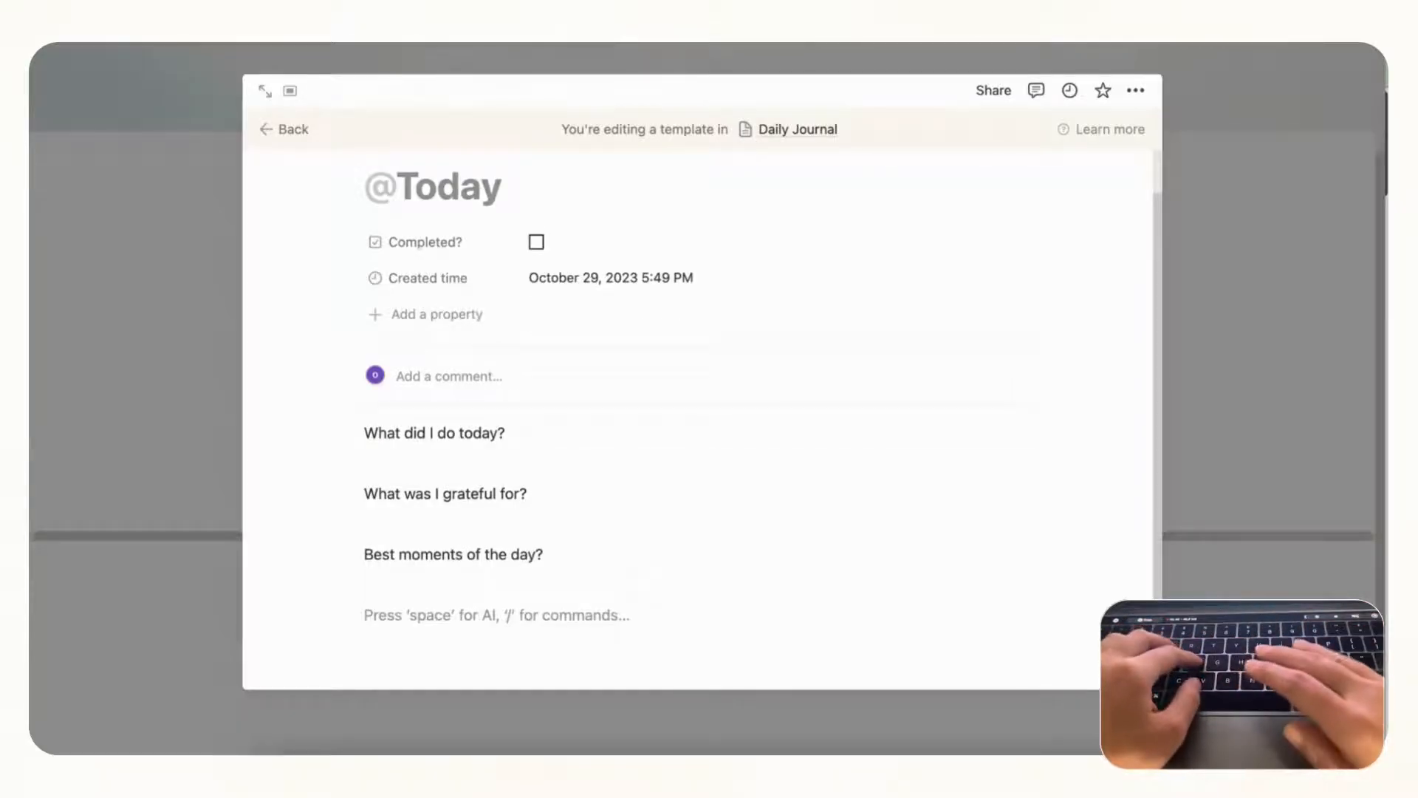
Step: Insert an Embed block via /embed on the empty line below the prompts
type("/")
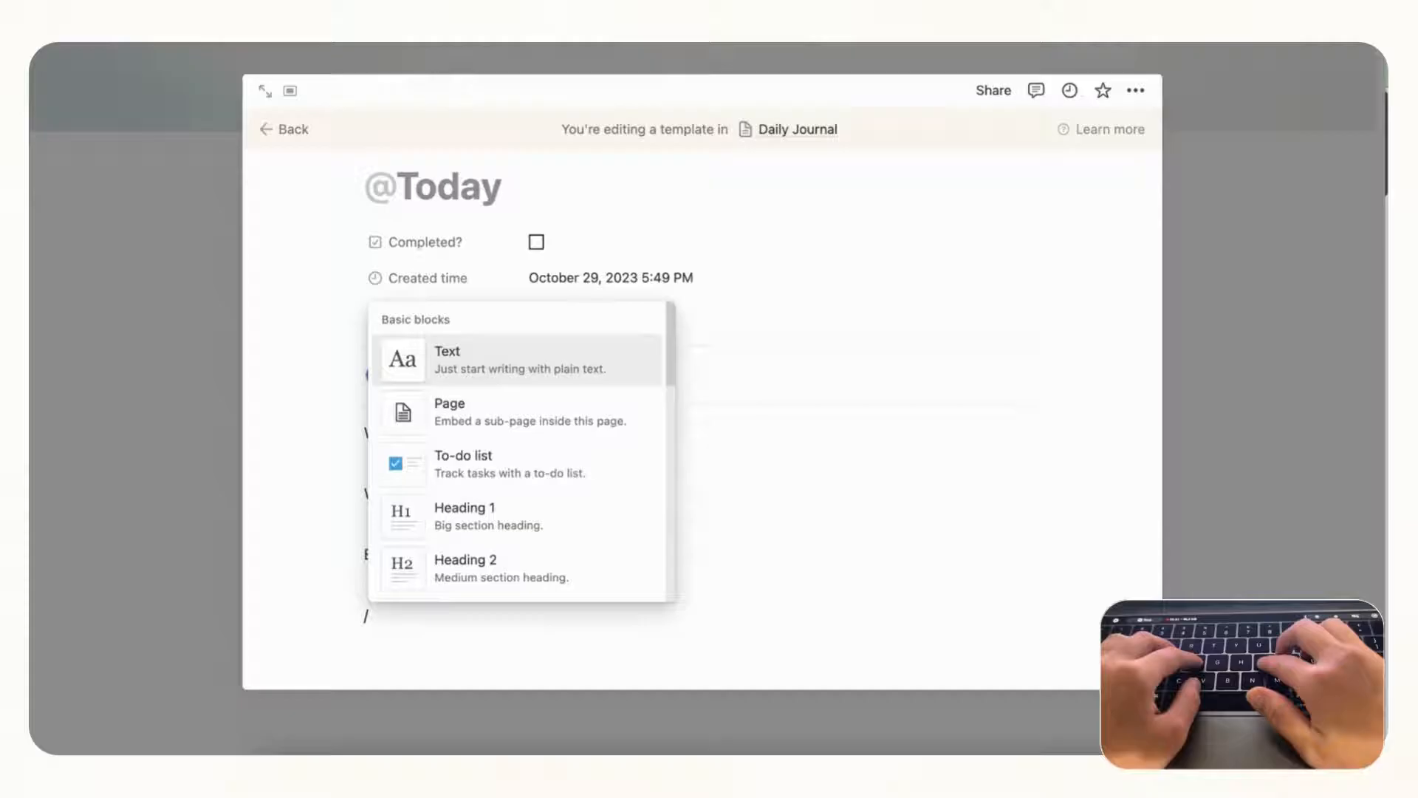
type("/embe")
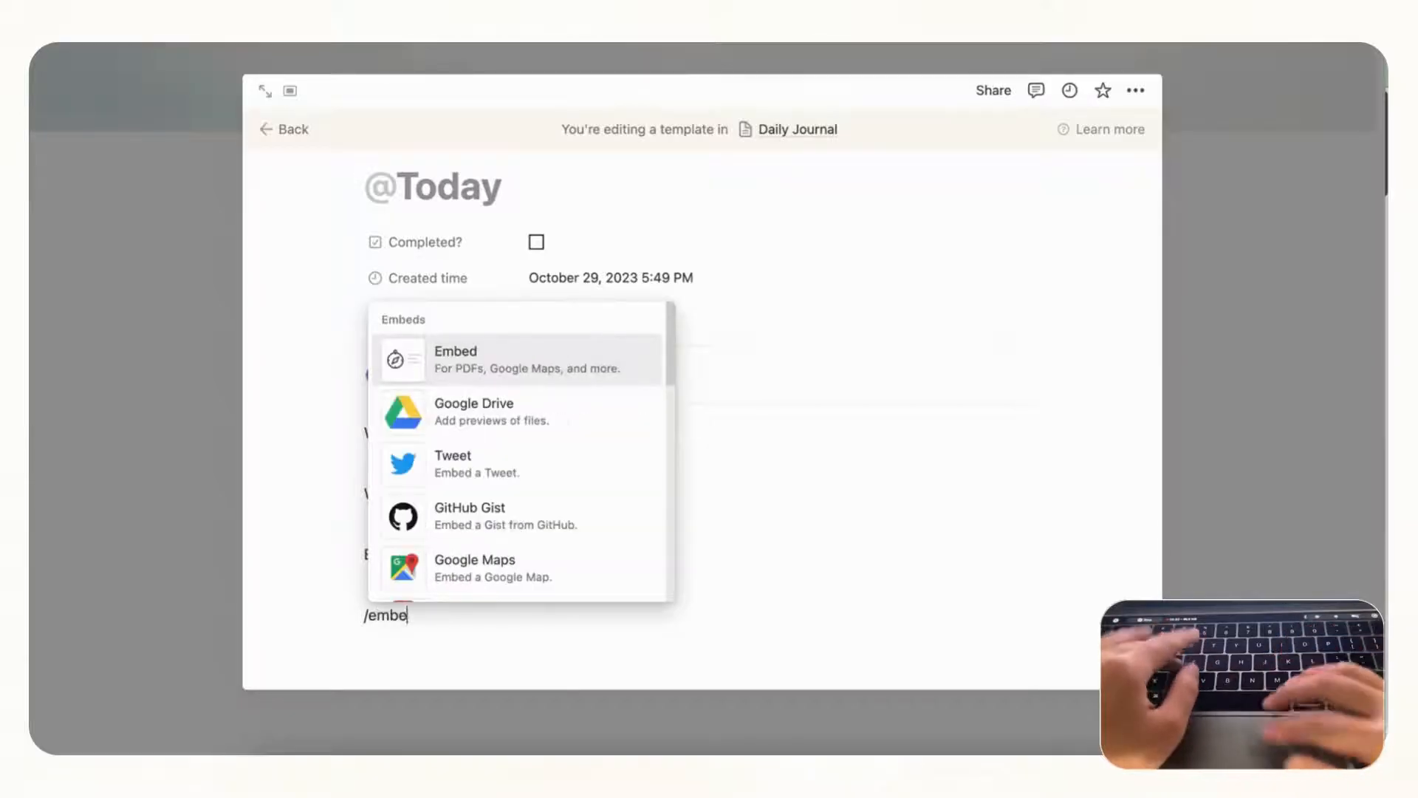
left_click(456, 359)
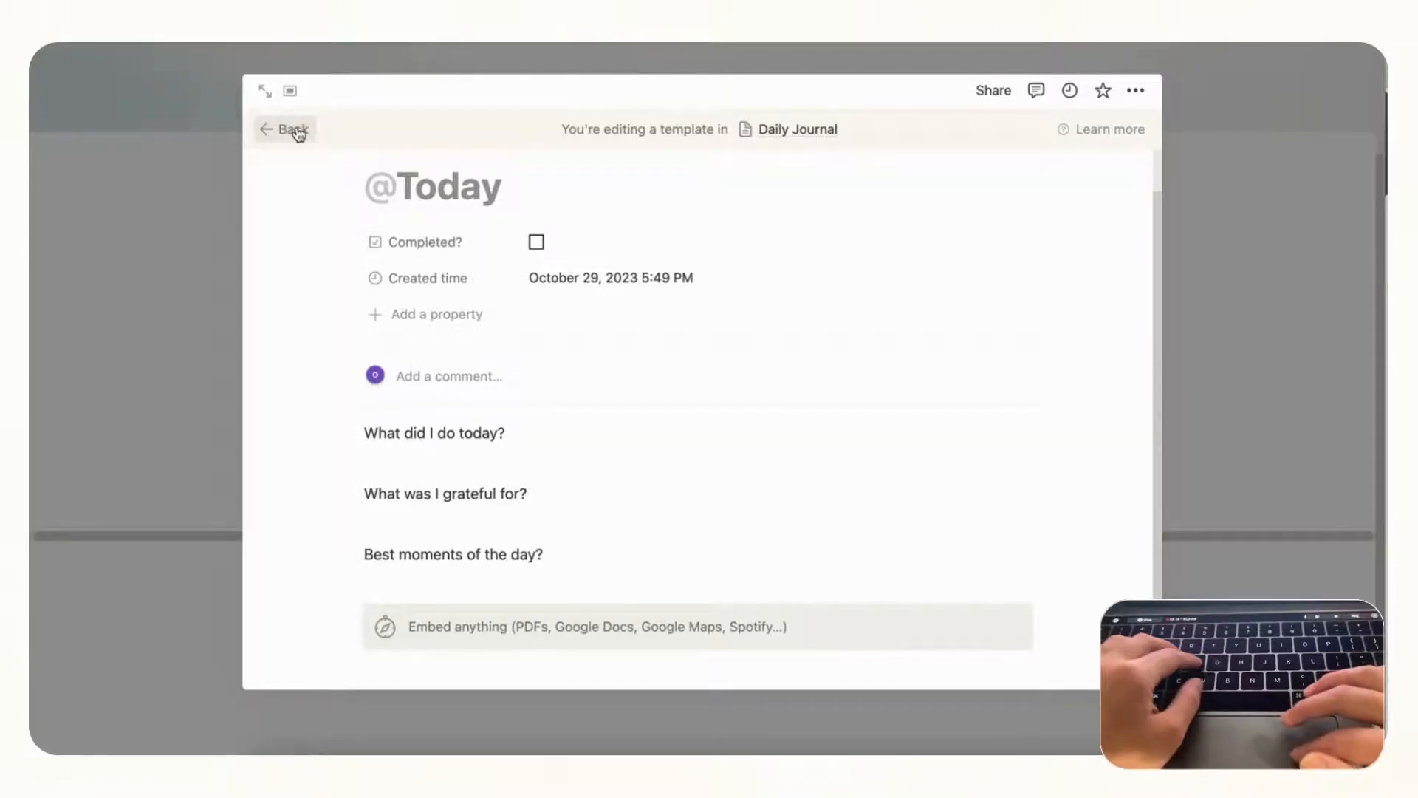
Step: Go back to the Daily Journal database and show its templates list
left_click(287, 129)
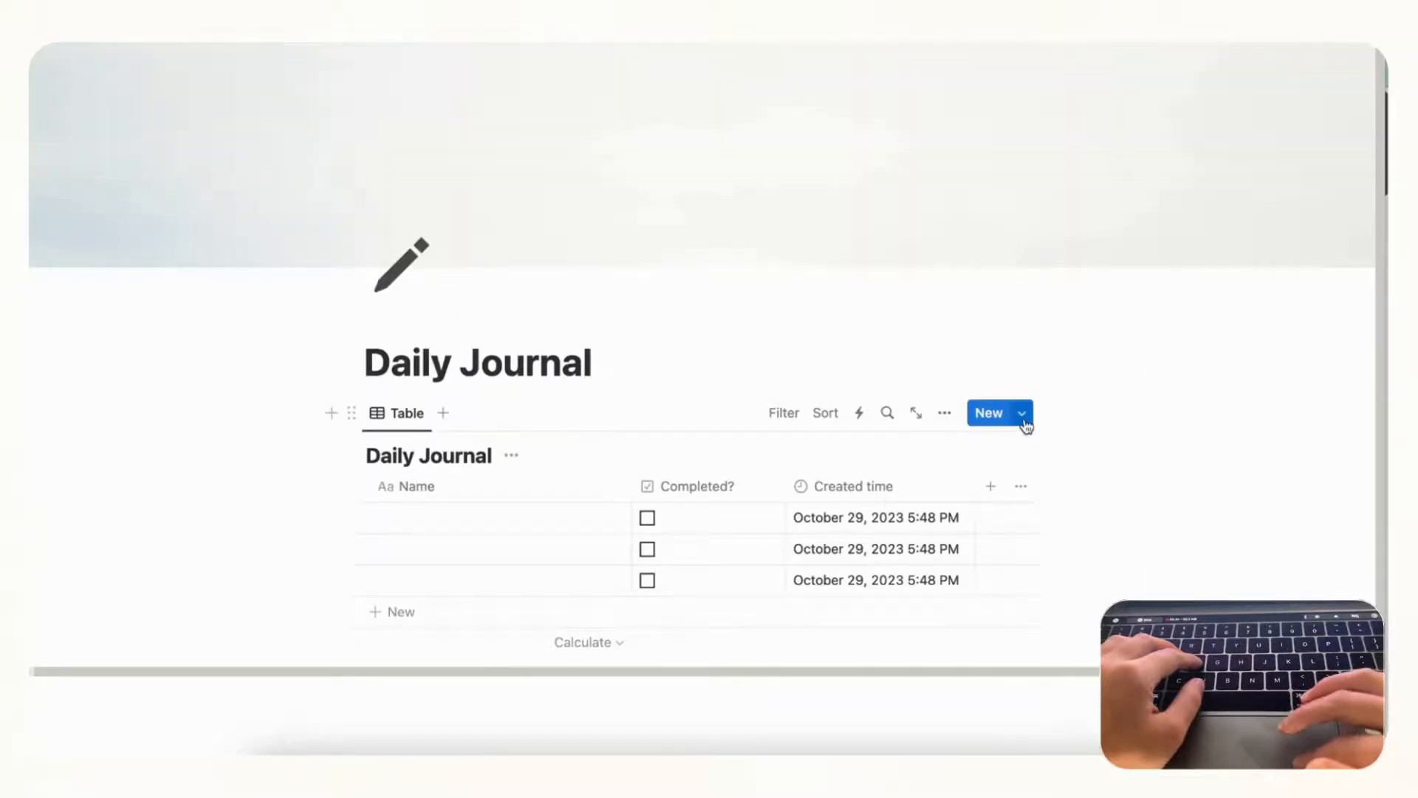
left_click(1023, 413)
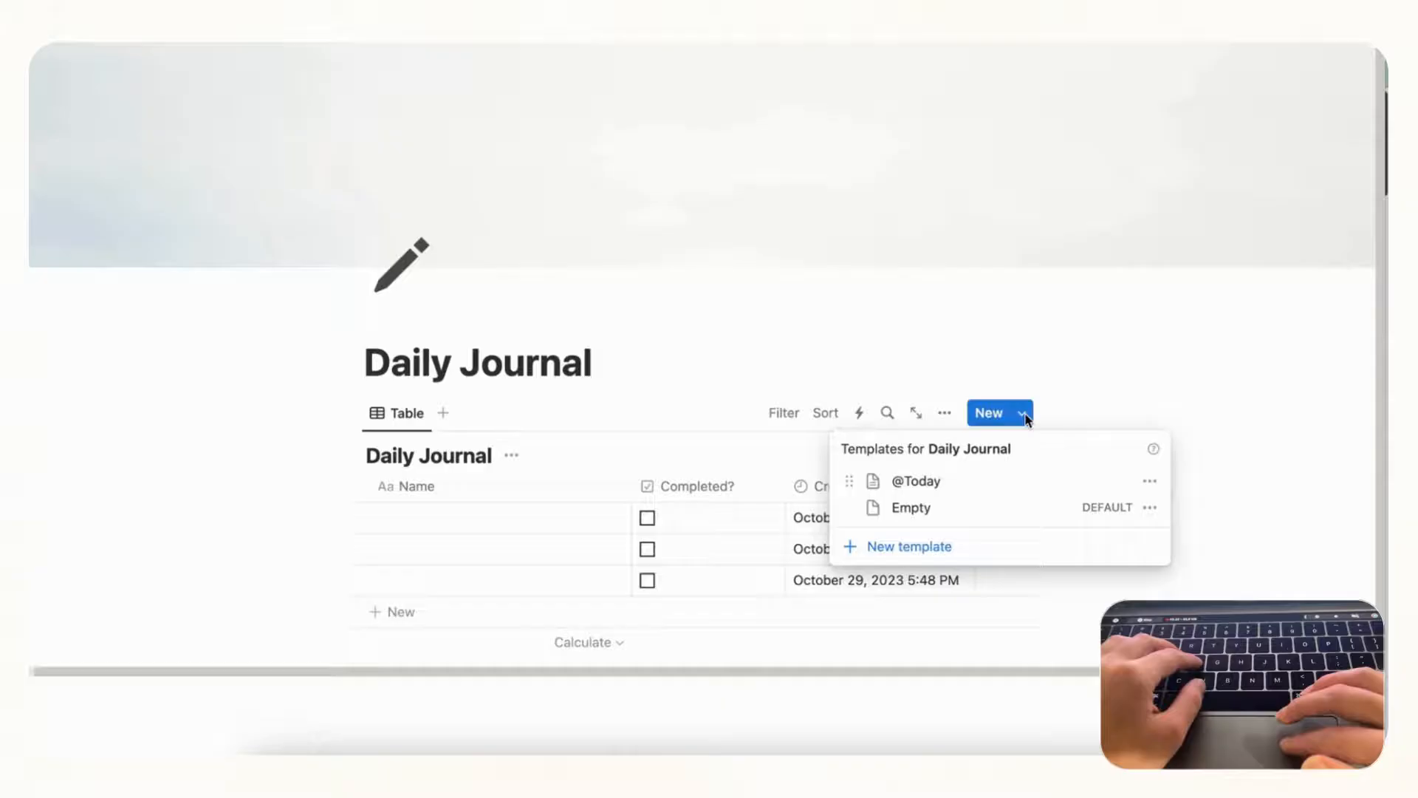
mouse_move(1076, 510)
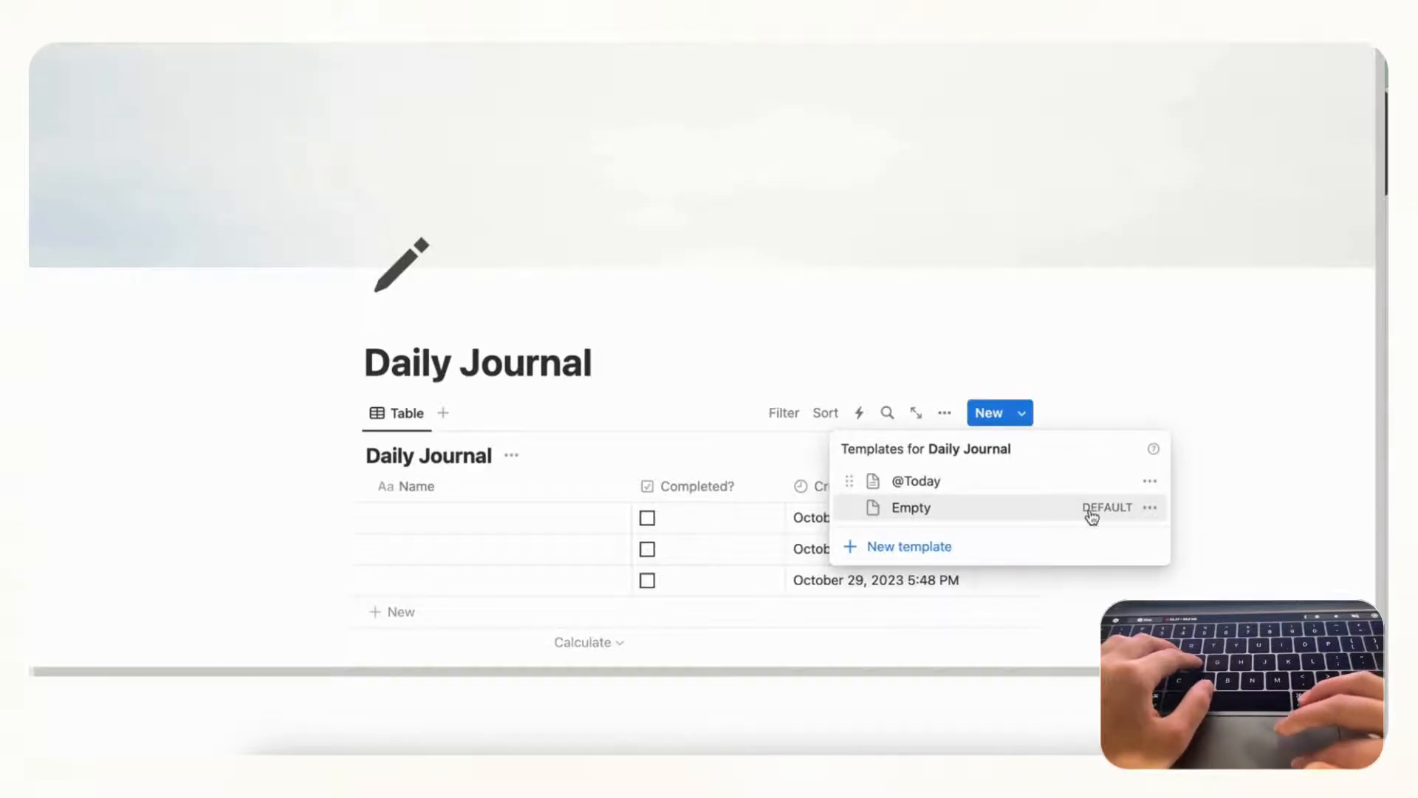
mouse_move(1151, 484)
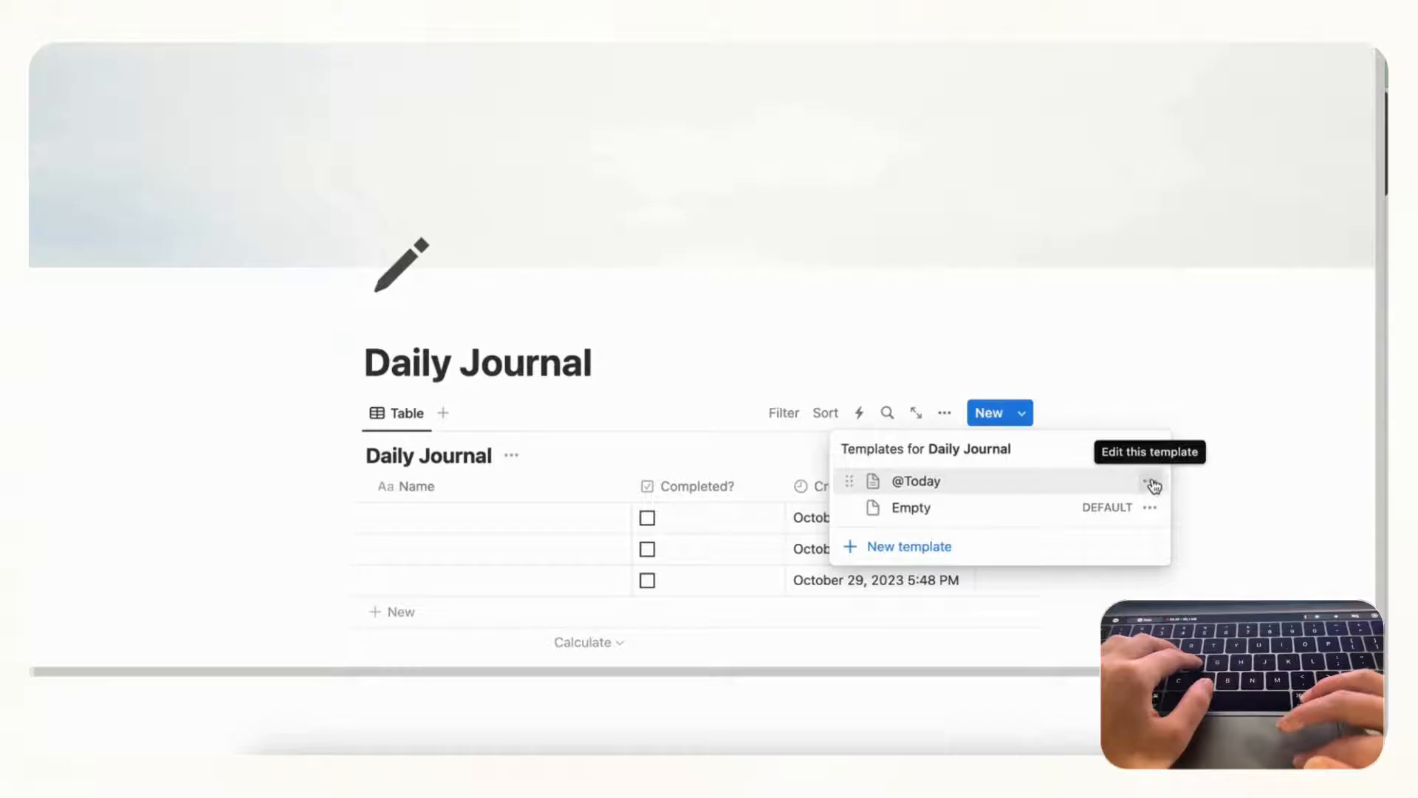
left_click(1148, 483)
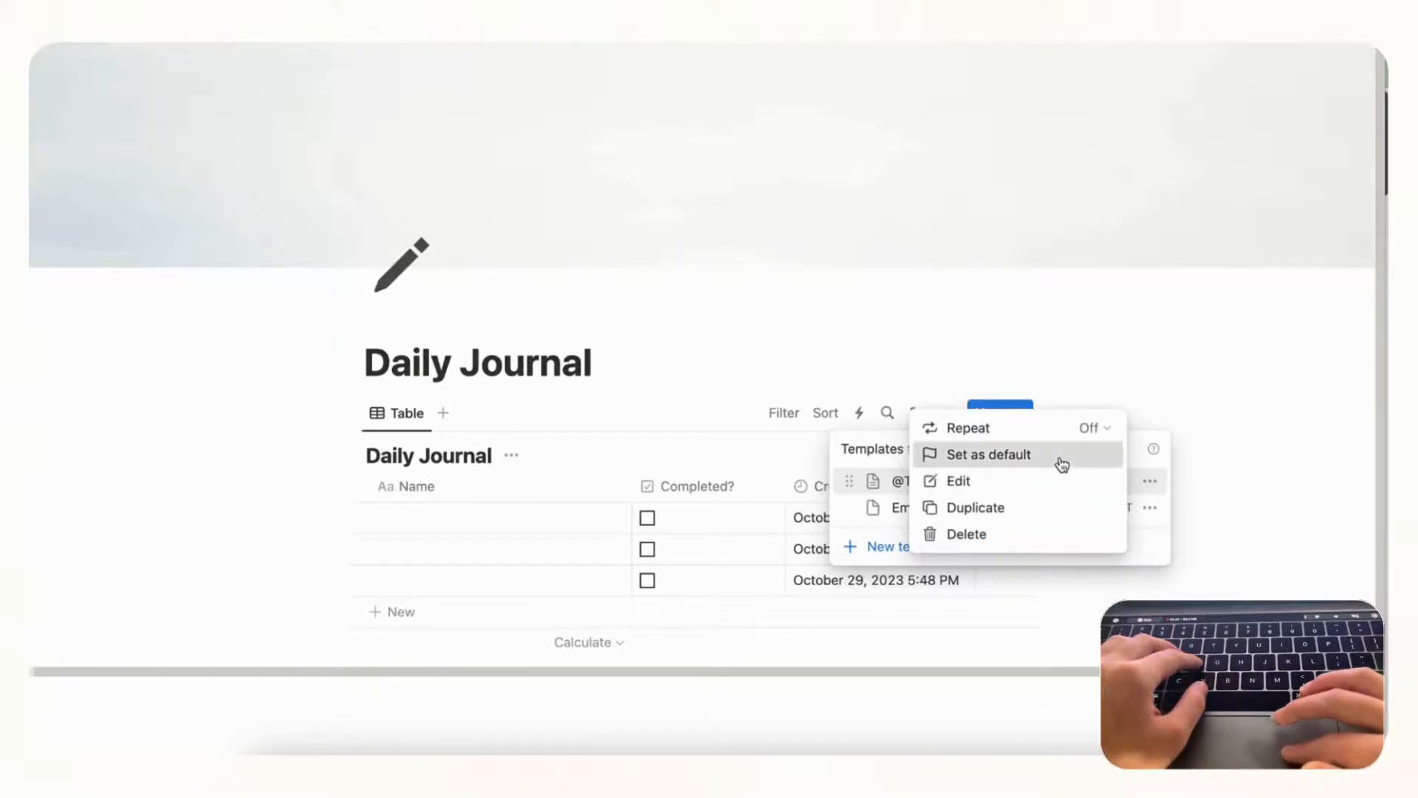
left_click(988, 454)
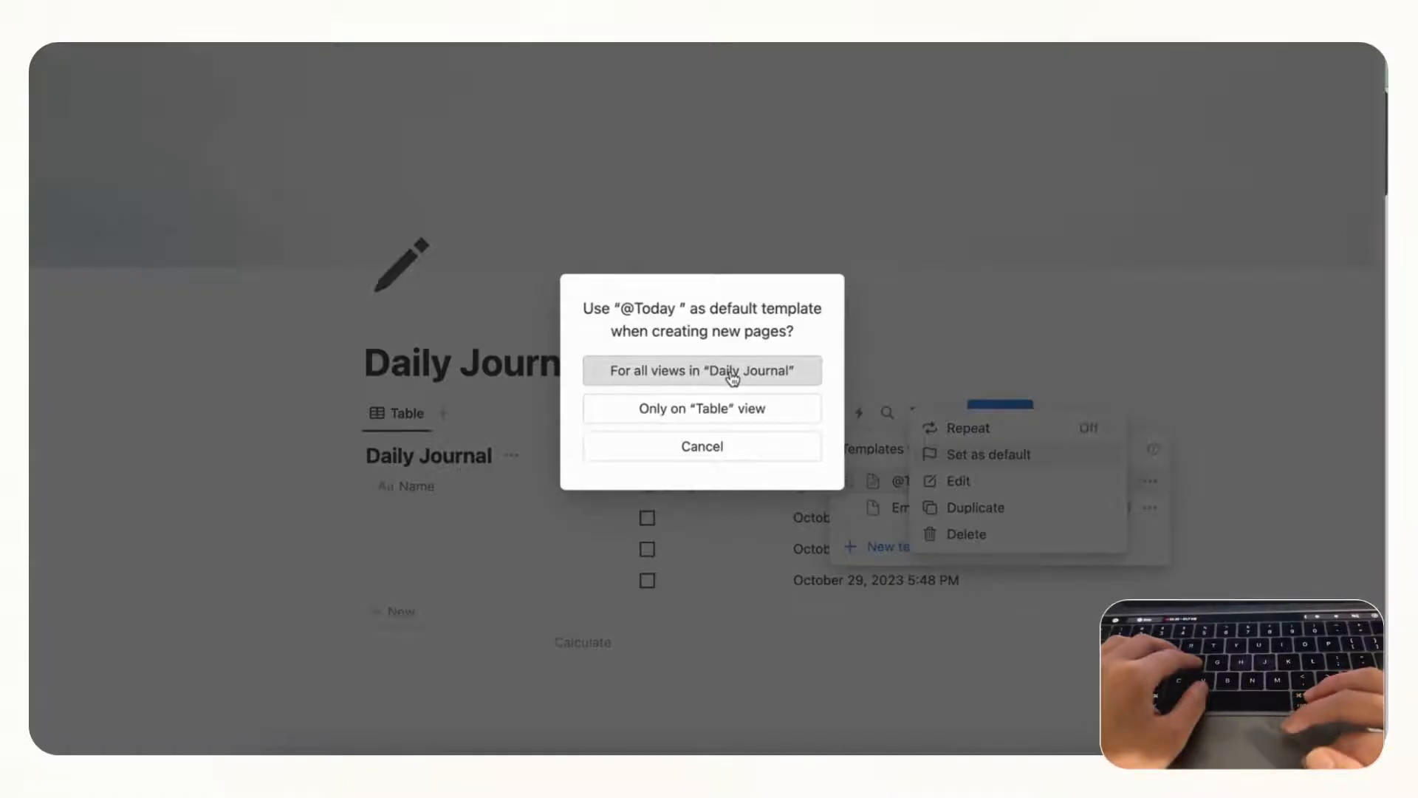
left_click(702, 371)
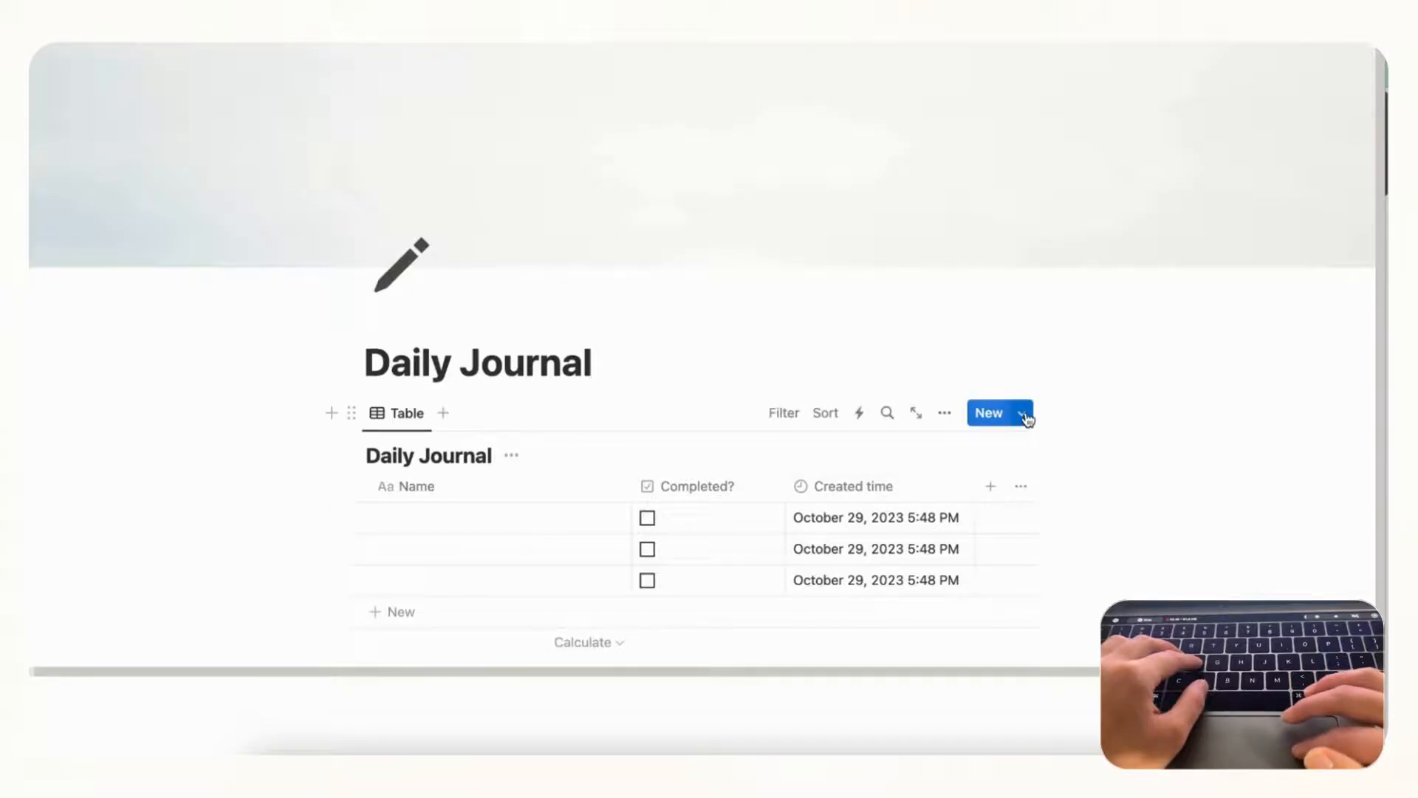
left_click(1028, 413)
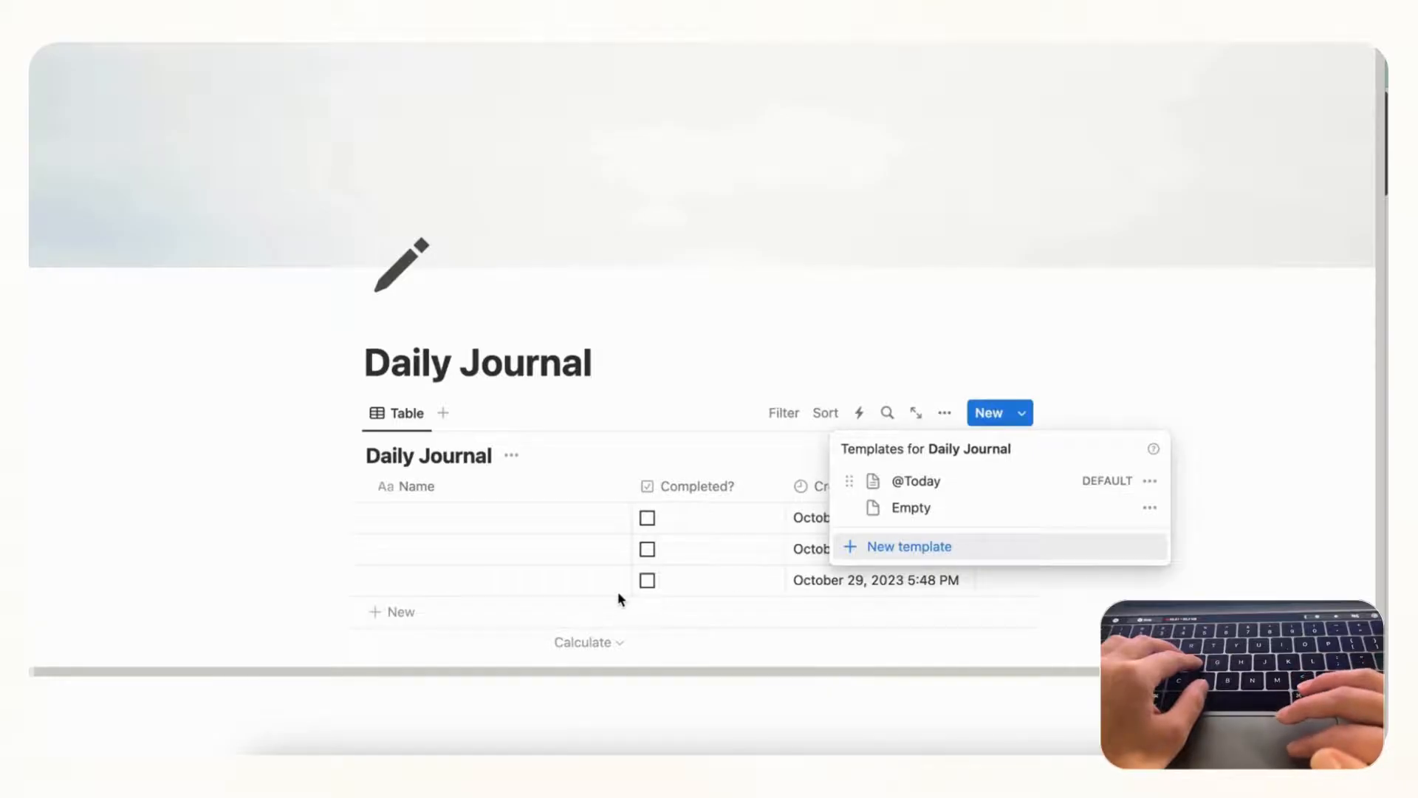
mouse_move(631, 429)
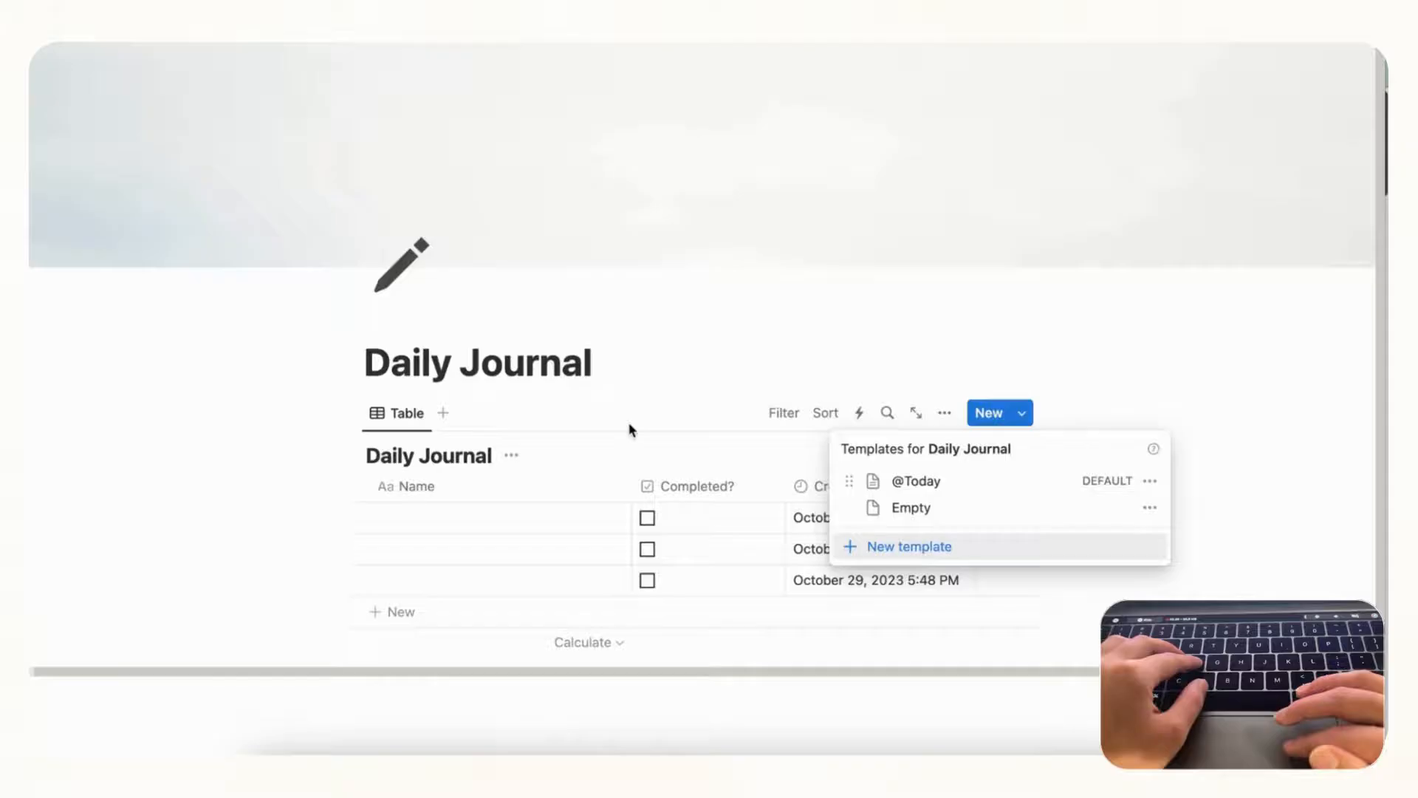
mouse_move(624, 437)
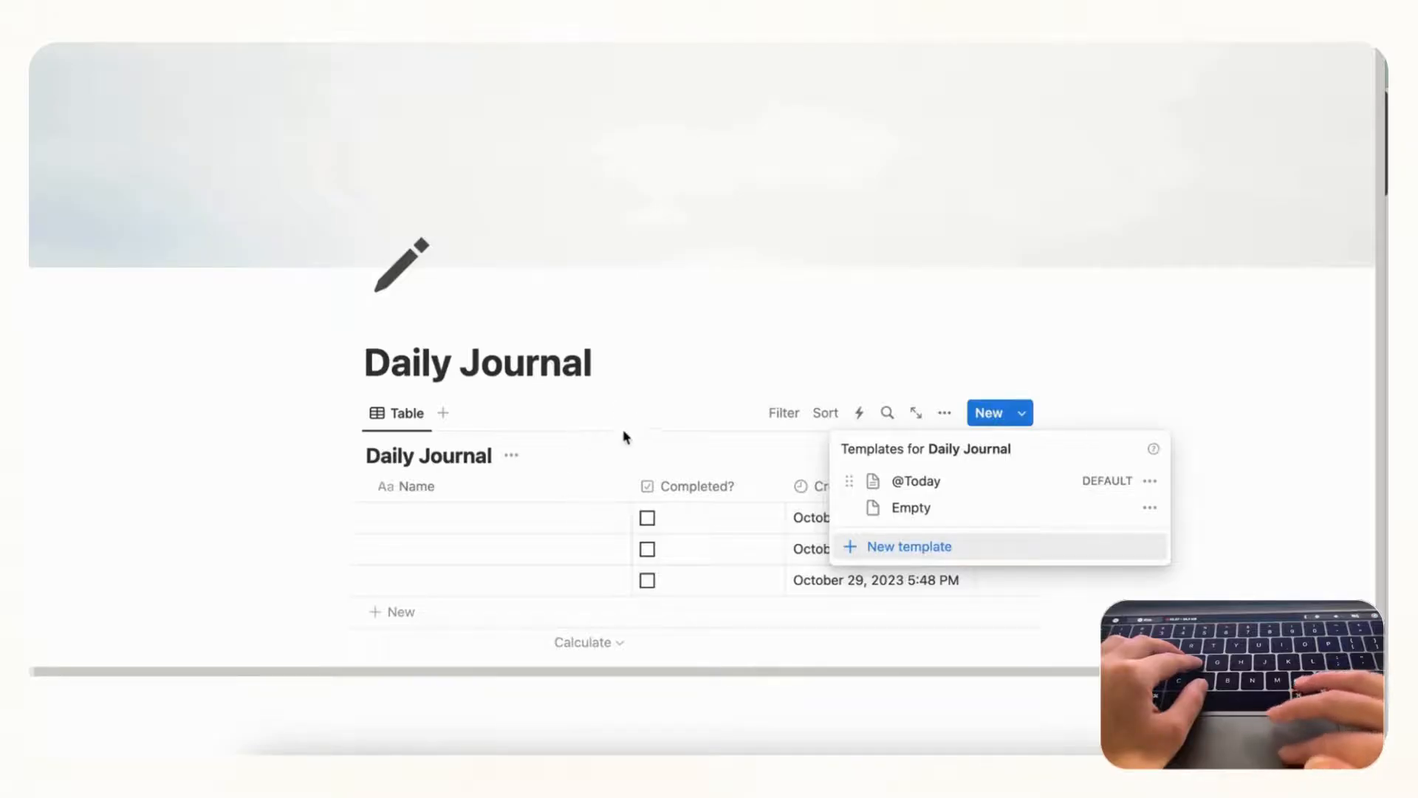
mouse_move(614, 402)
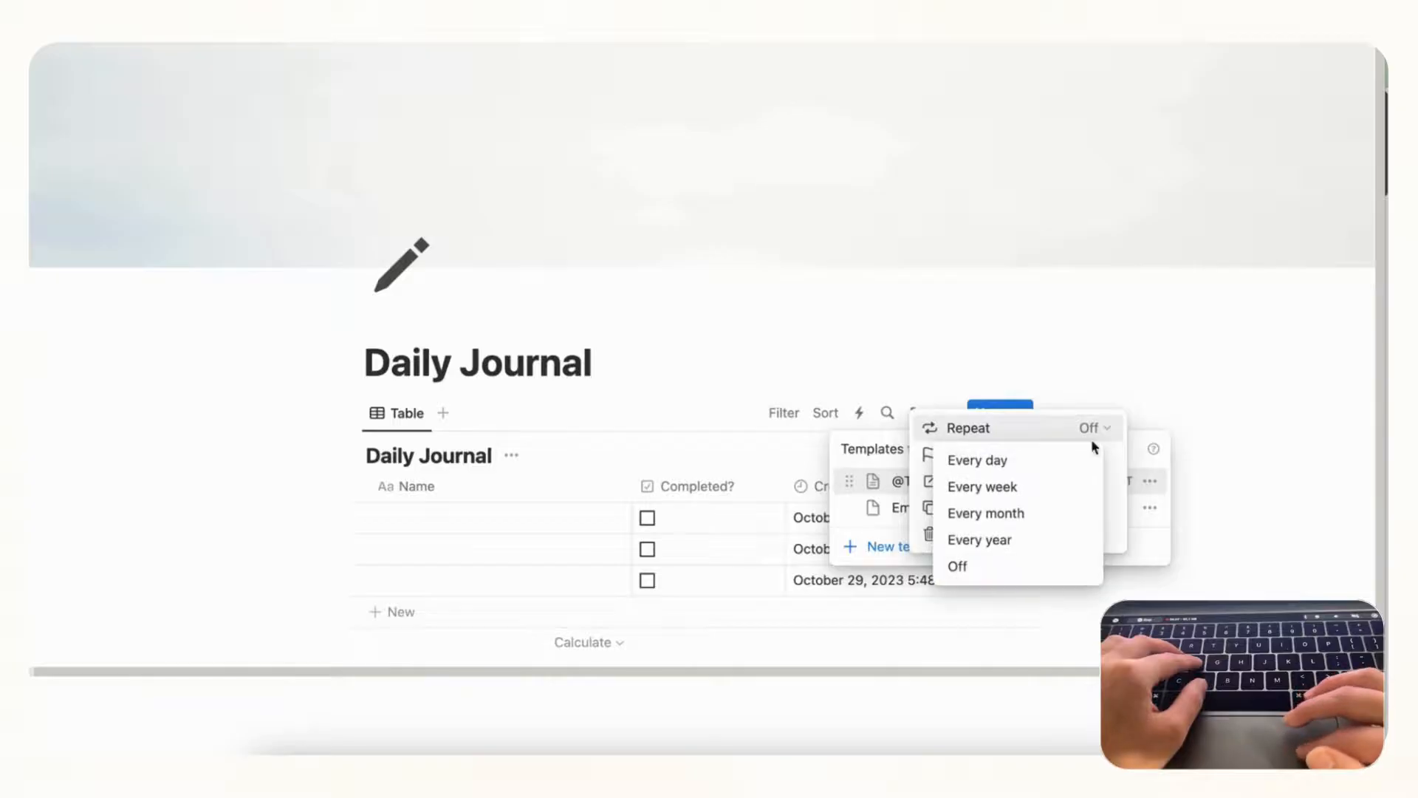
left_click(977, 460)
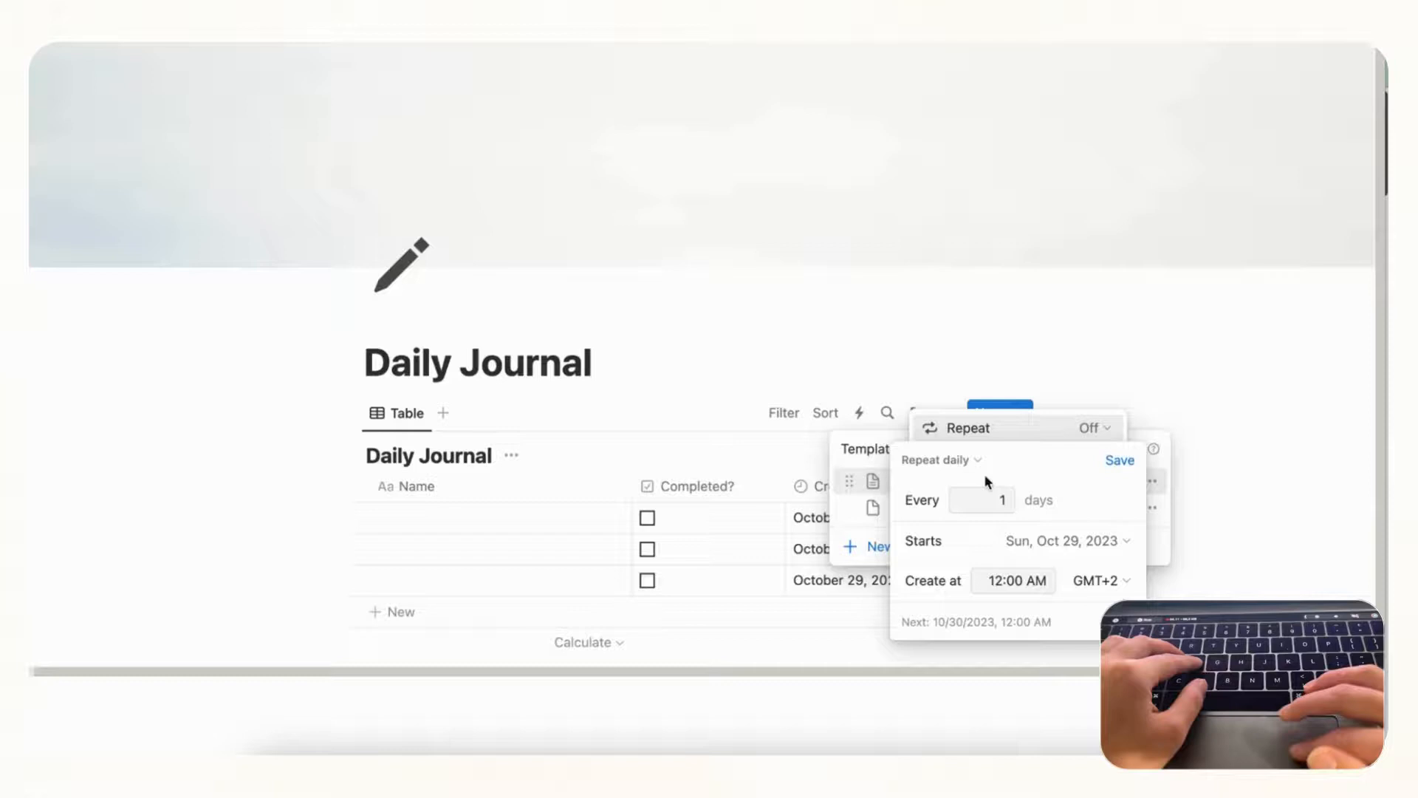
mouse_move(937, 501)
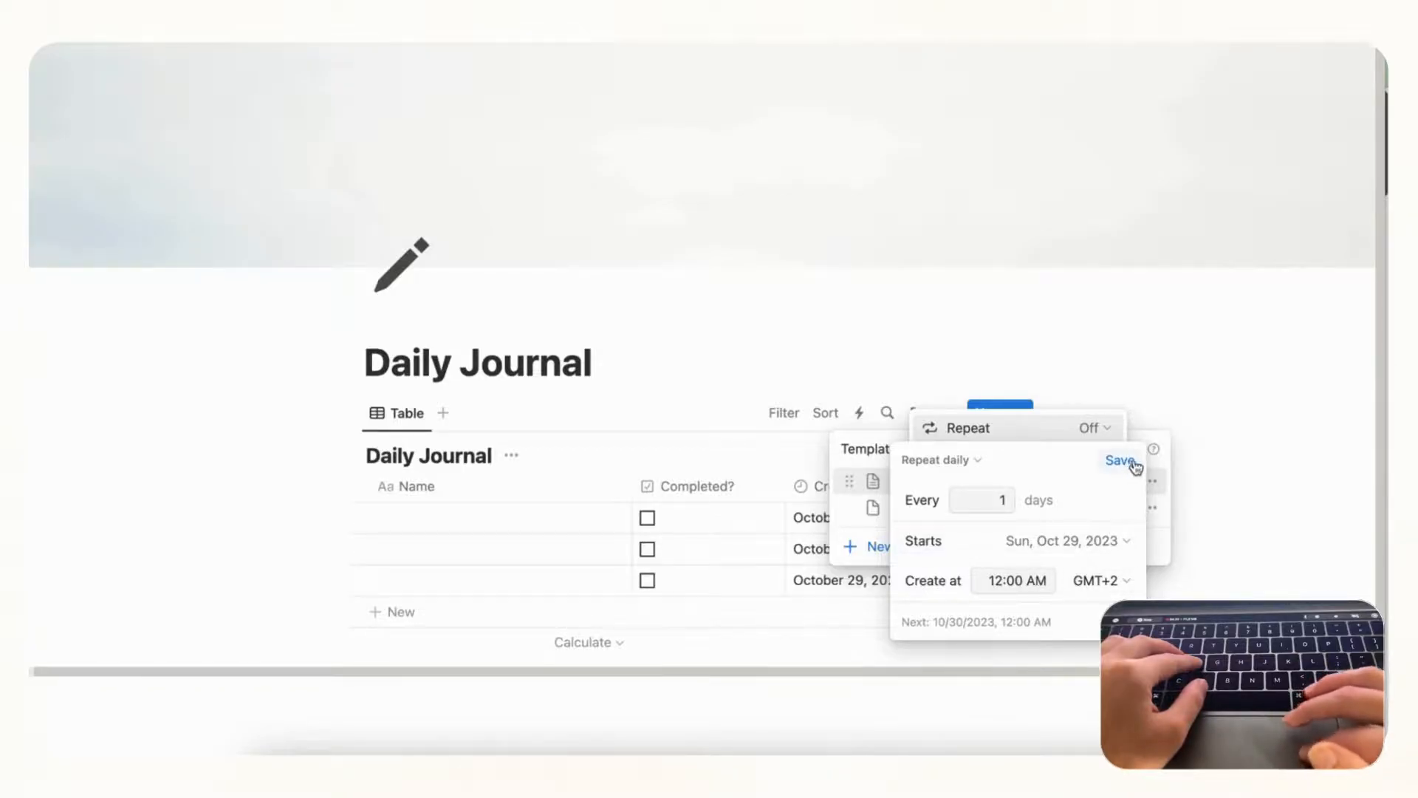
left_click(1119, 460)
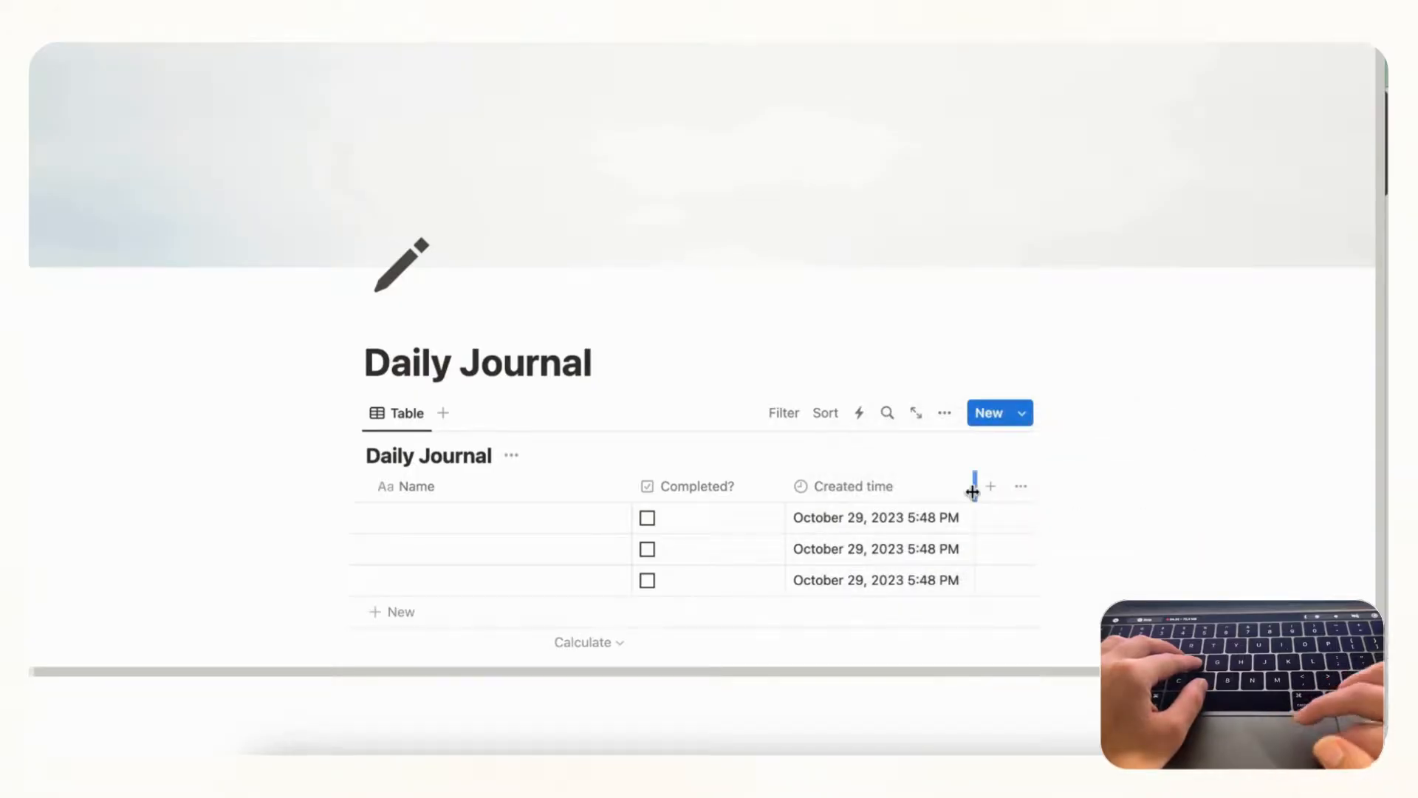
mouse_move(706, 474)
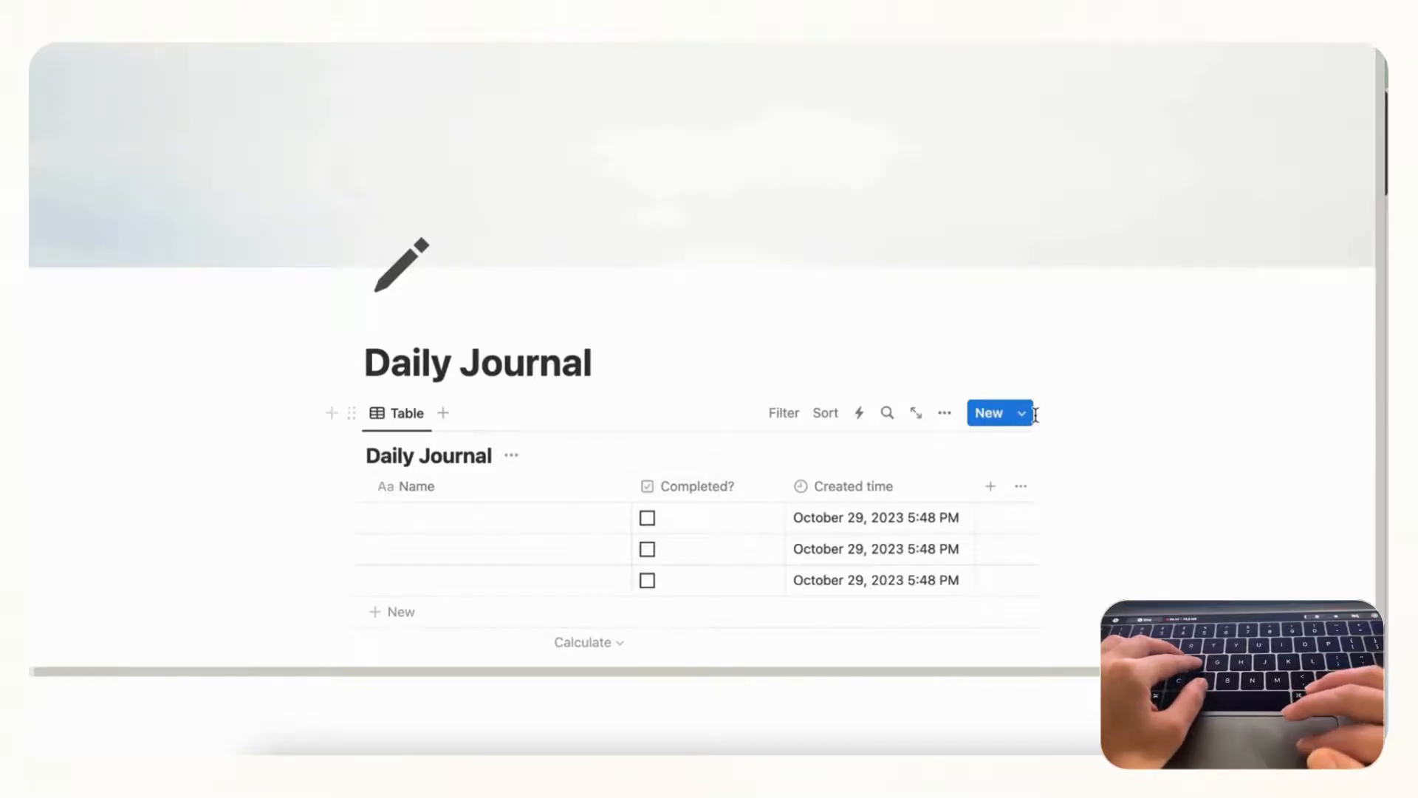
mouse_move(500, 536)
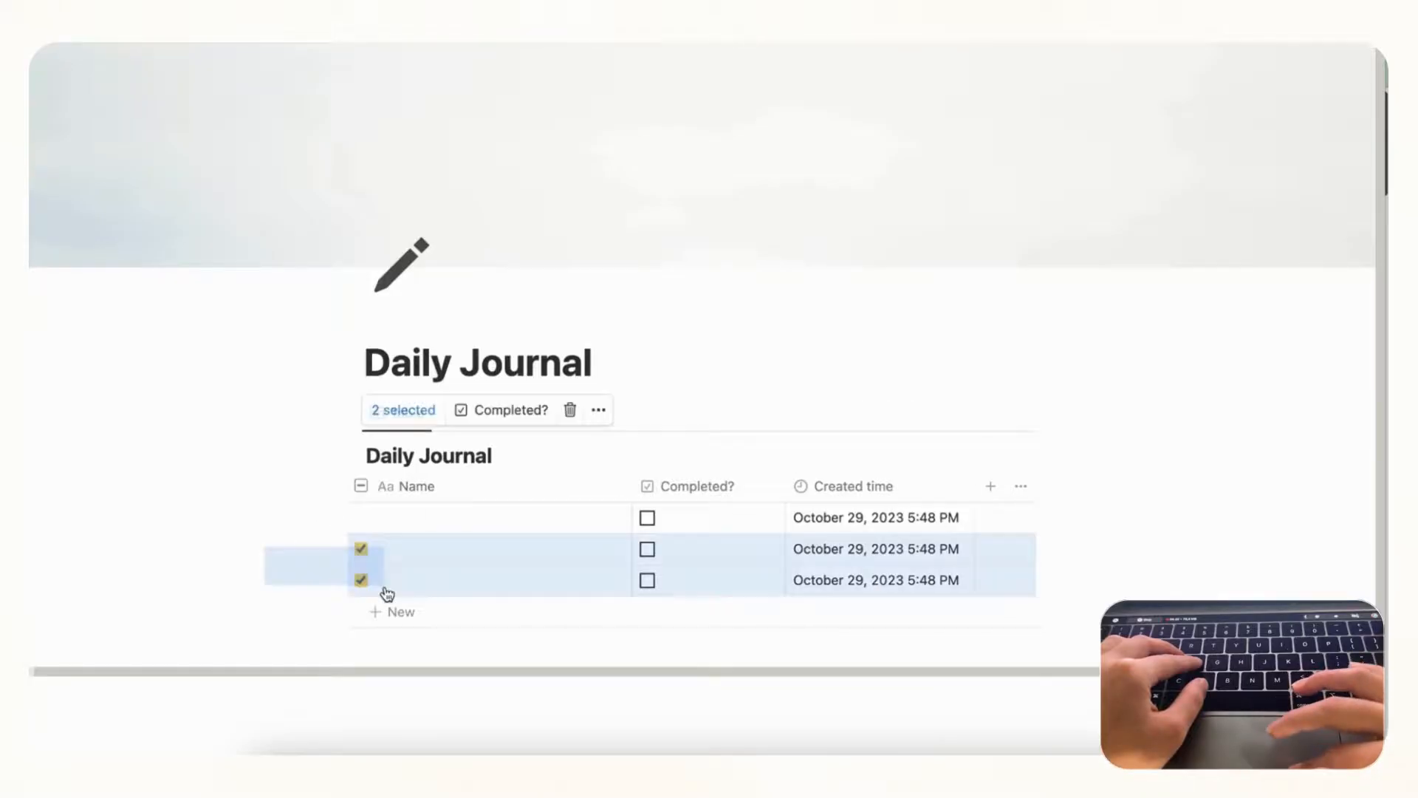
left_click(569, 410)
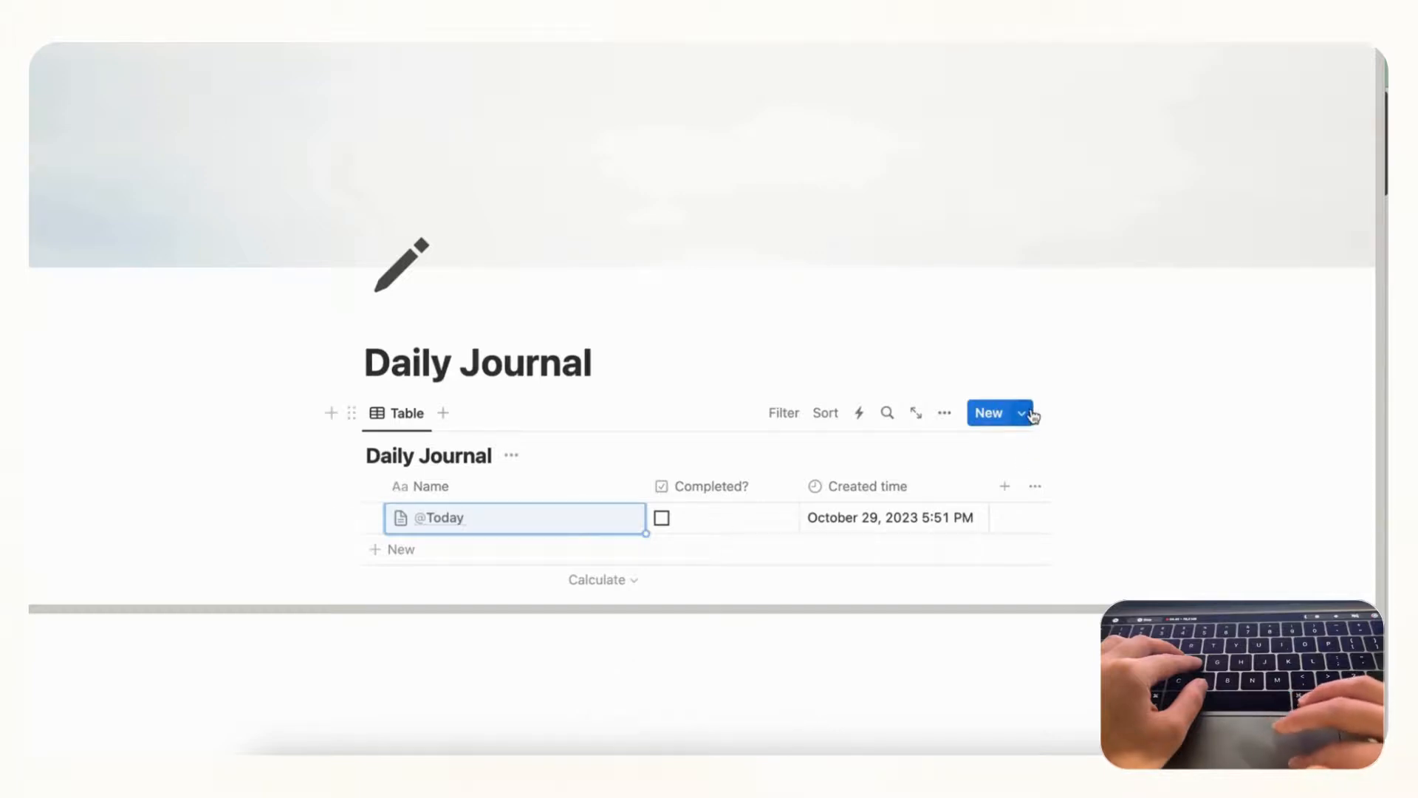
left_click(1028, 412)
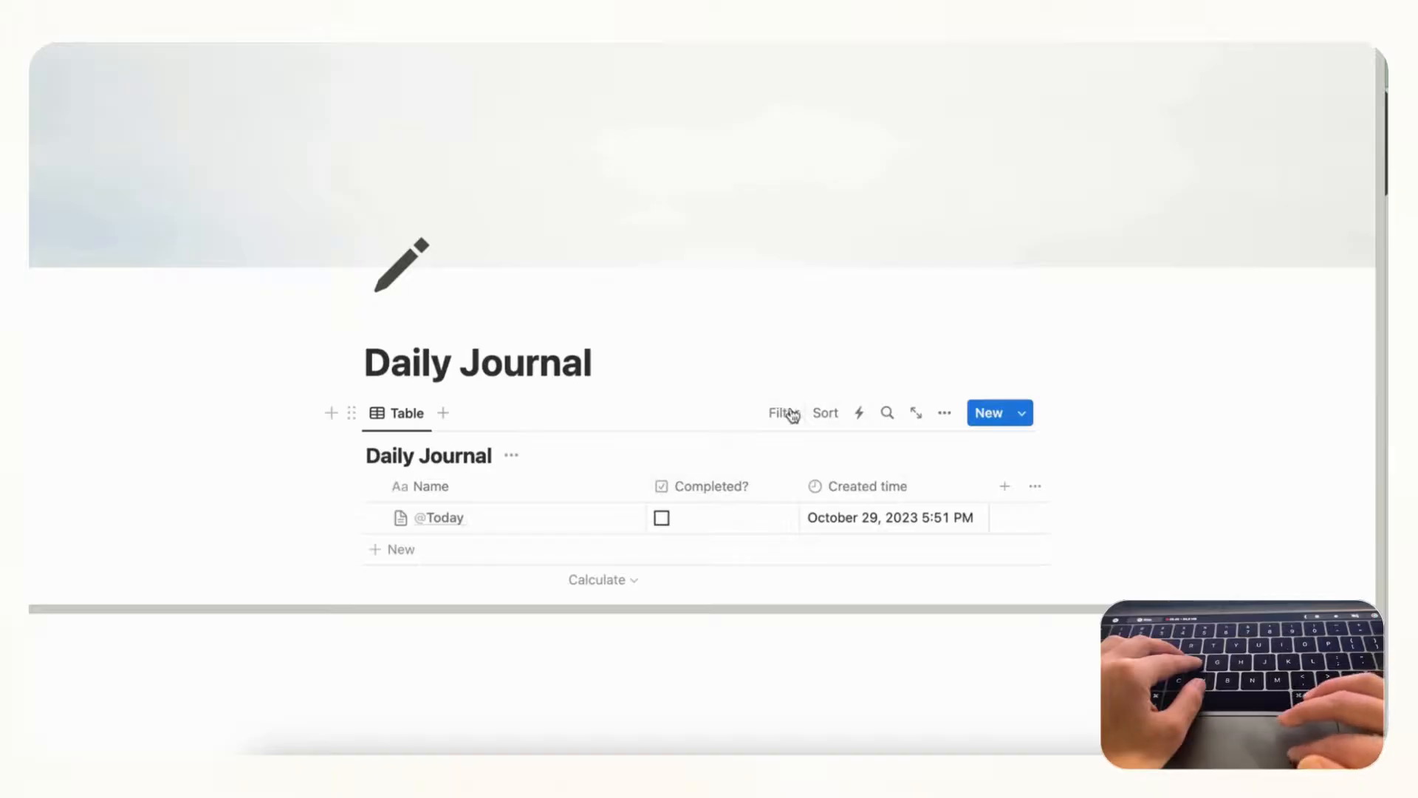
Step: Add a Completed?: Unchecked filter to the Daily Journal table, saved for everyone
left_click(782, 413)
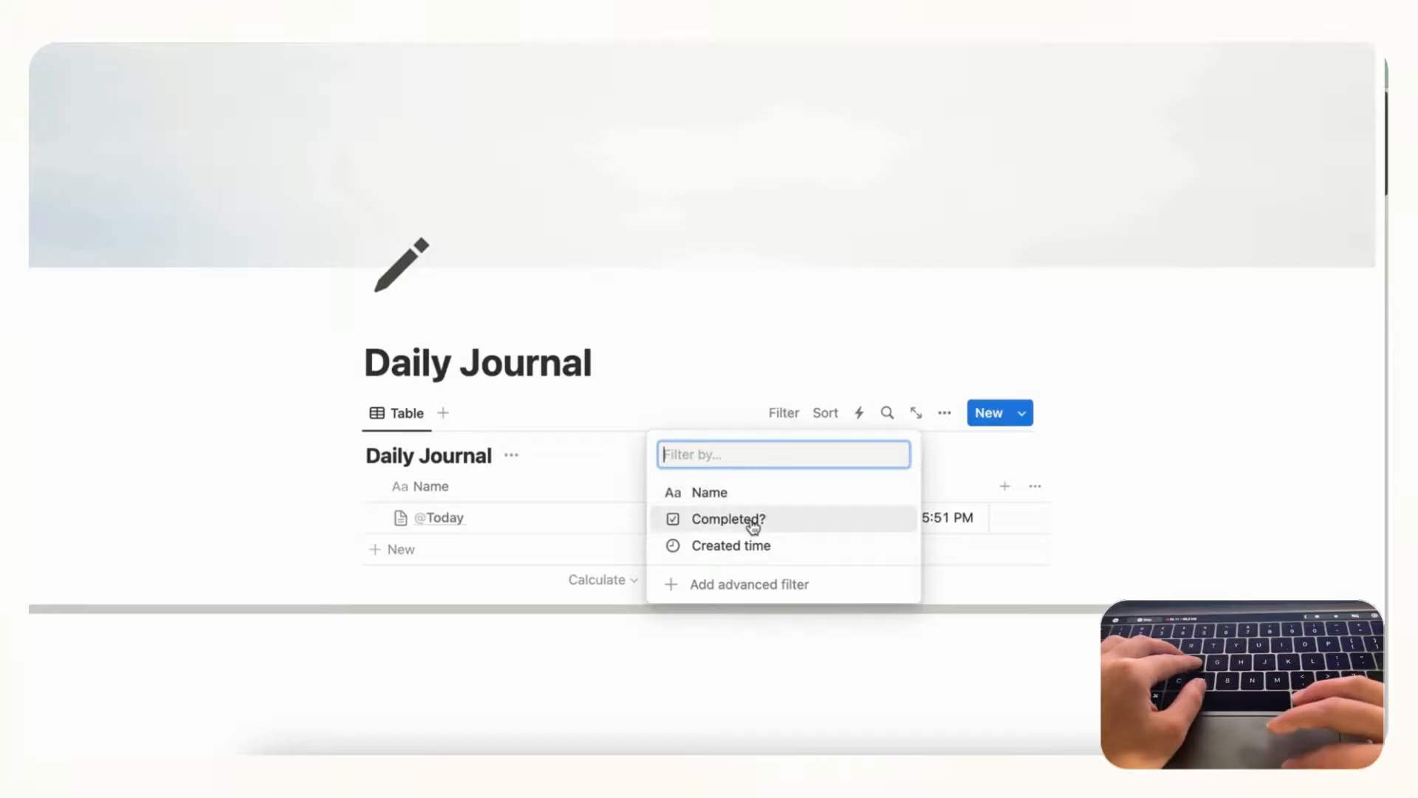
left_click(729, 520)
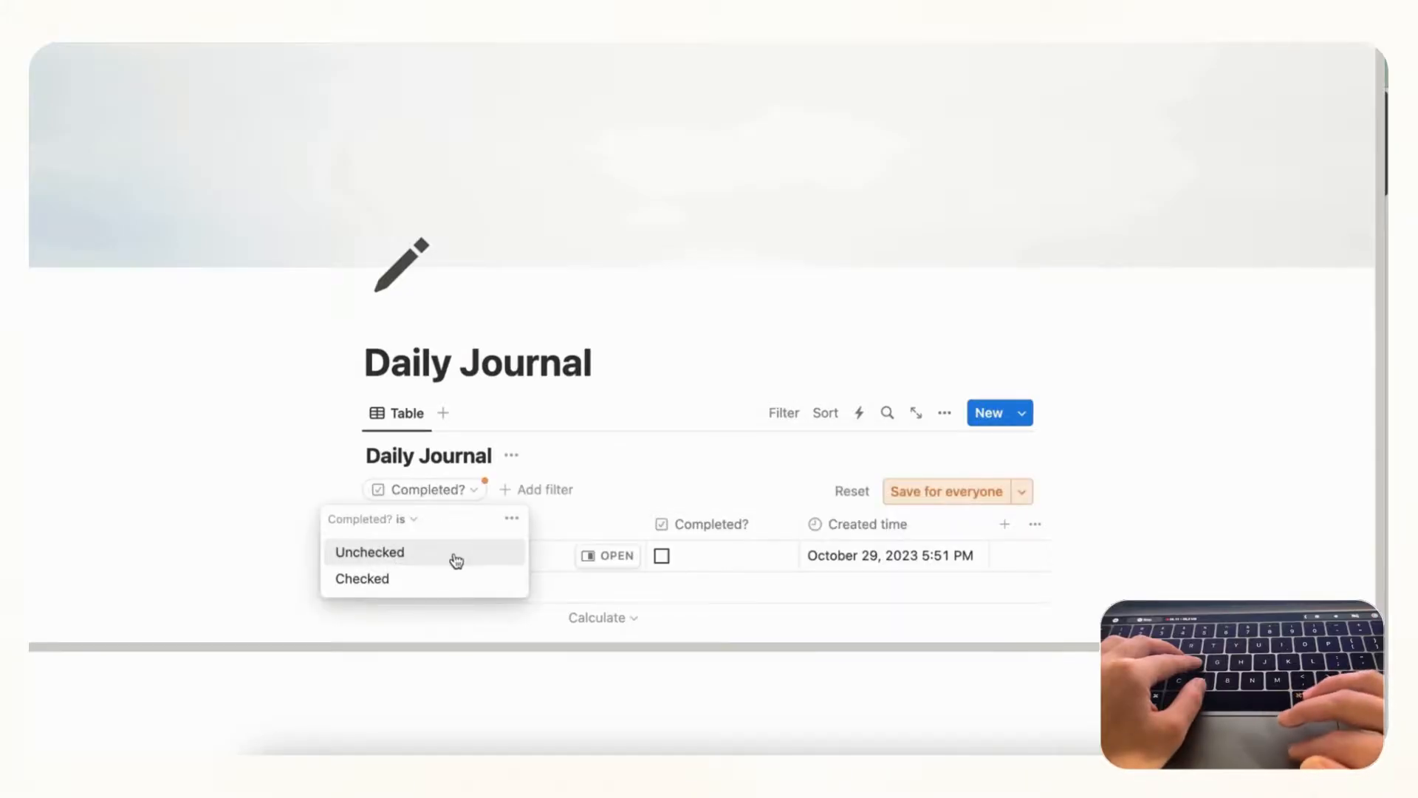
left_click(369, 553)
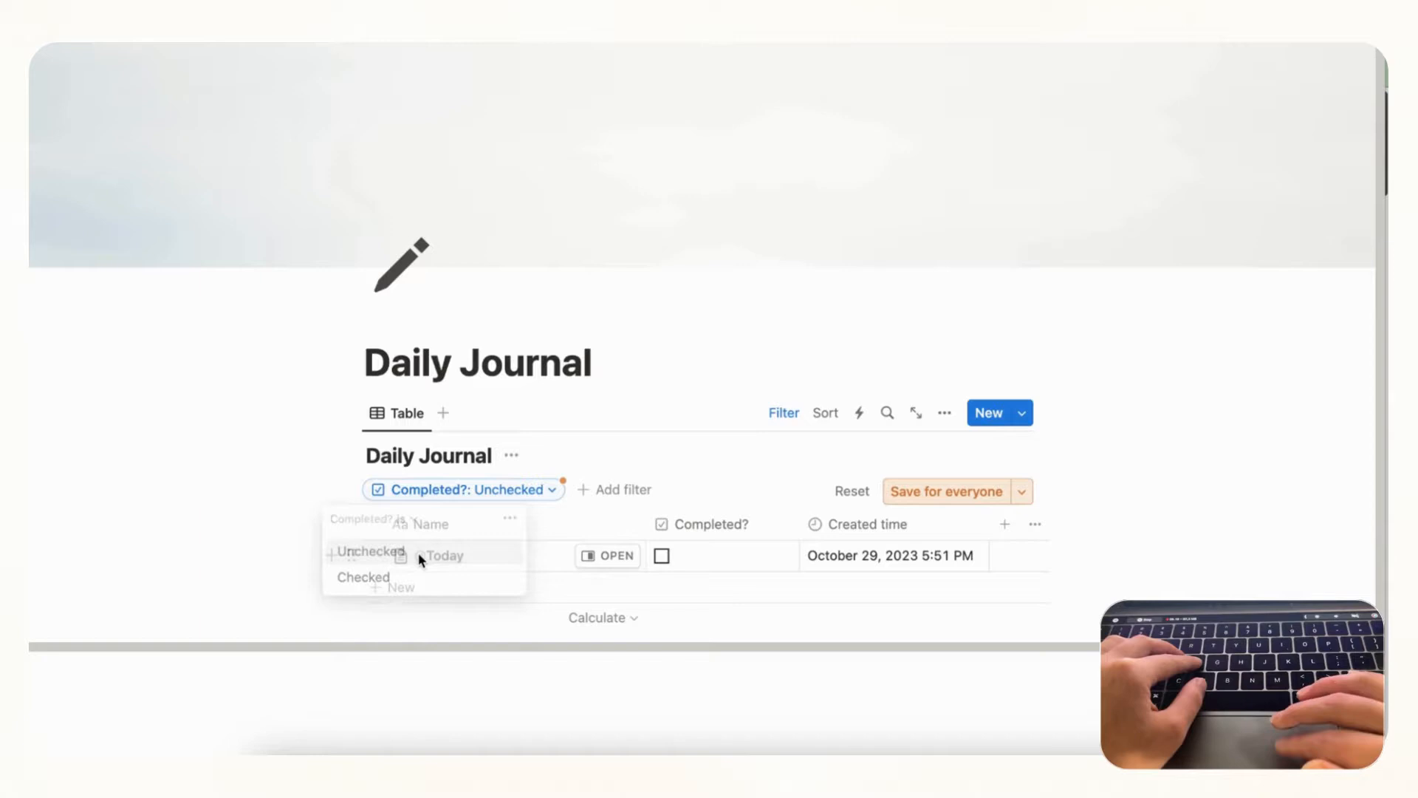
left_click(946, 491)
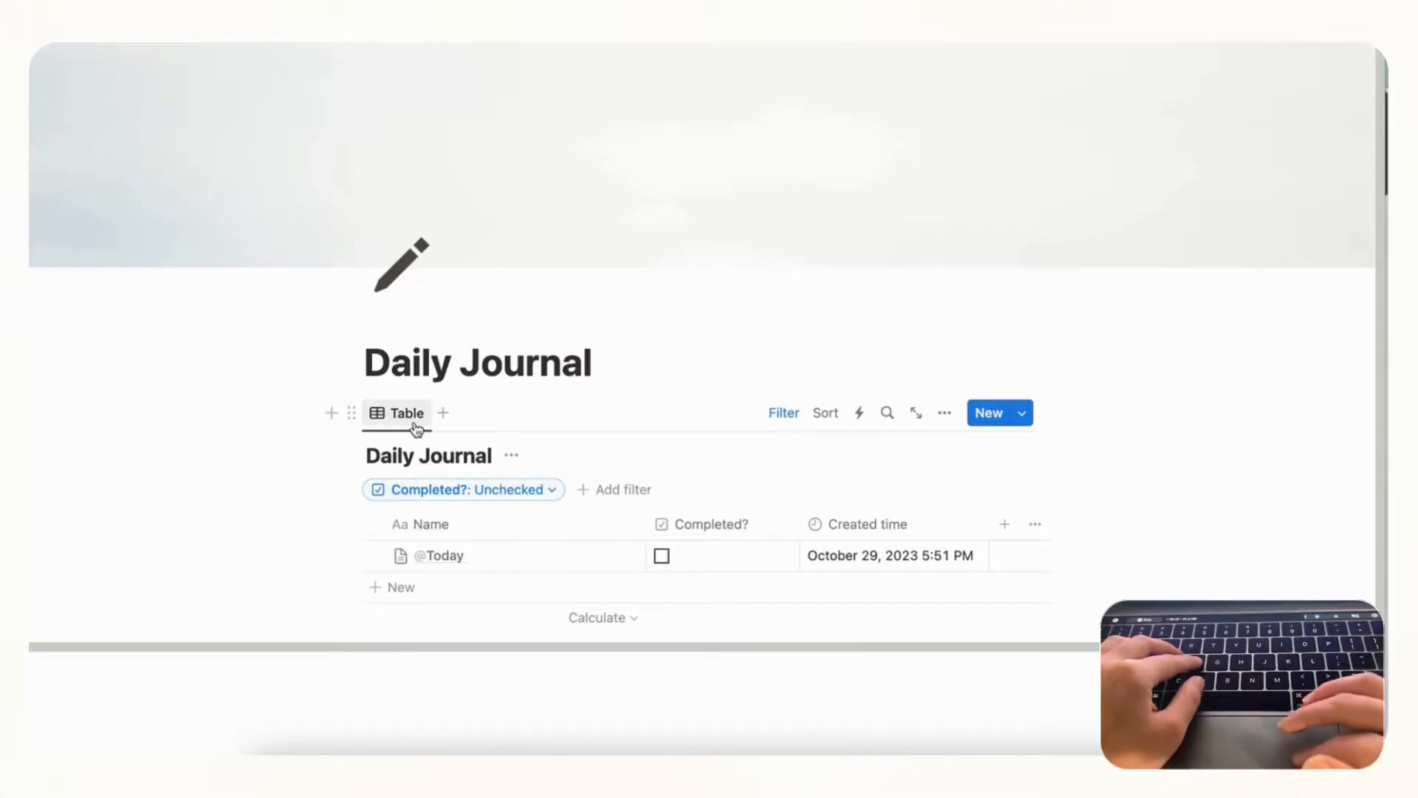
left_click(397, 413)
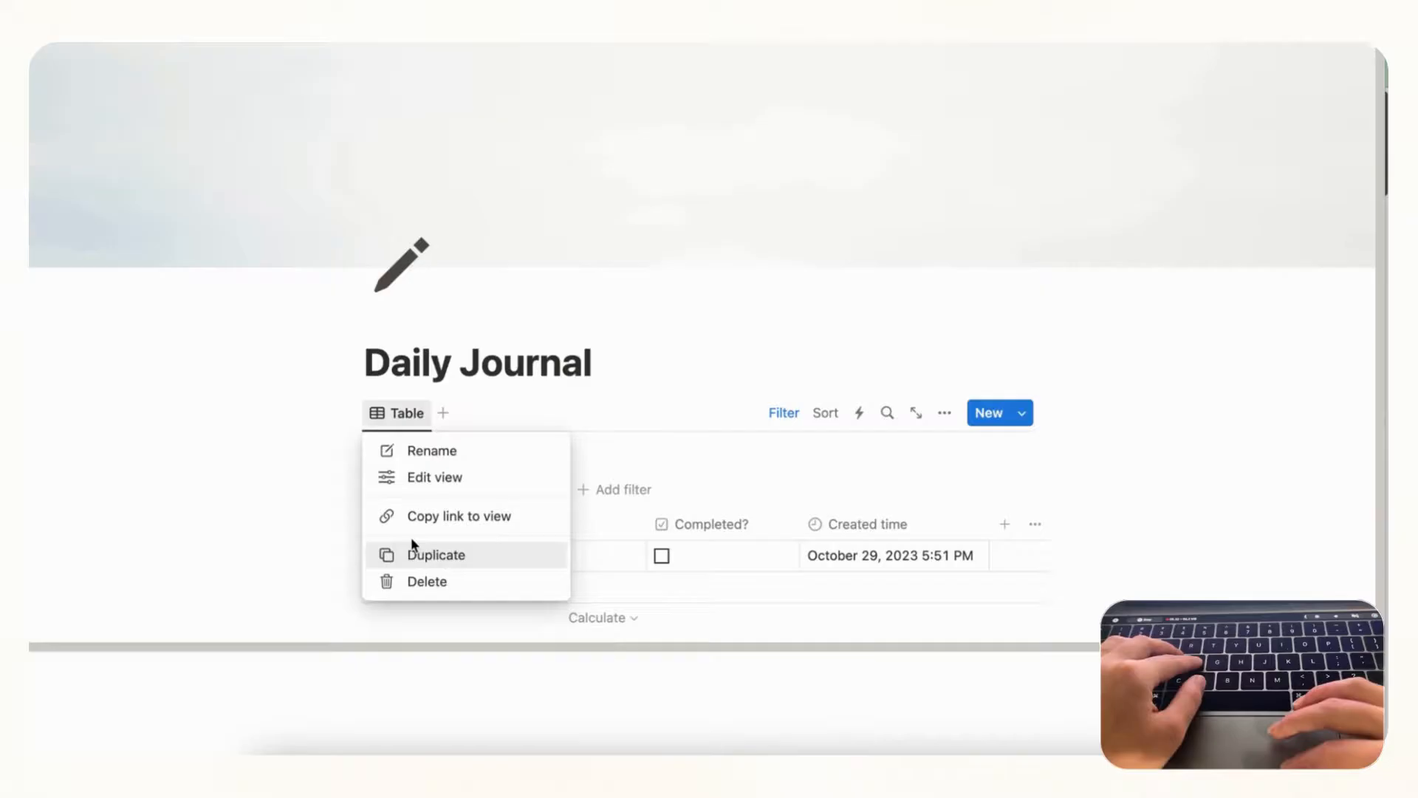
Step: Duplicate the table view as 'Completed' with its filter switched to Completed?: Checked for everyone
left_click(435, 555)
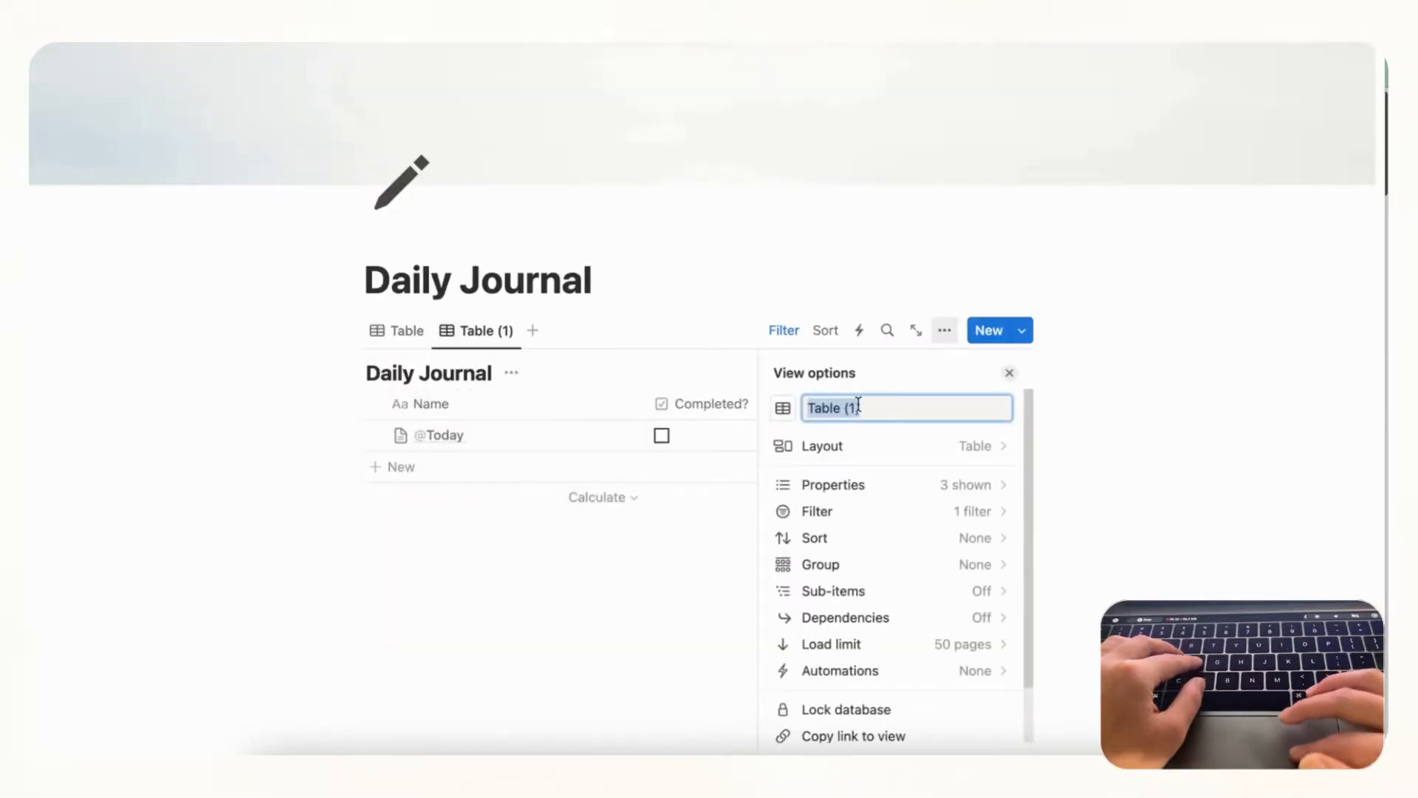
type("Completed")
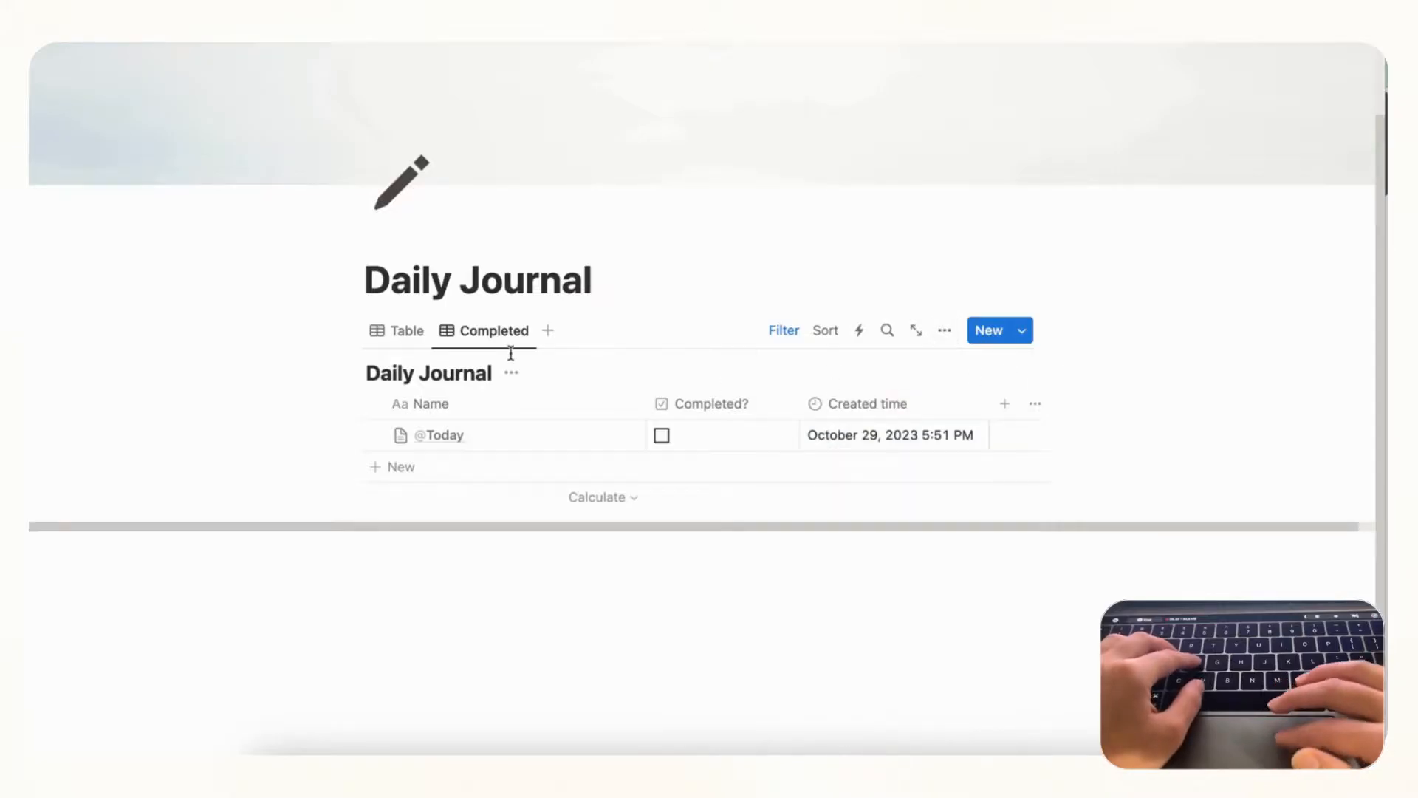
left_click(783, 331)
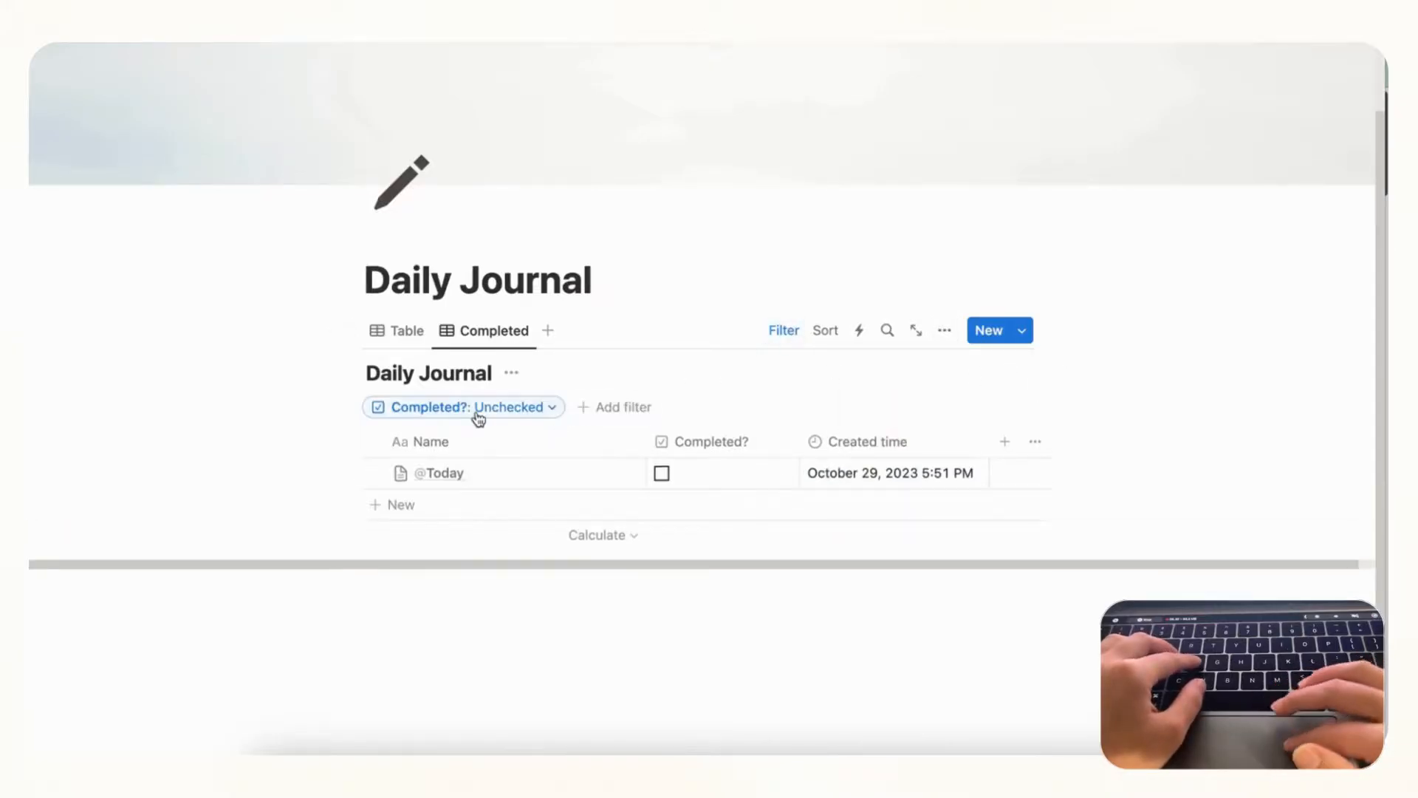
left_click(464, 407)
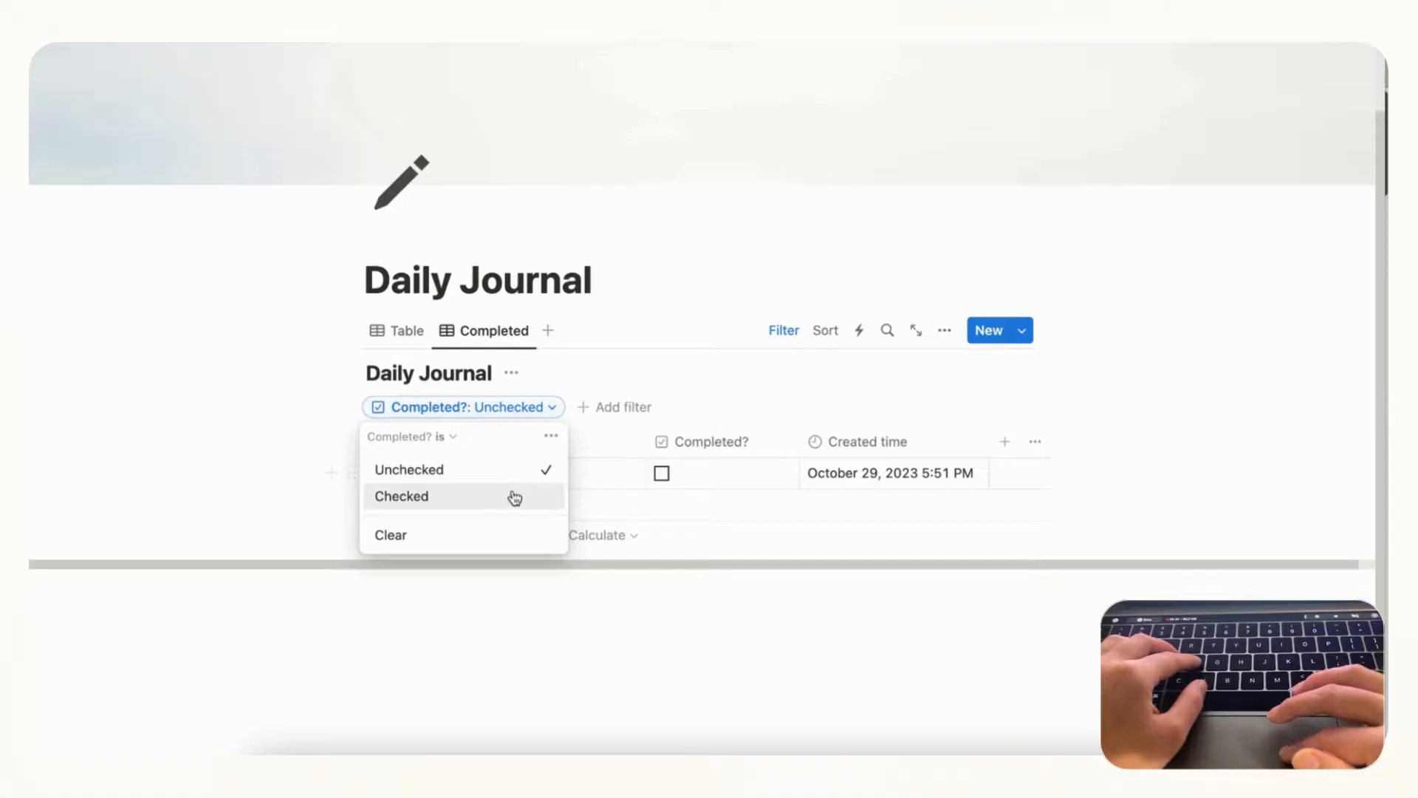
left_click(402, 496)
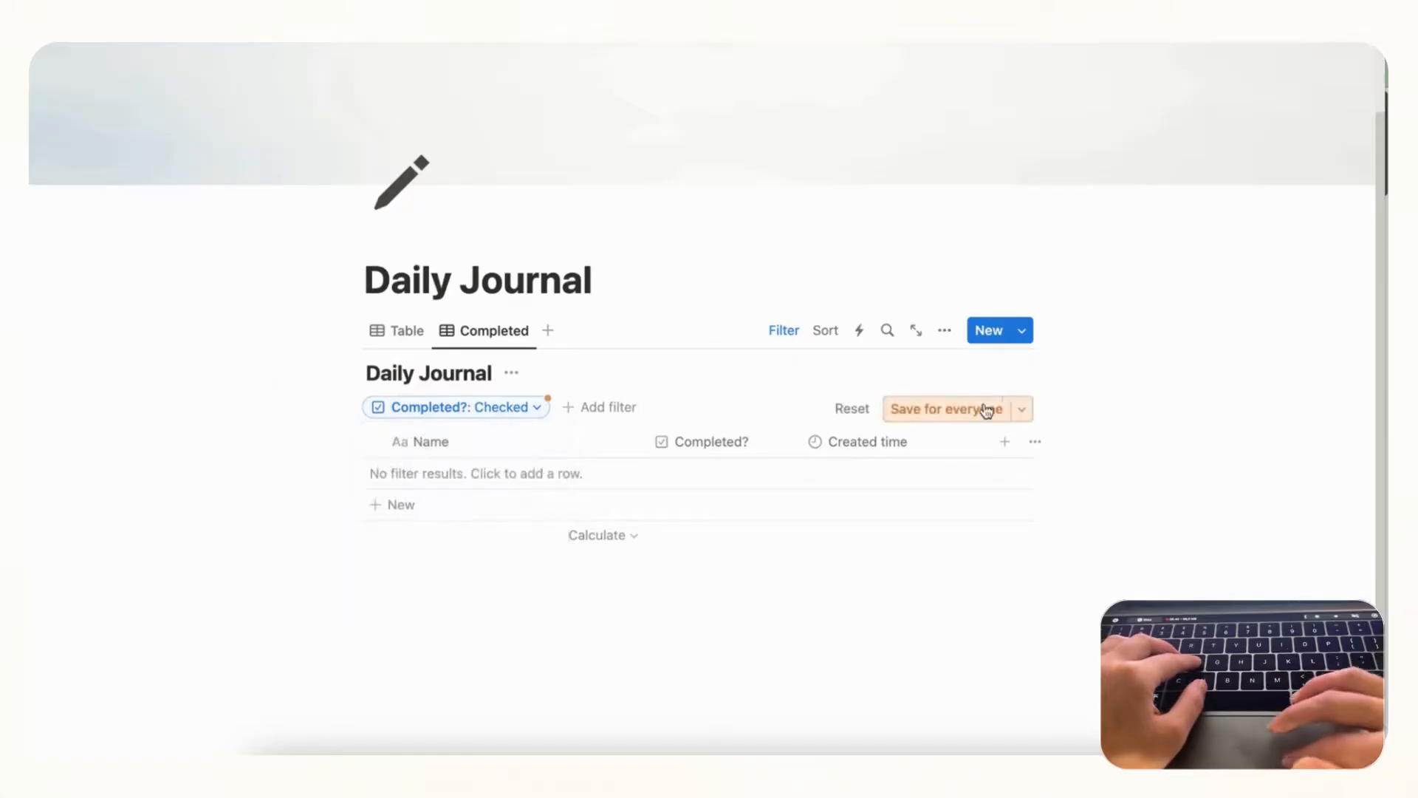
left_click(944, 409)
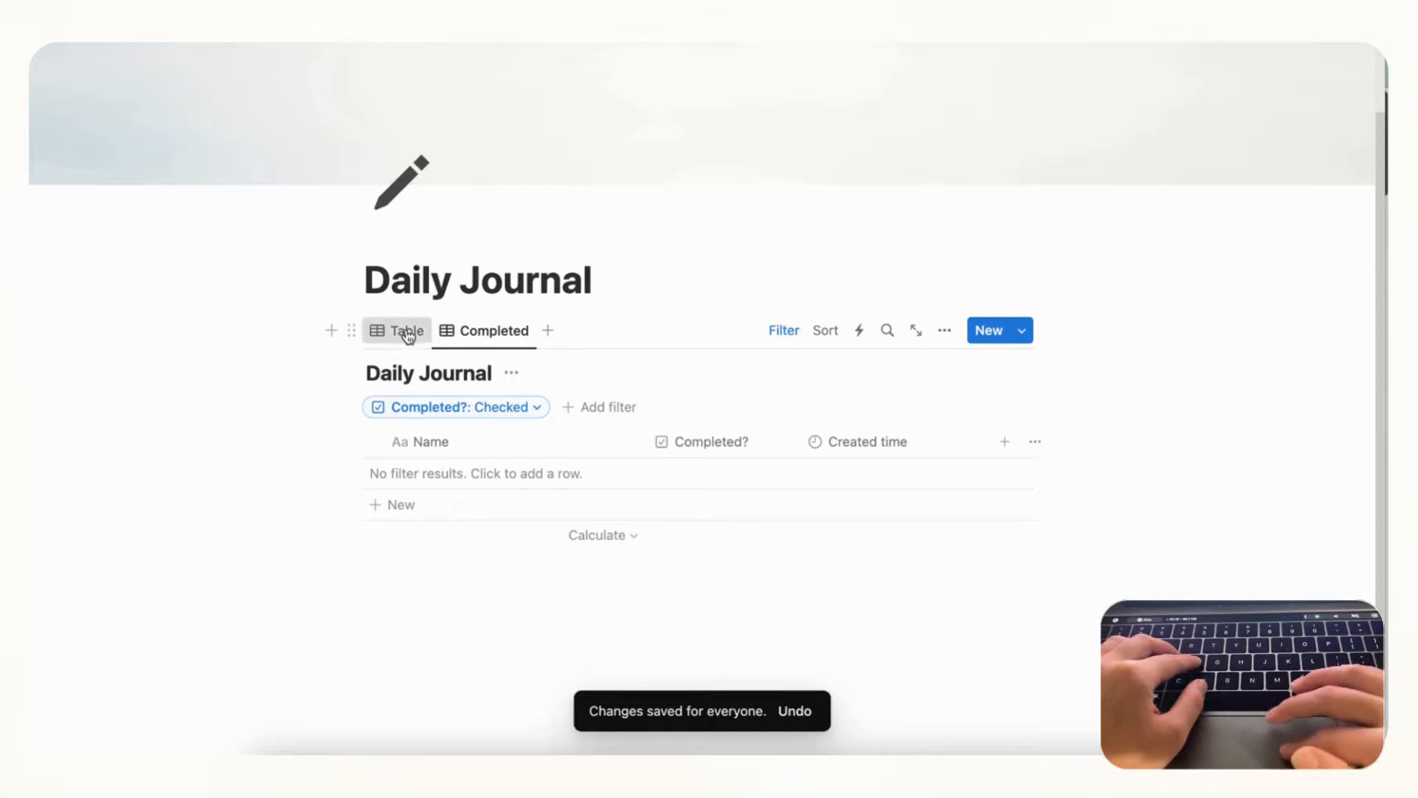
left_click(403, 331)
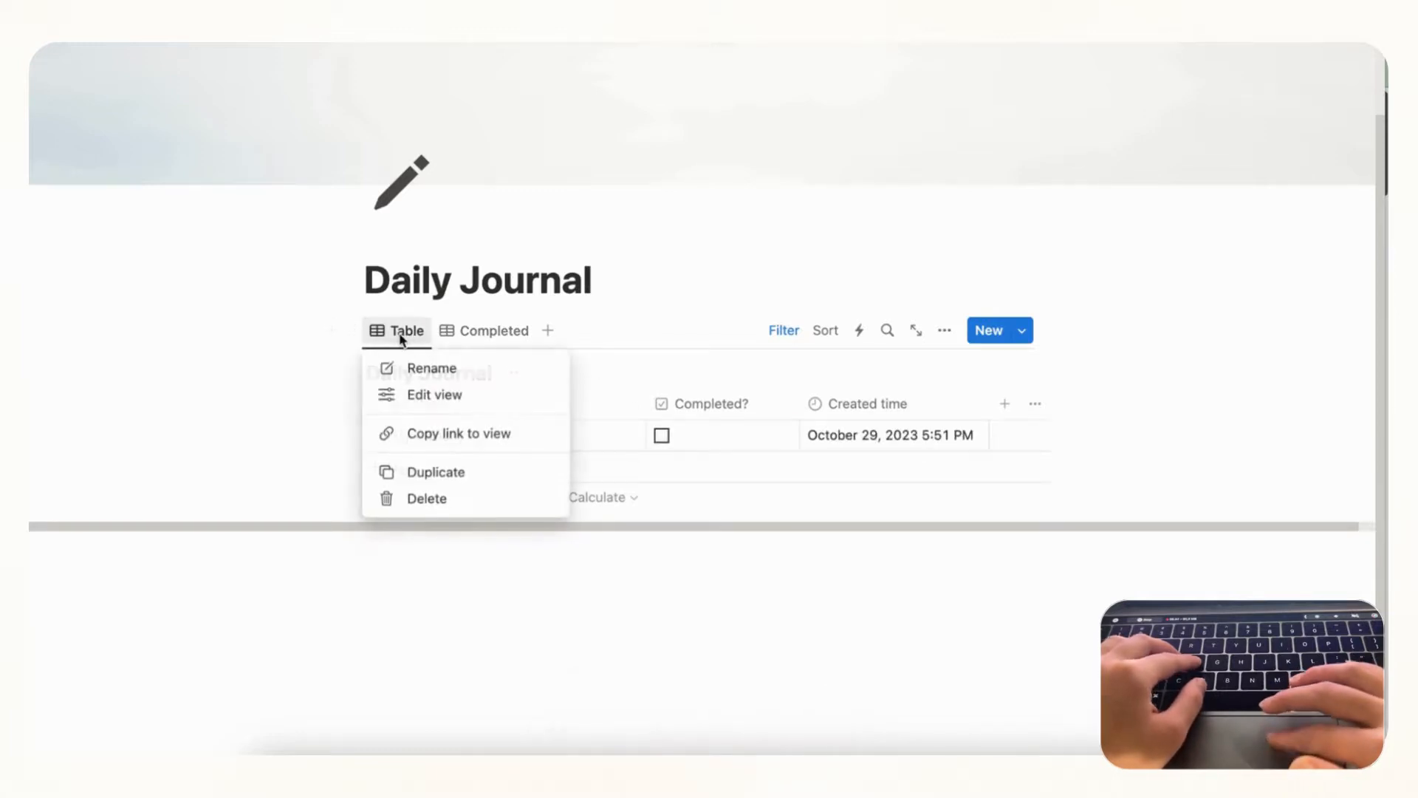
left_click(435, 395)
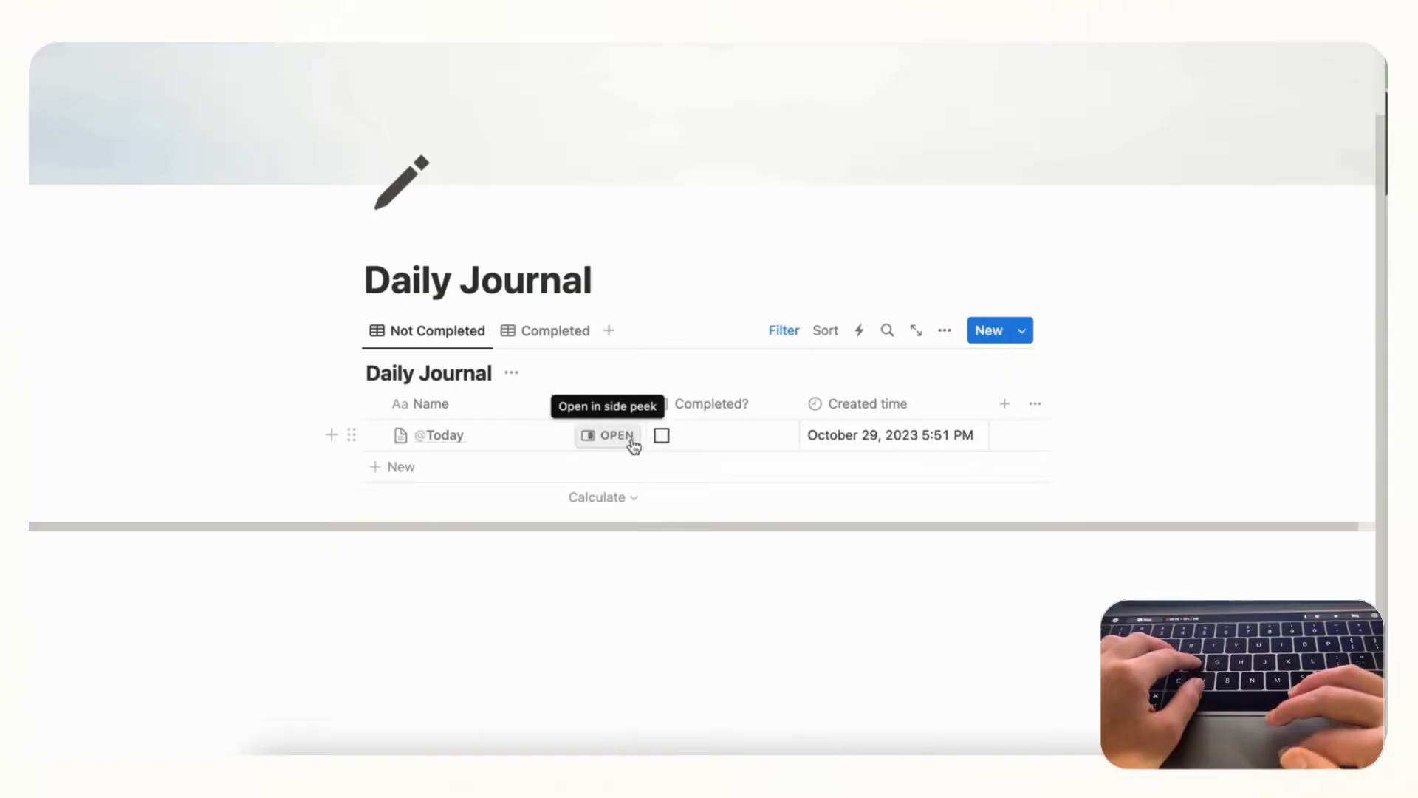
left_click(609, 435)
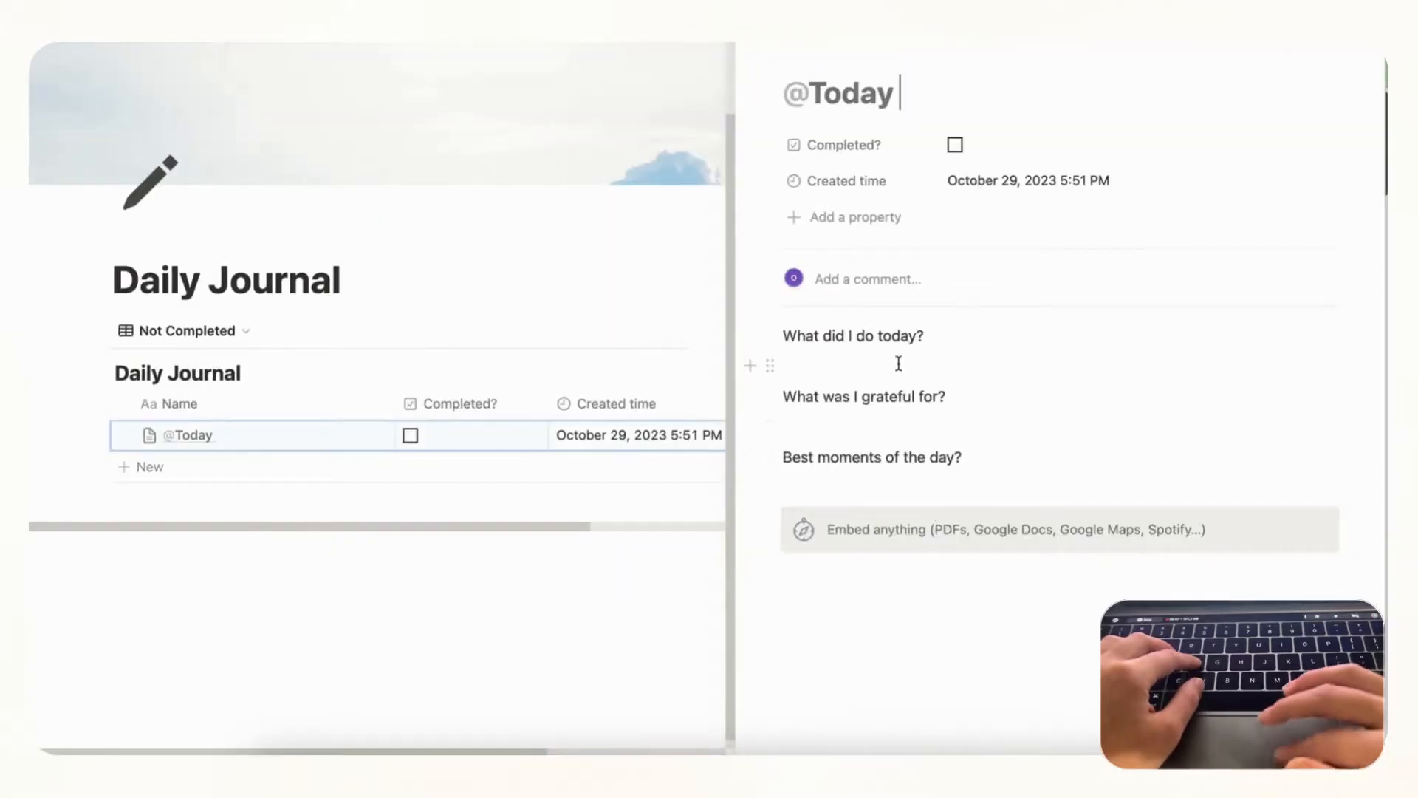
left_click(954, 144)
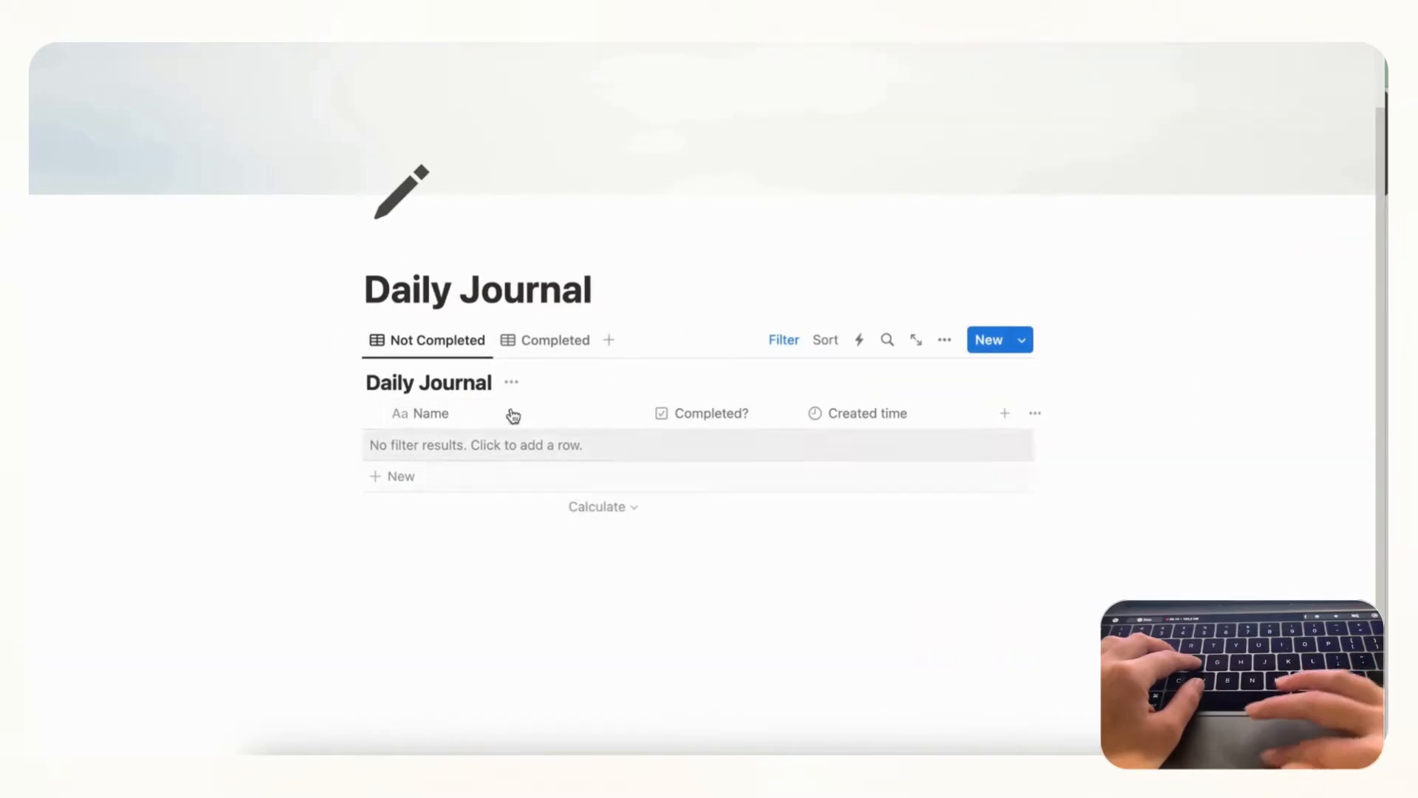
left_click(555, 340)
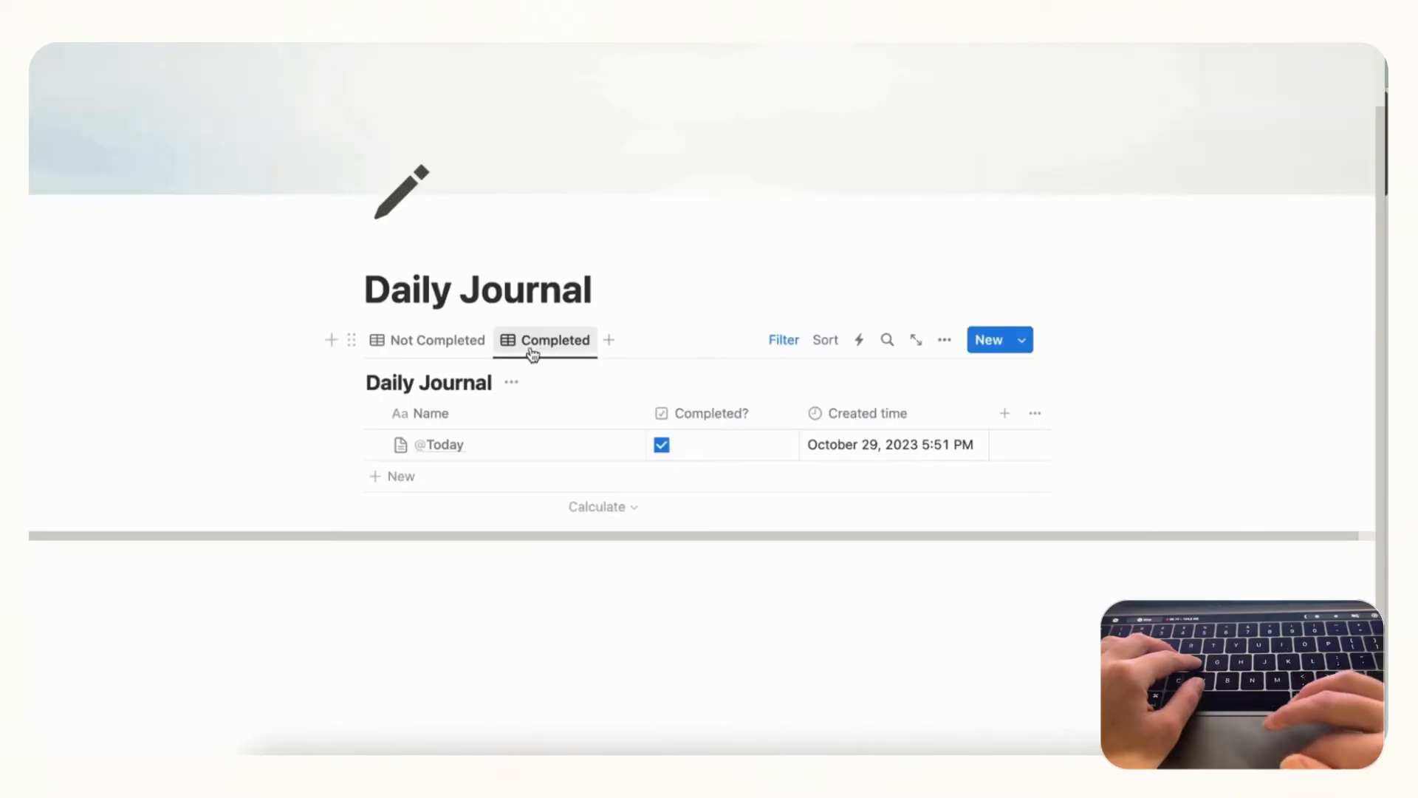
mouse_move(451, 344)
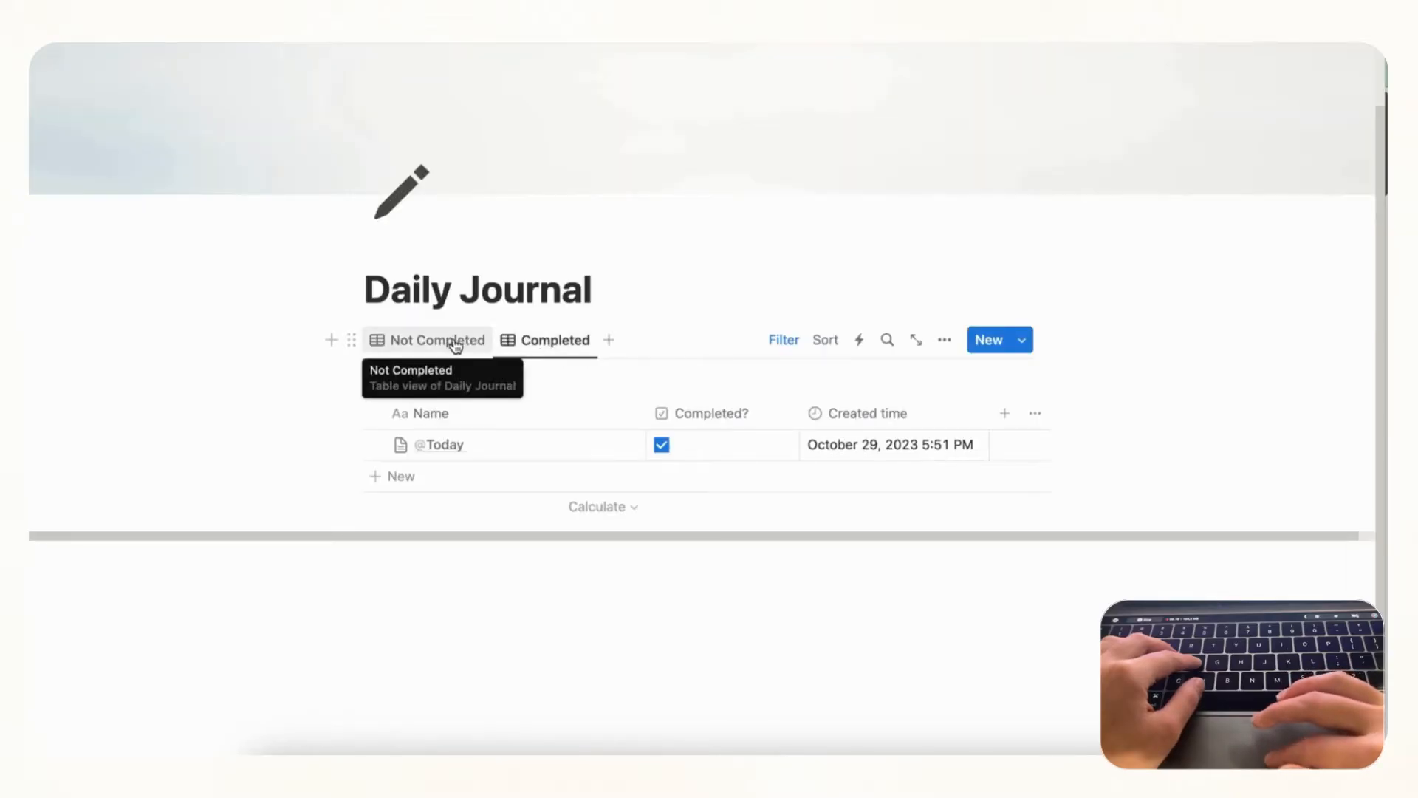
Step: Sort the Completed view by Created time ascending for everyone, then show Not Completed
left_click(826, 340)
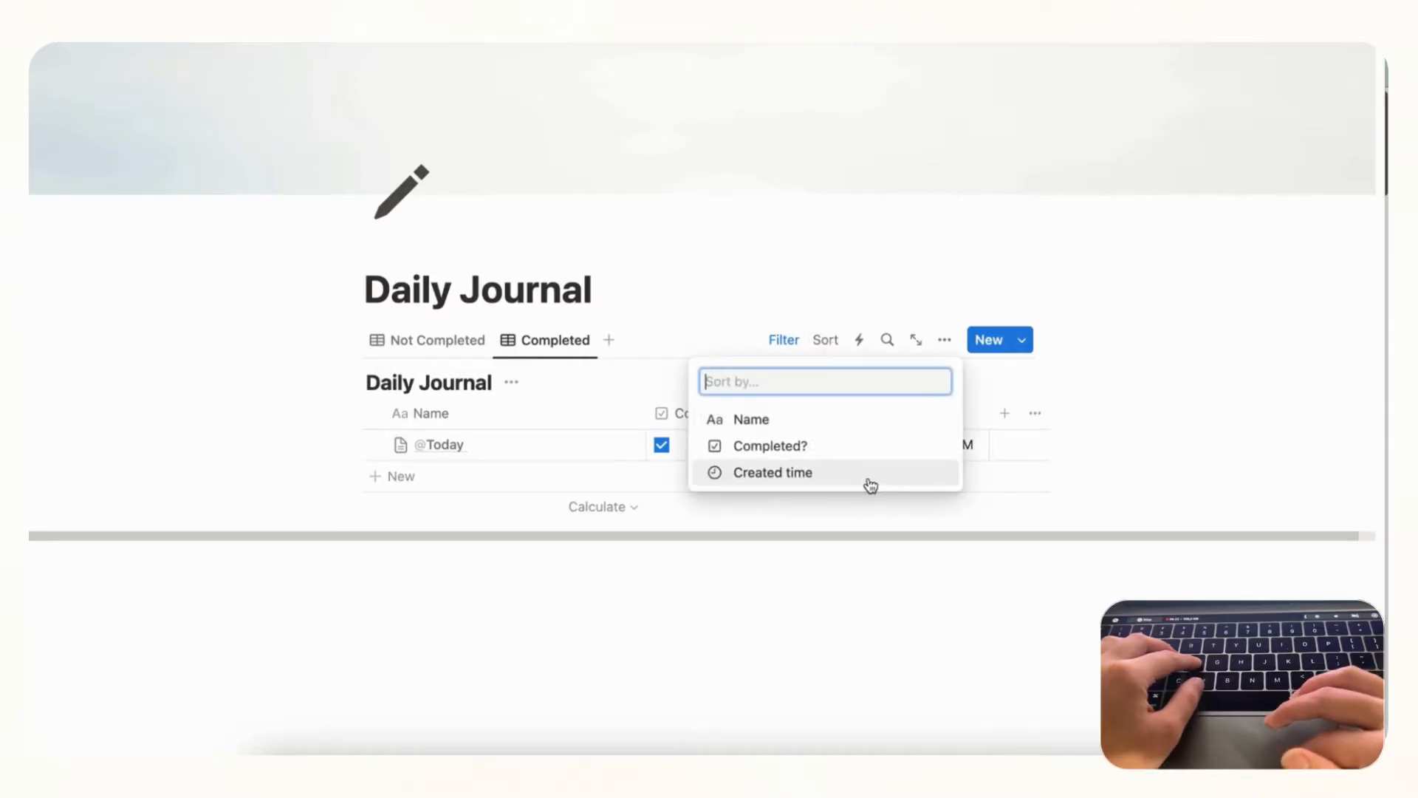
left_click(773, 473)
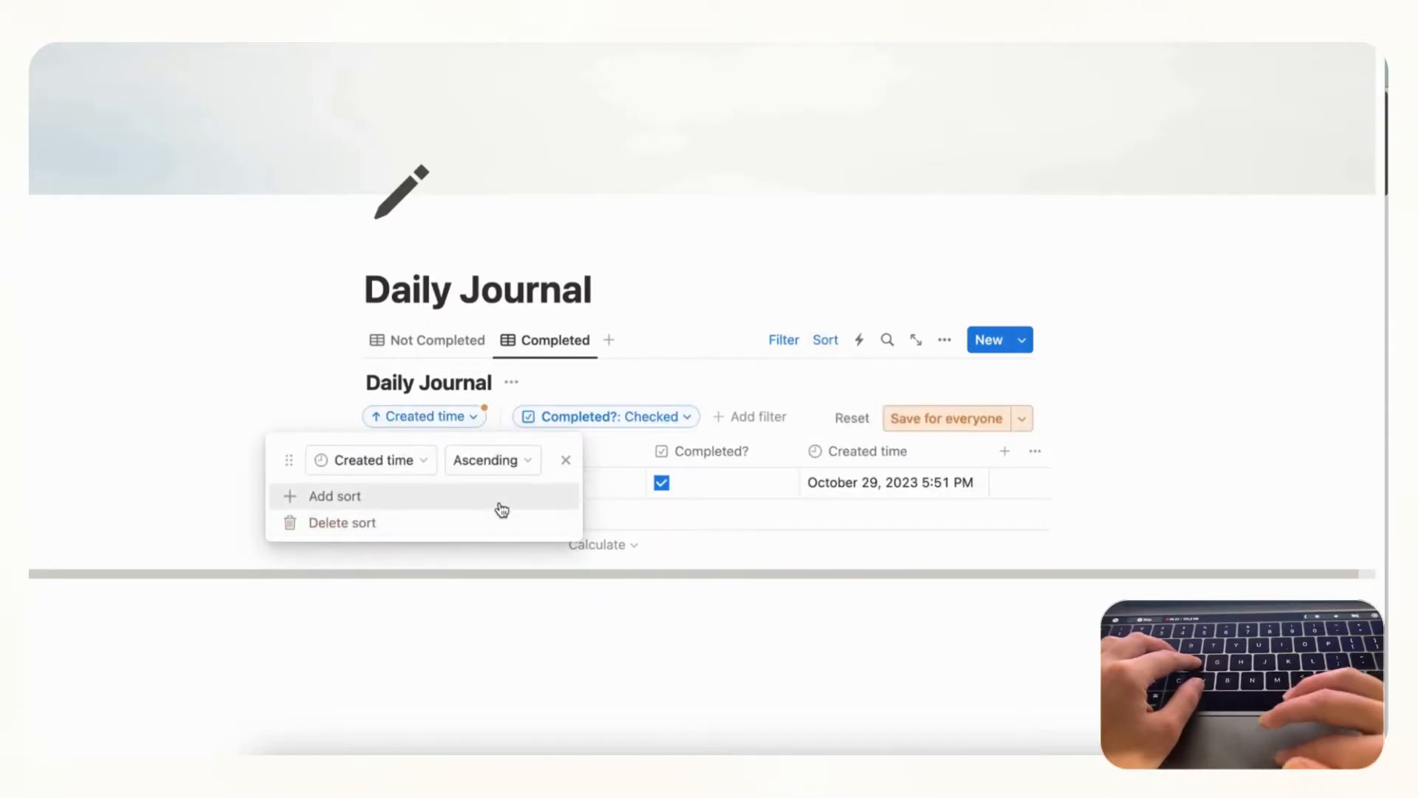
mouse_move(872, 460)
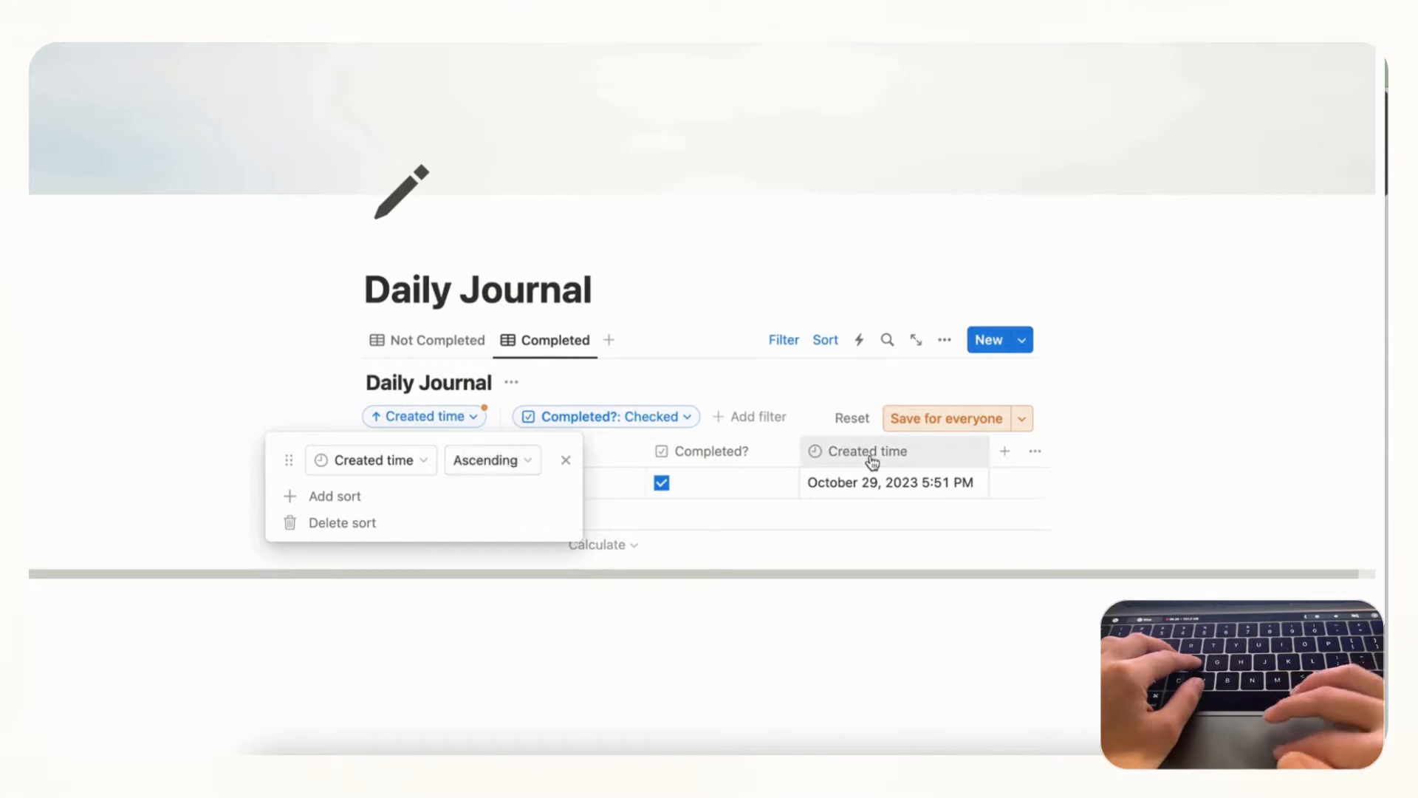
left_click(946, 418)
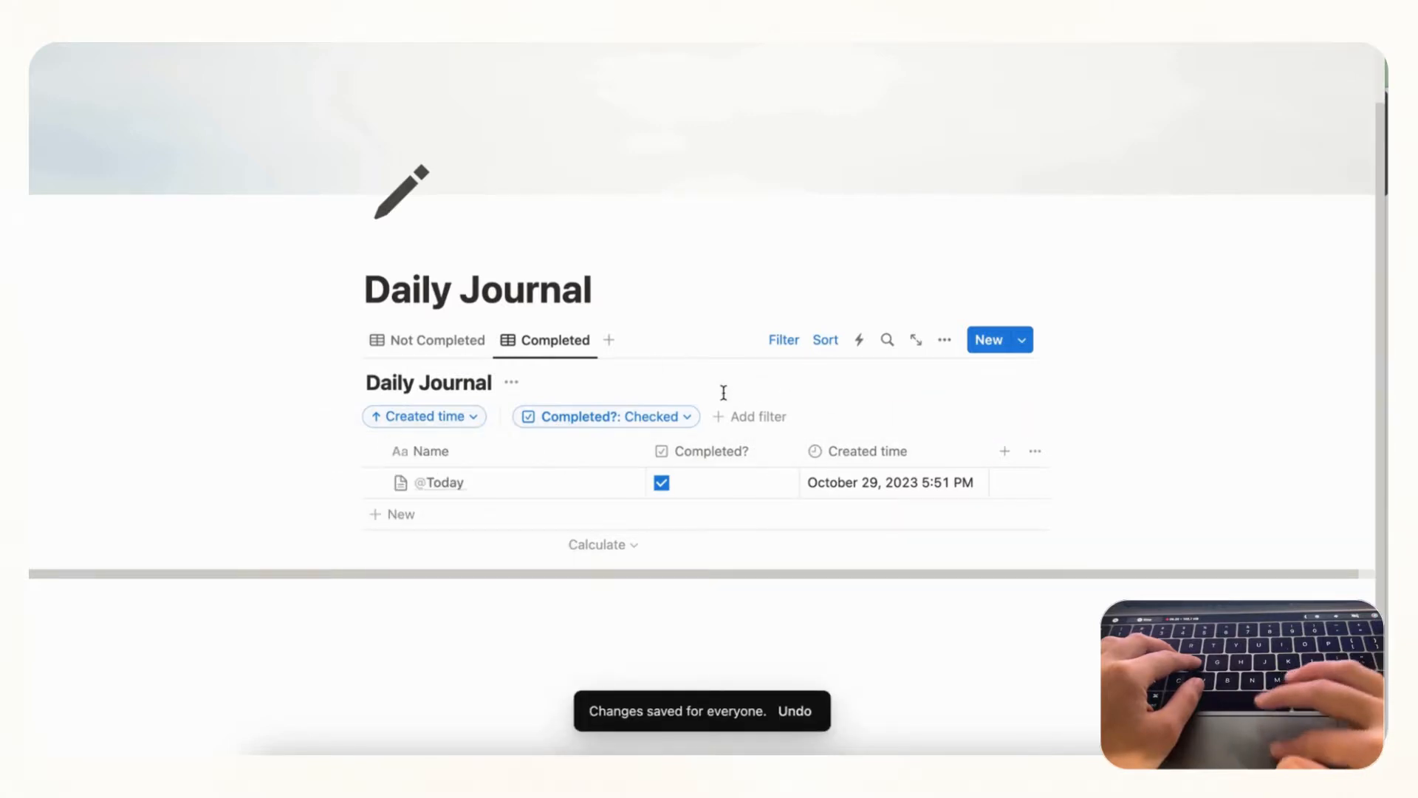
mouse_move(433, 345)
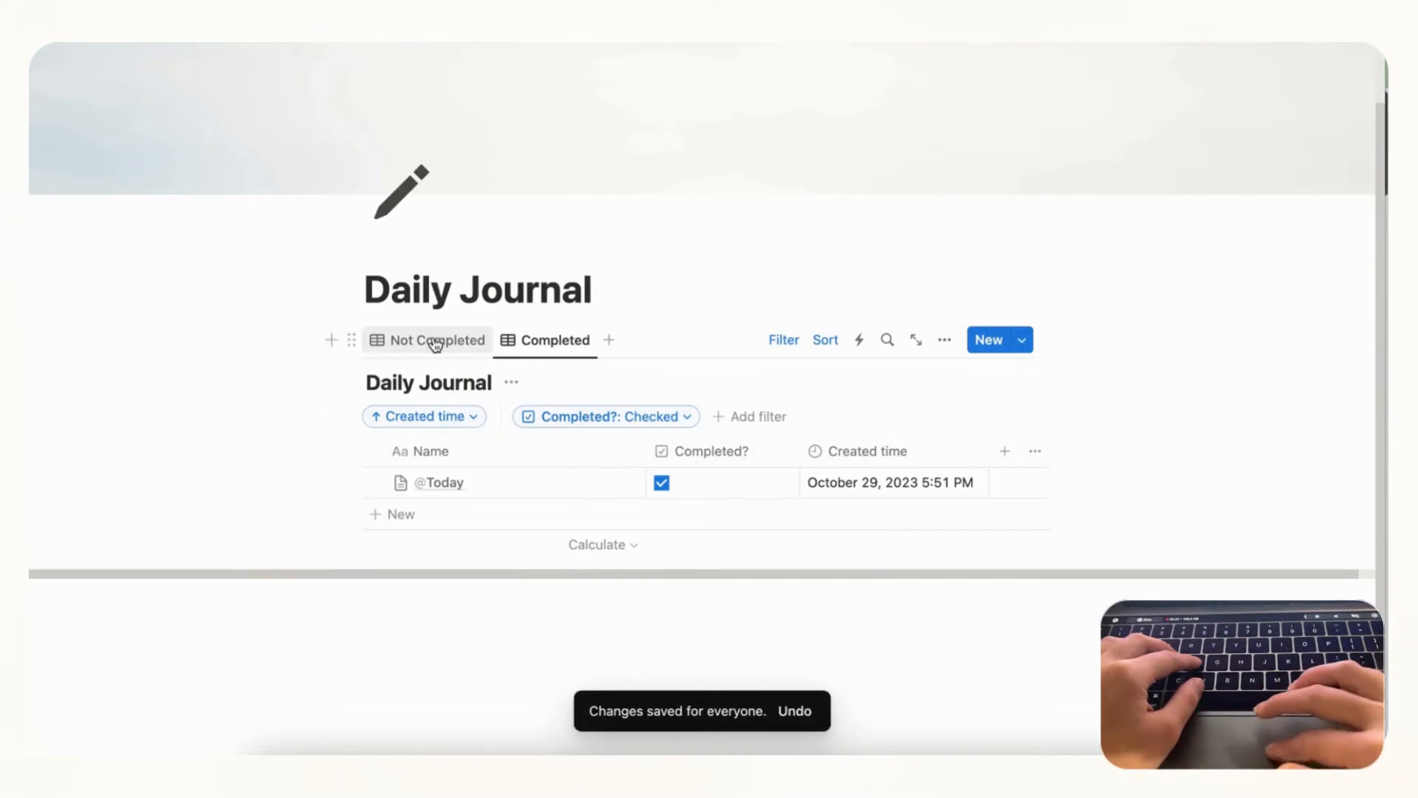
left_click(440, 340)
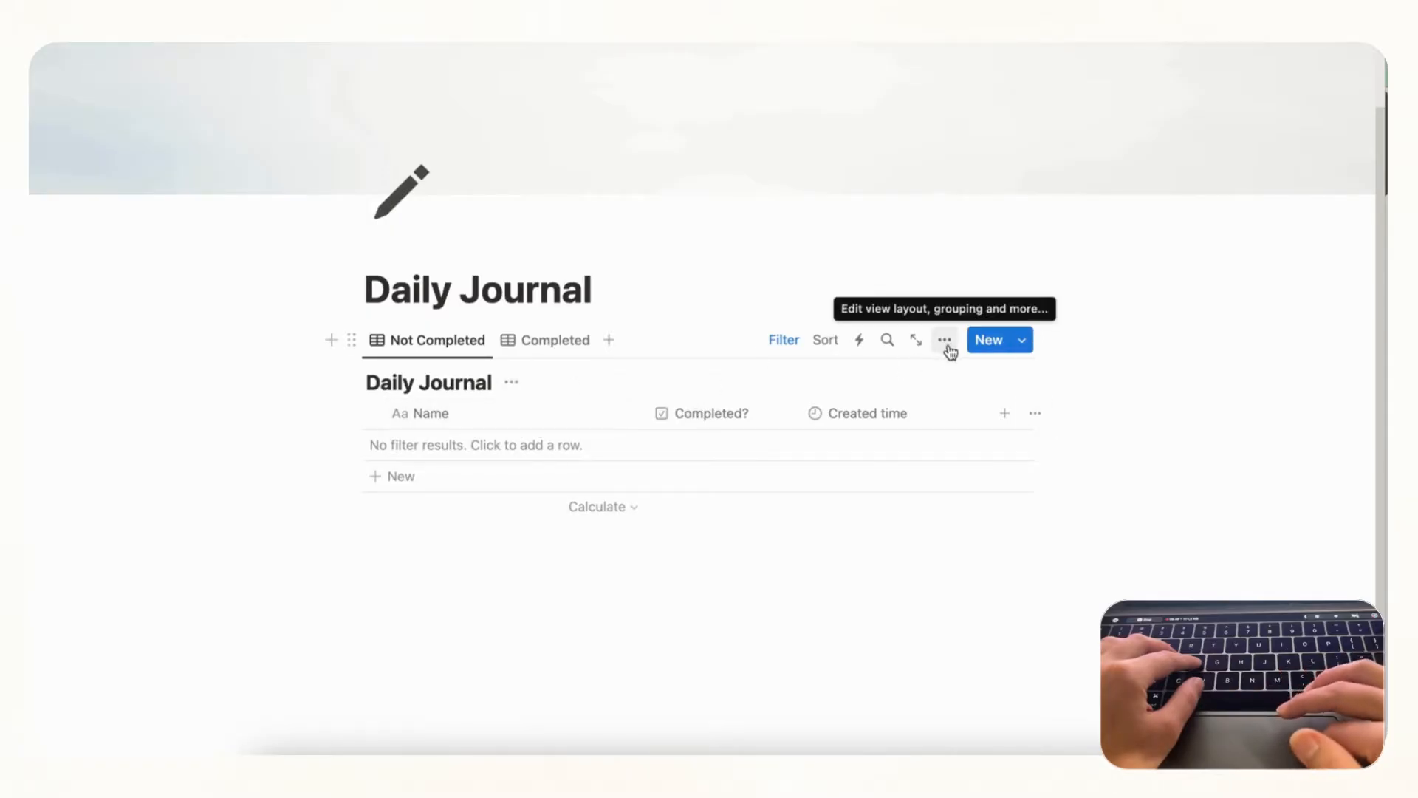
Step: Switch off Show database title in the Not Completed view's layout settings
left_click(945, 340)
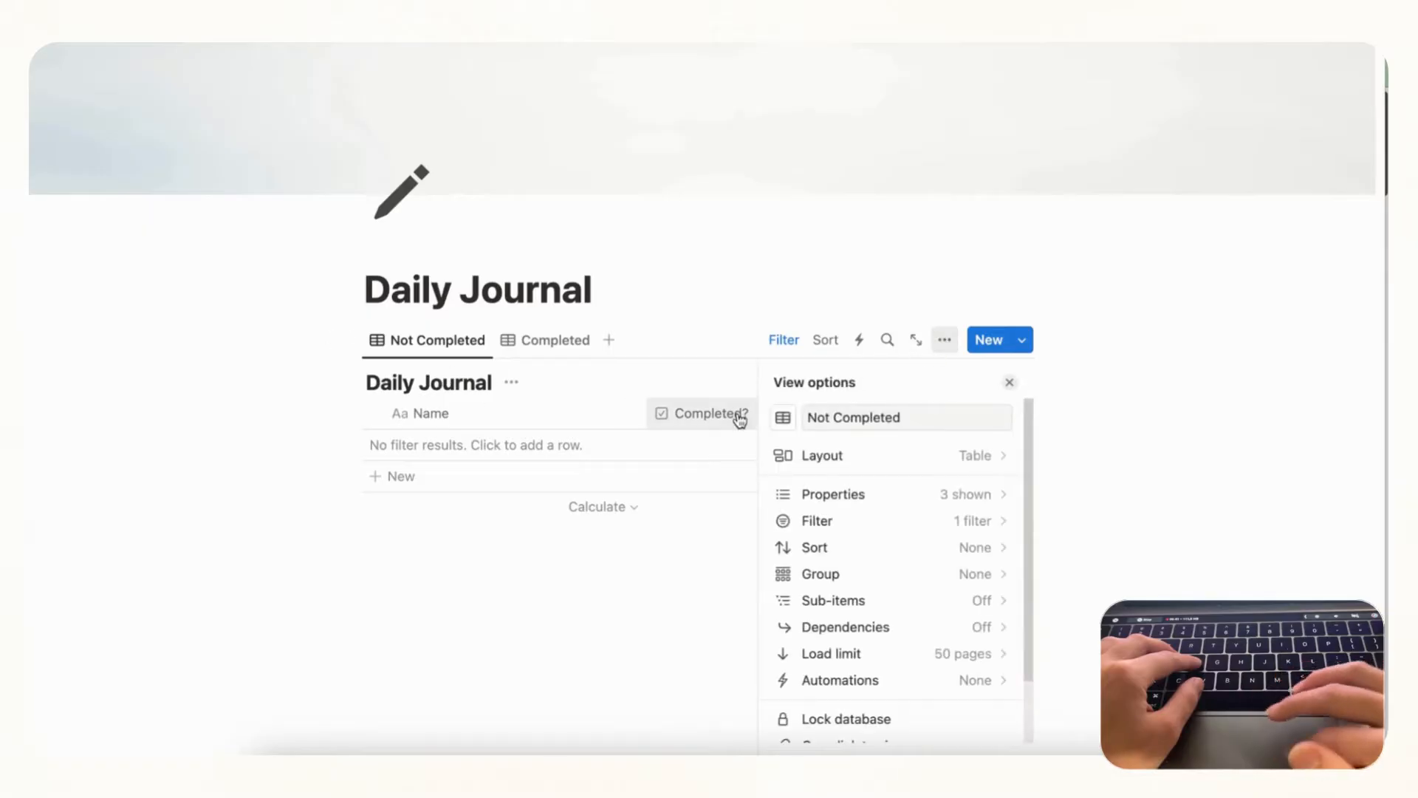
left_click(821, 456)
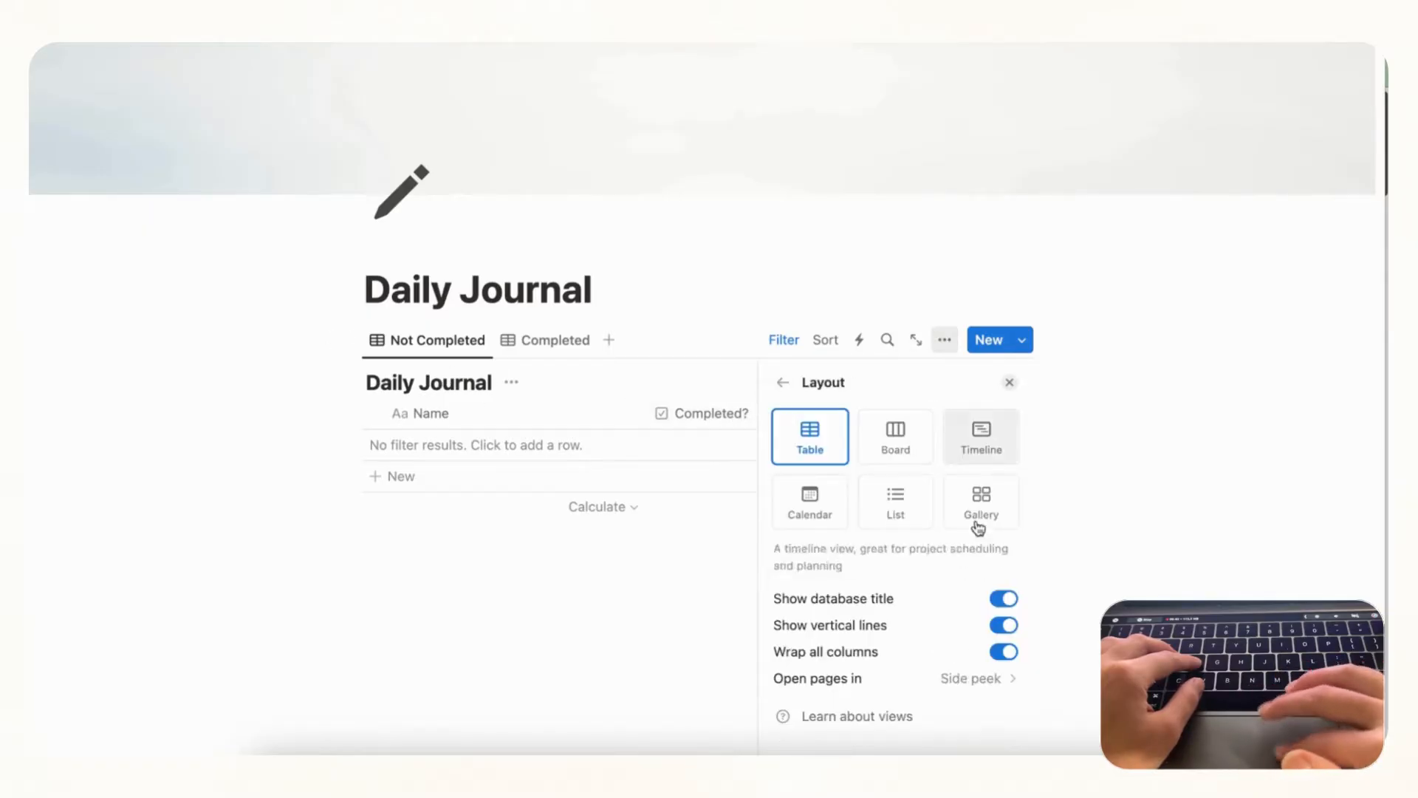
left_click(994, 599)
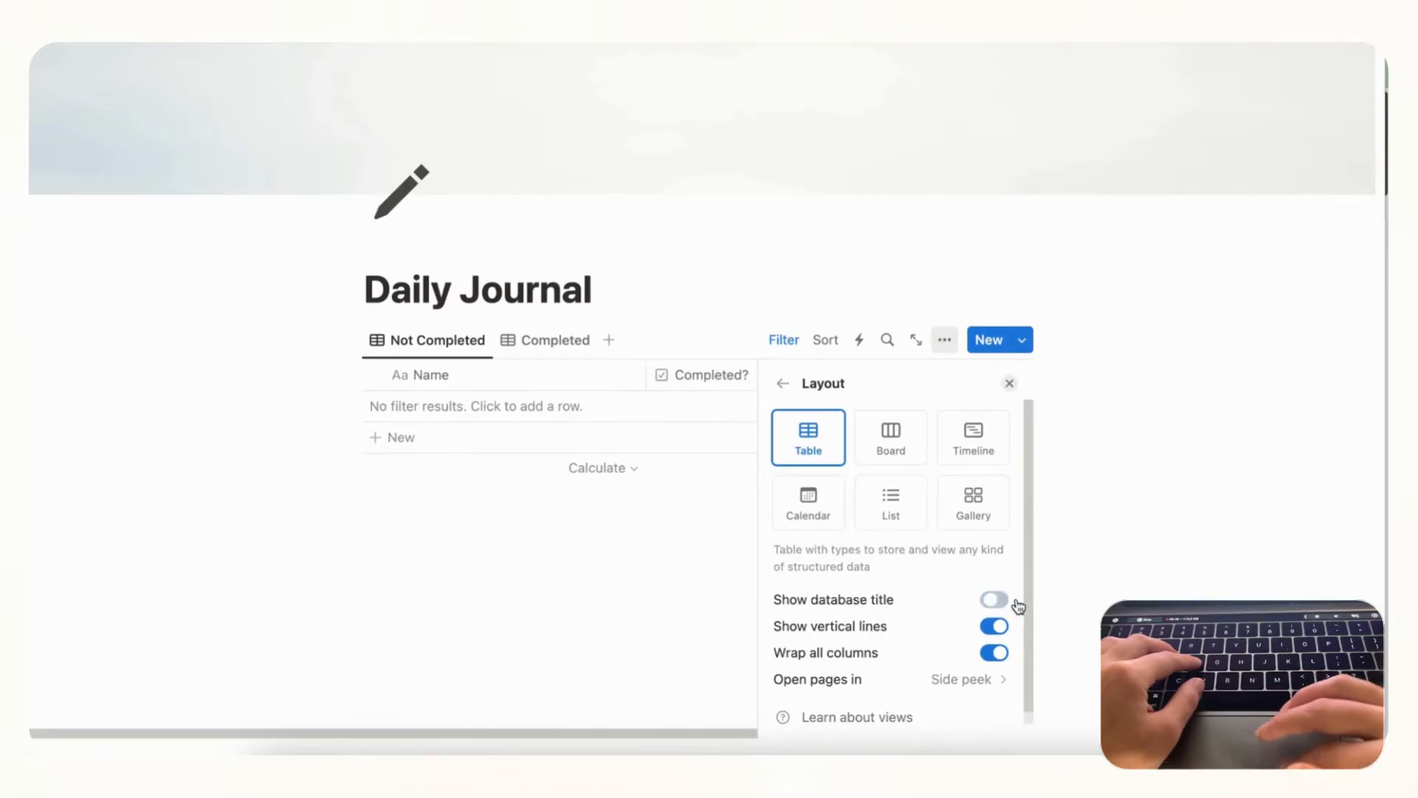